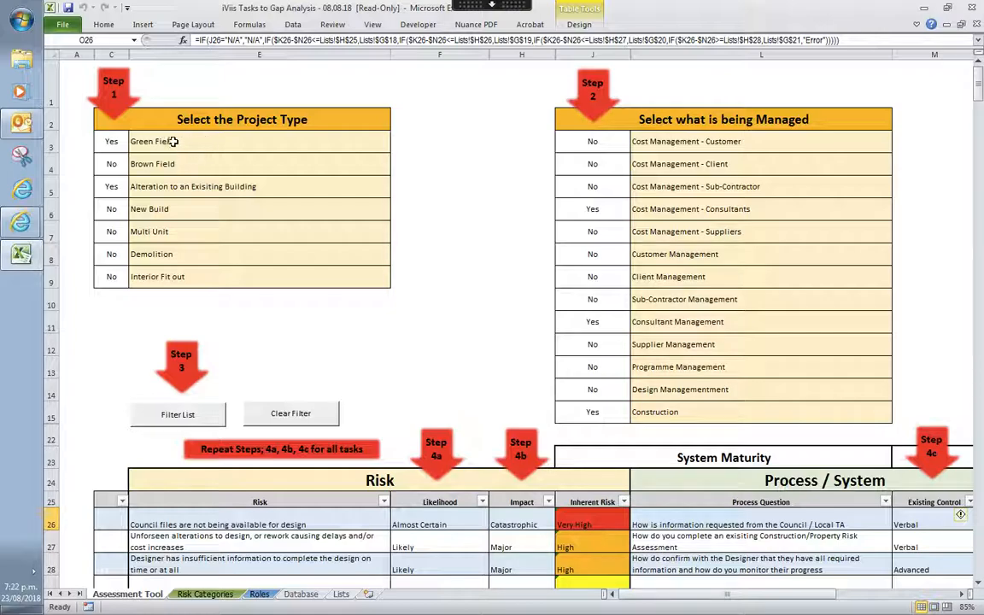
{"action": "mouse_move", "coordinate": [167, 192]}
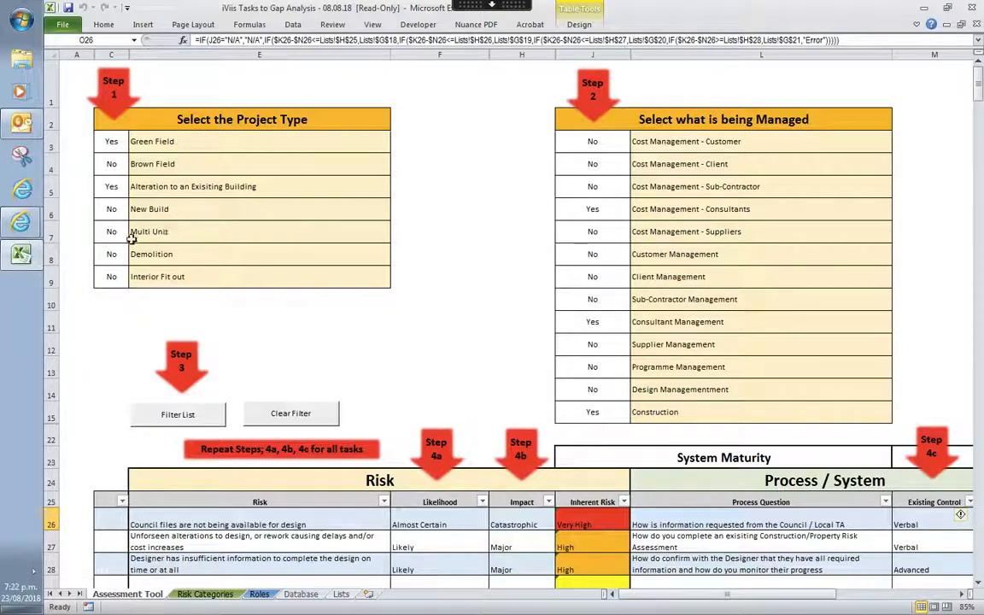
{"action": "mouse_move", "coordinate": [129, 185]}
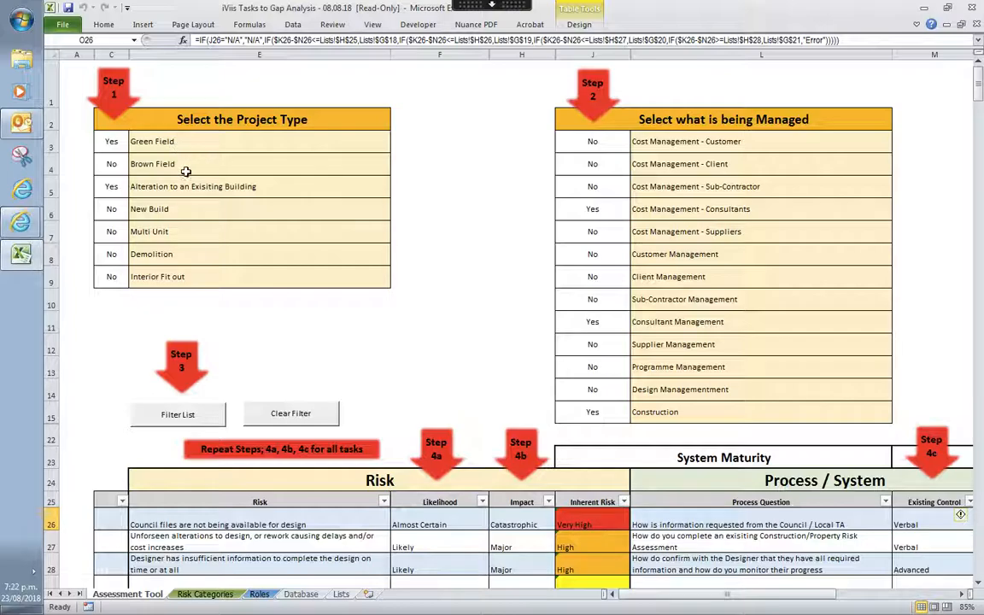
{"action": "mouse_move", "coordinate": [181, 164]}
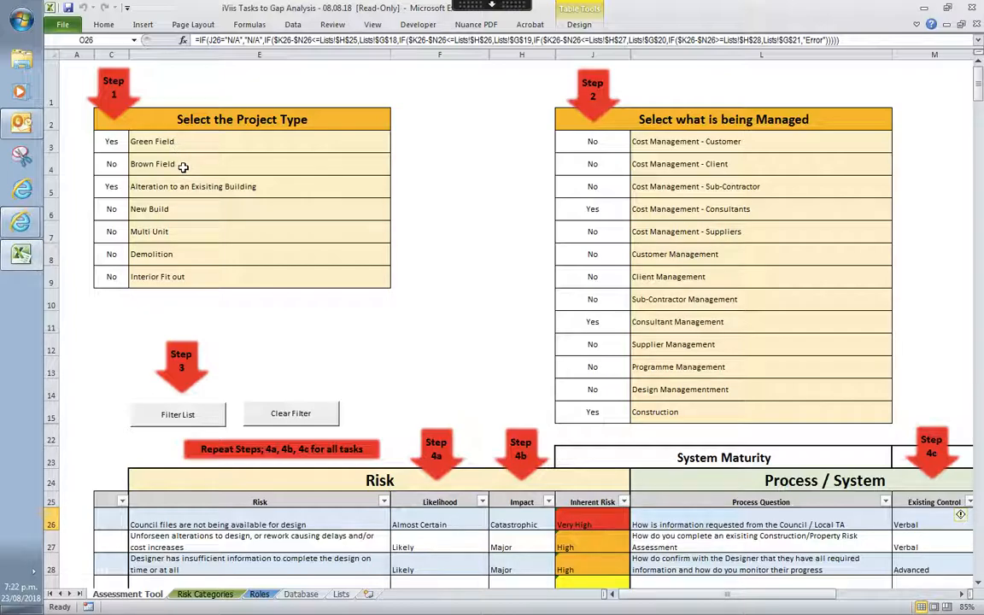
{"action": "mouse_move", "coordinate": [329, 163]}
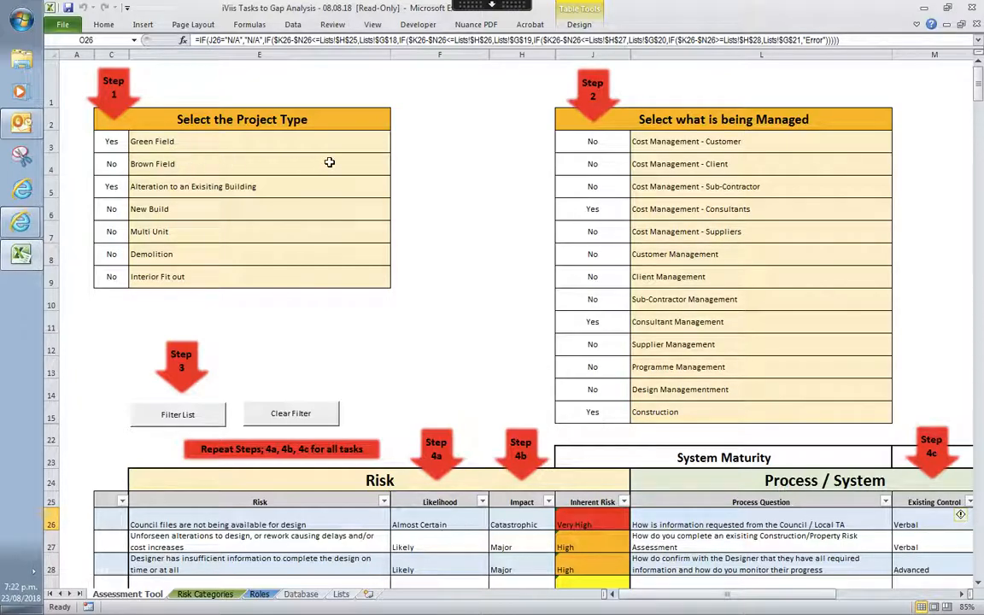
{"action": "mouse_move", "coordinate": [652, 130]}
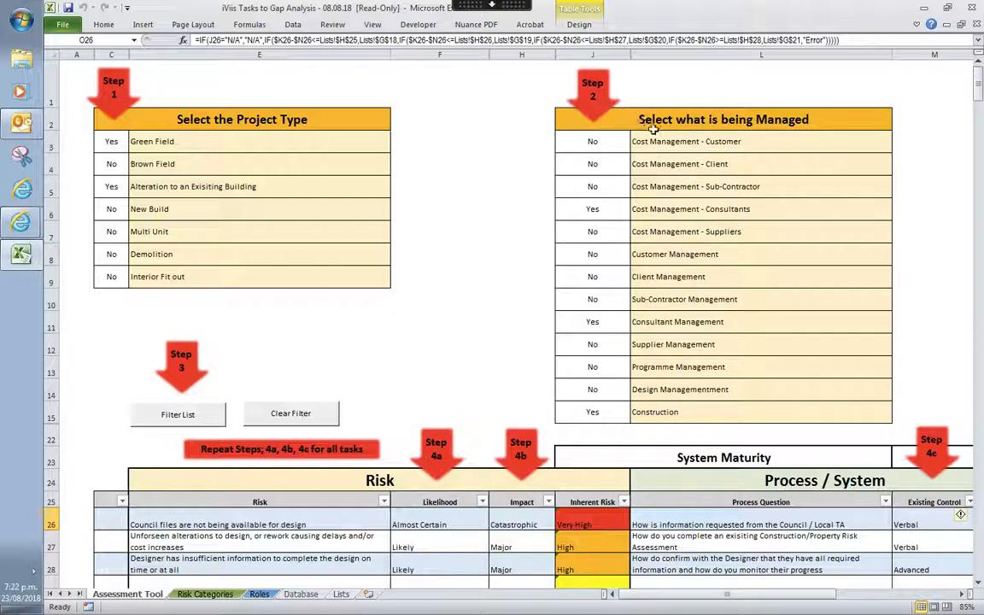
{"action": "mouse_move", "coordinate": [666, 128]}
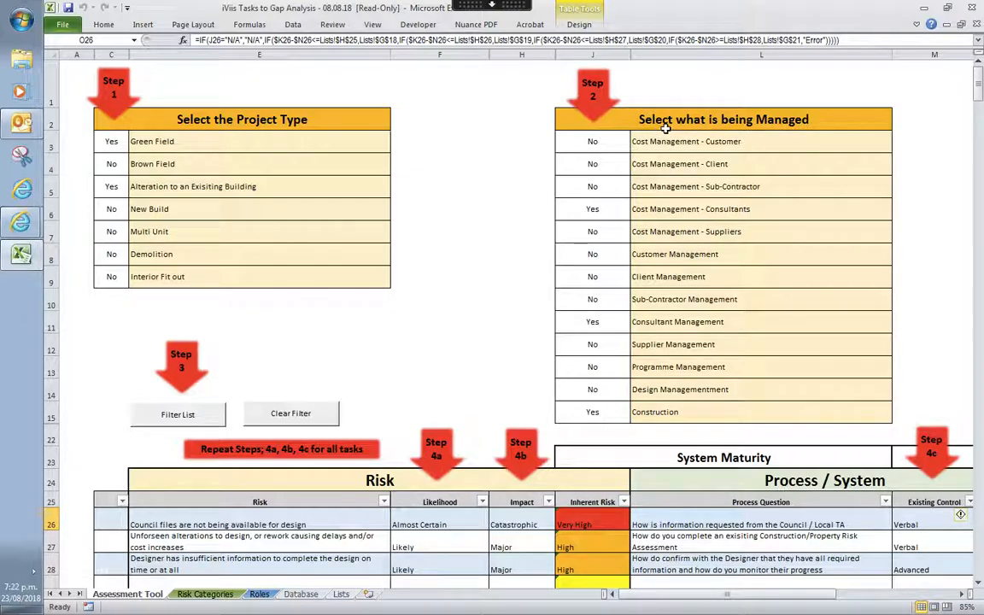
{"action": "mouse_move", "coordinate": [635, 131]}
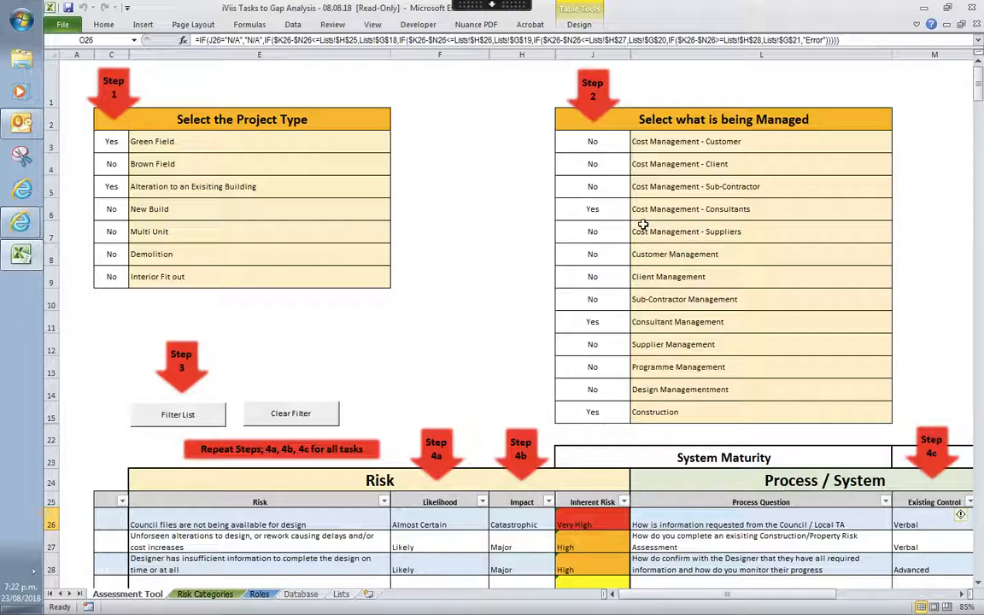
{"action": "mouse_move", "coordinate": [656, 209]}
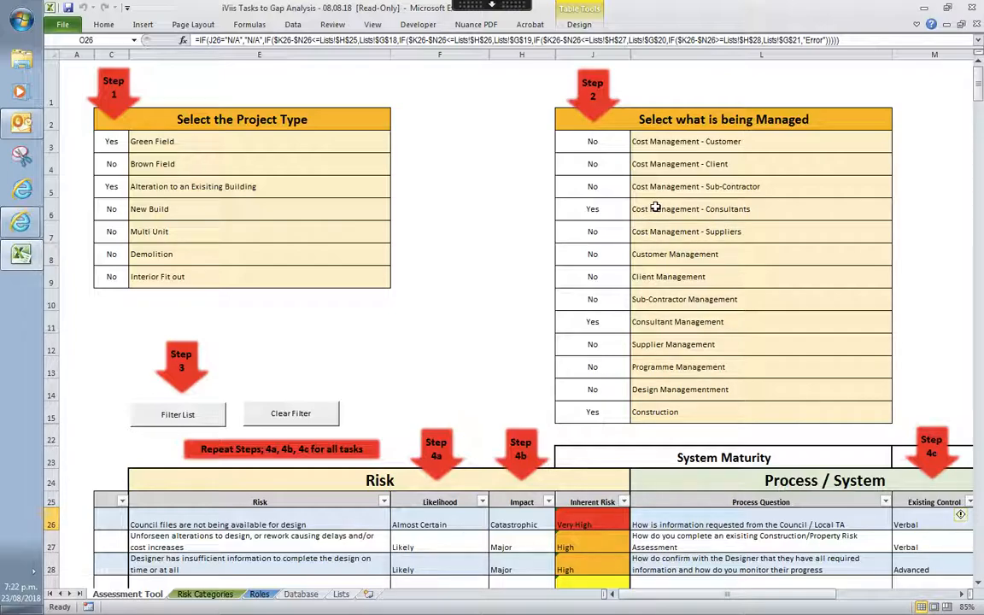
{"action": "mouse_move", "coordinate": [695, 263]}
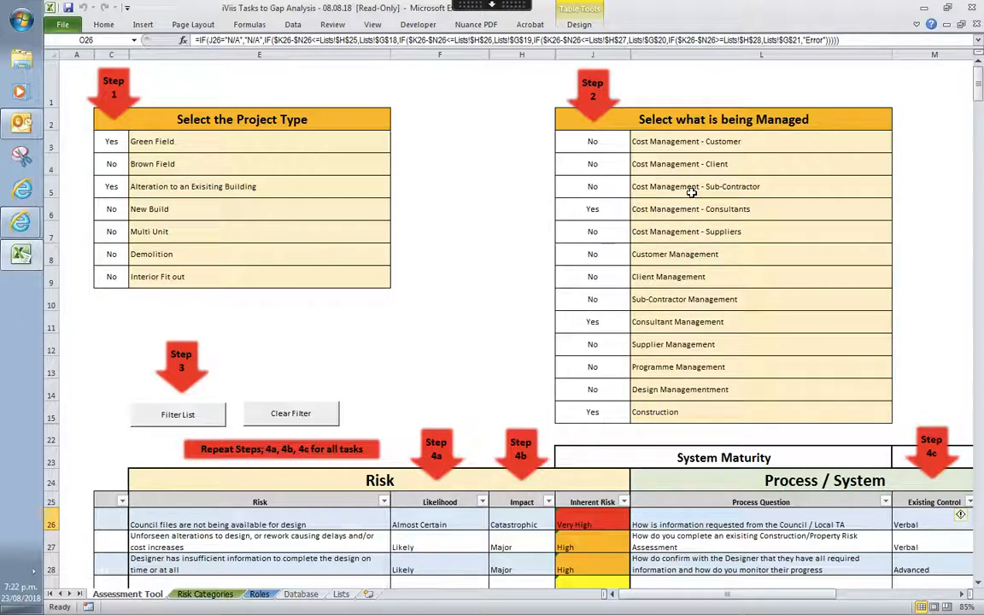
Set Cost Management - Customer to Yes in the managed-items list
{"action": "left_click", "coordinate": [592, 140]}
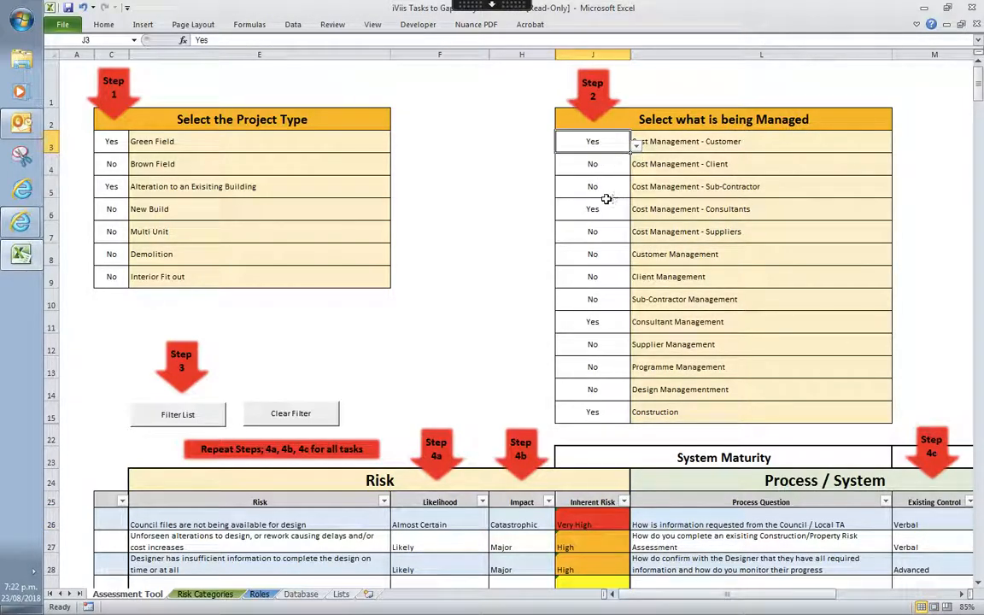
Run the Step 3 Filter List to narrow the risk register to 41 of 140 records
{"action": "scroll", "scroll_direction": "down", "scroll_amount": 3}
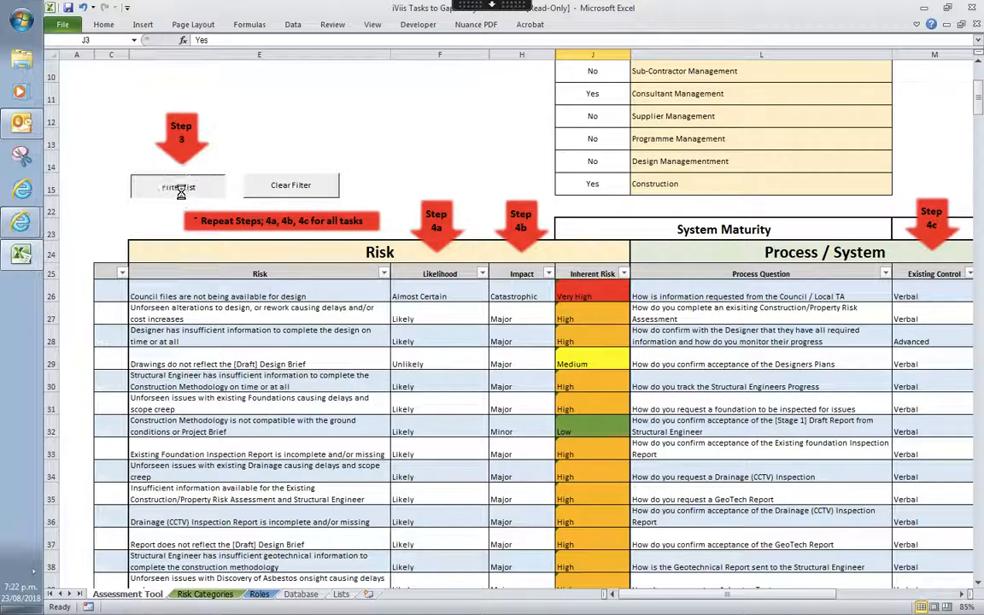
{"action": "left_click", "coordinate": [178, 184]}
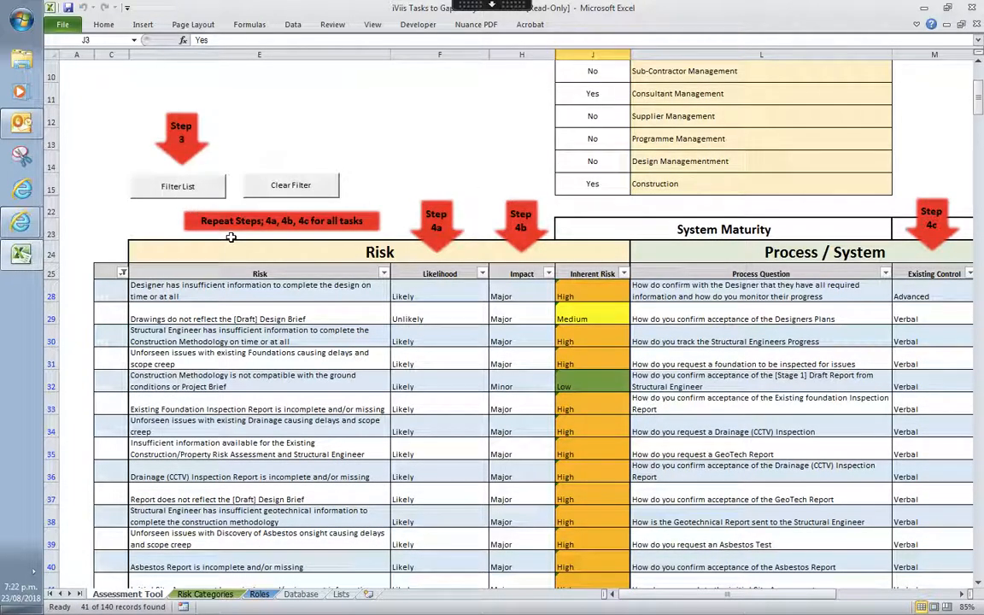
{"action": "mouse_move", "coordinate": [516, 189]}
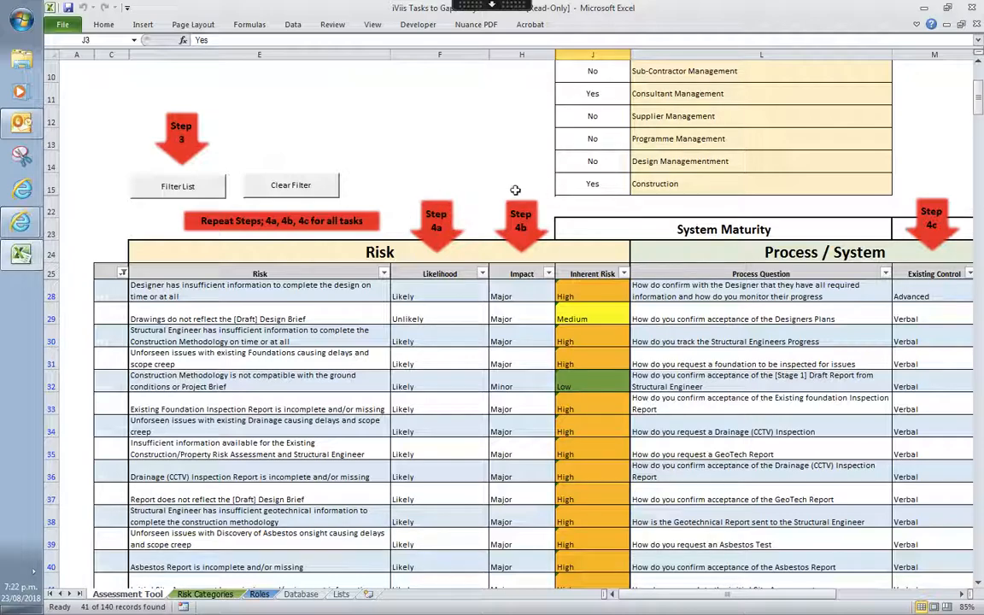
{"action": "mouse_move", "coordinate": [509, 190]}
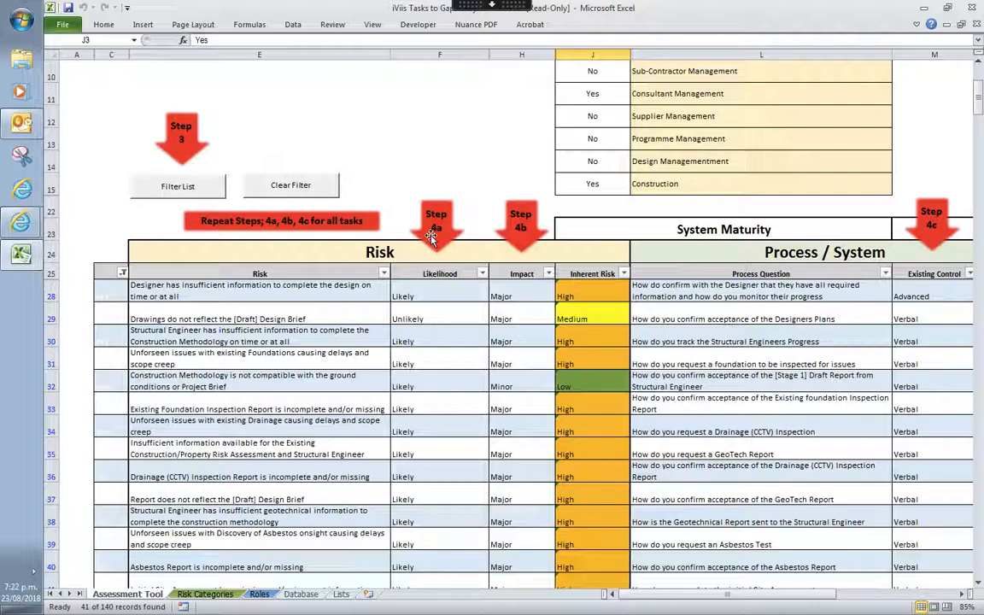
{"action": "mouse_move", "coordinate": [349, 284]}
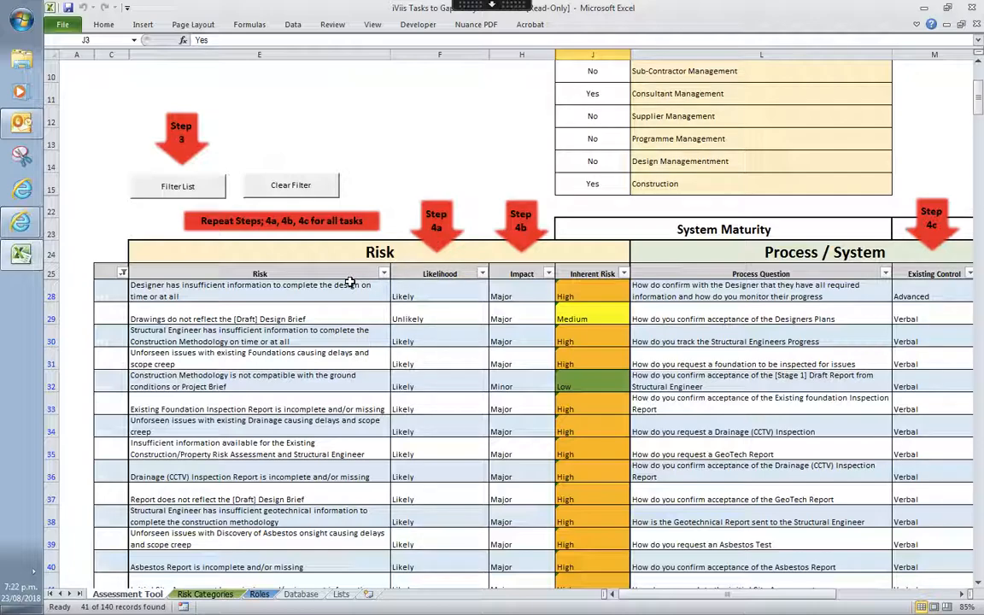
{"action": "mouse_move", "coordinate": [322, 284]}
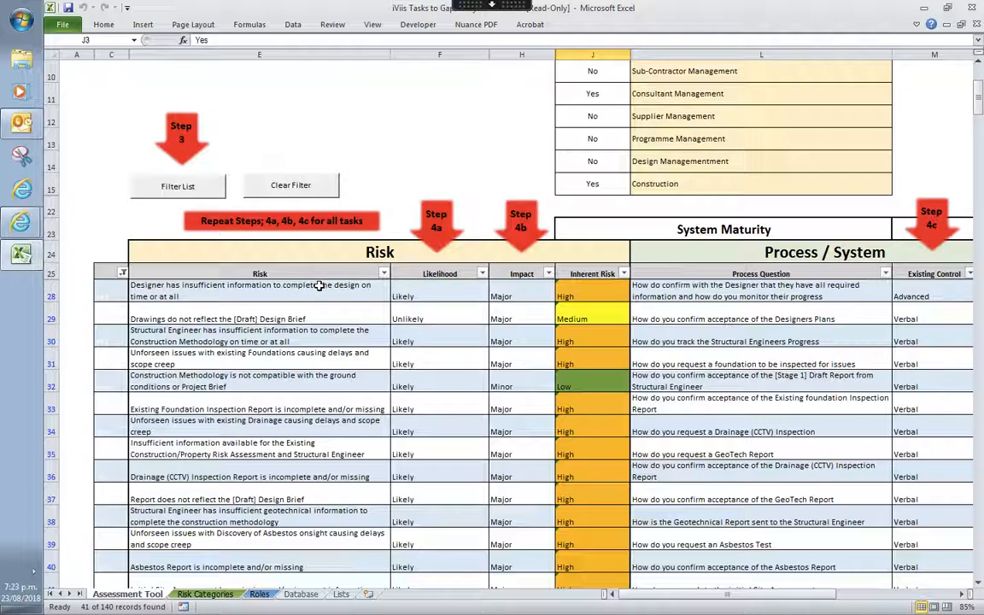
{"action": "mouse_move", "coordinate": [308, 288]}
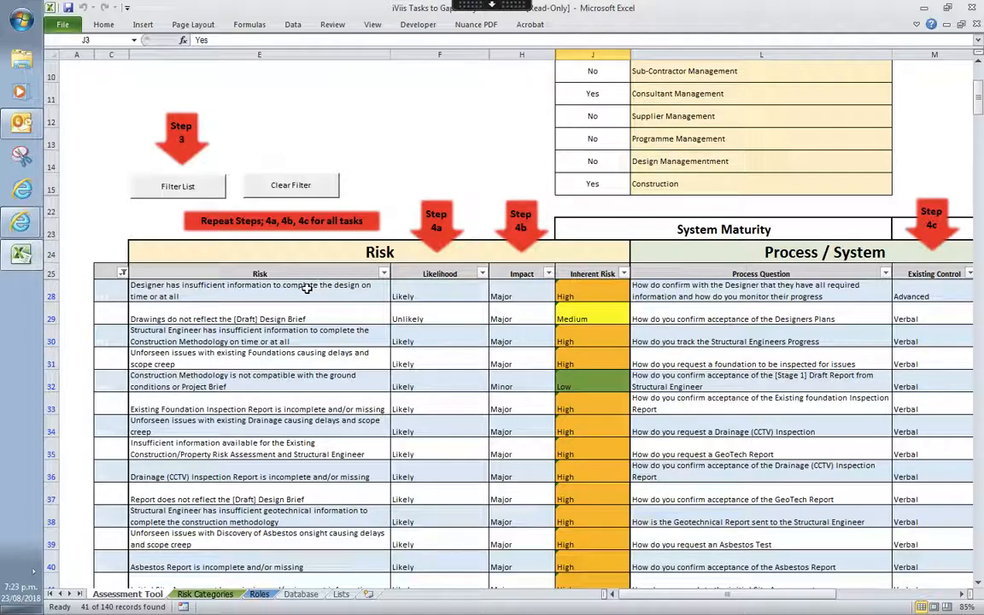
{"action": "mouse_move", "coordinate": [297, 283]}
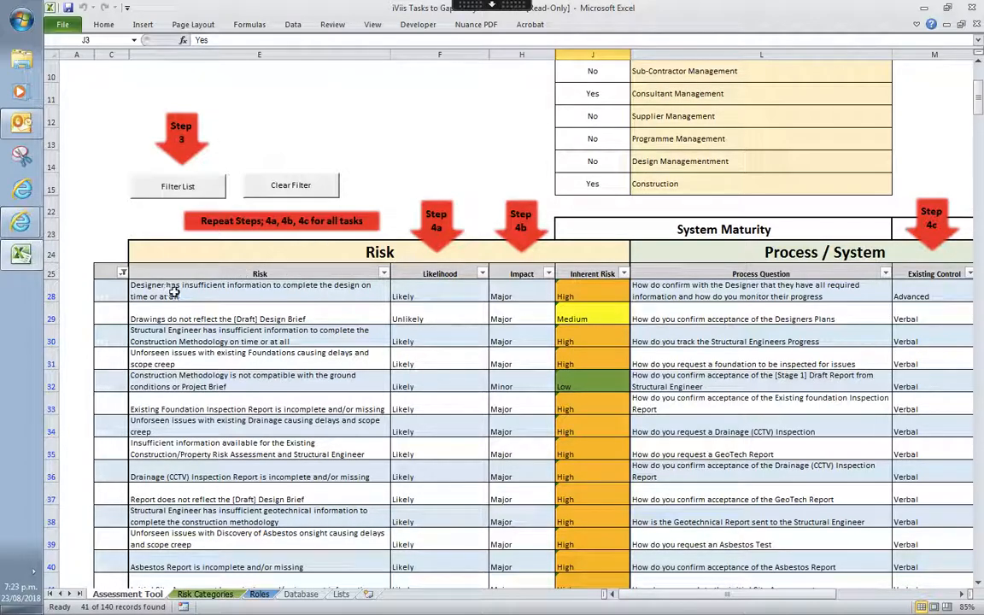
{"action": "mouse_move", "coordinate": [197, 296]}
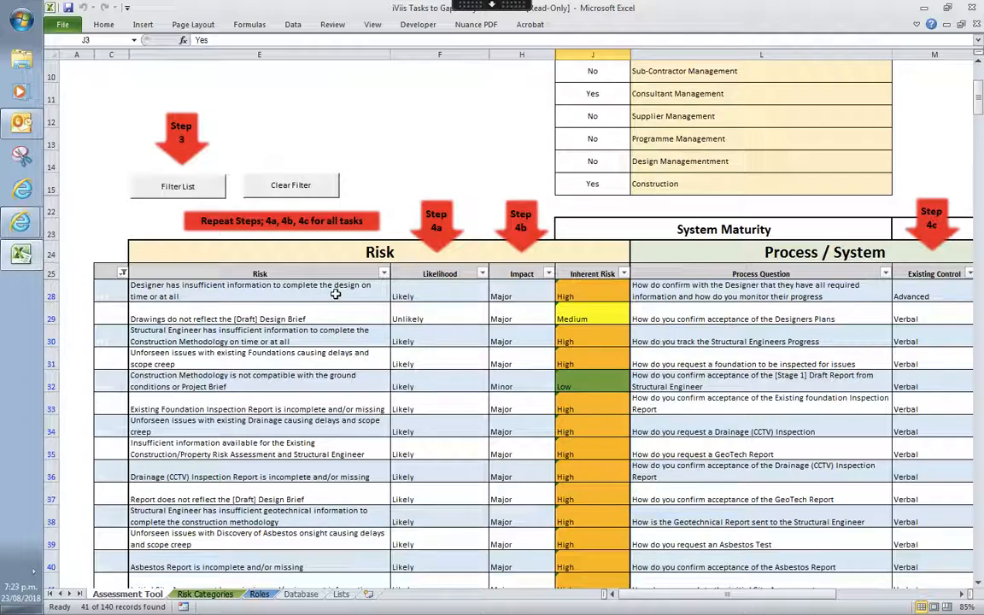
{"action": "mouse_move", "coordinate": [328, 291]}
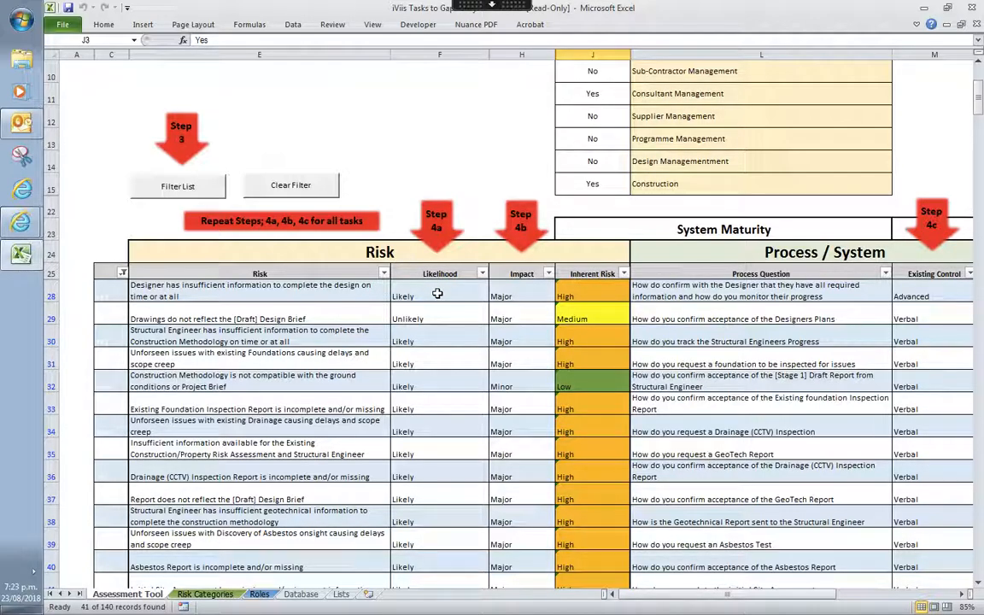
{"action": "mouse_move", "coordinate": [533, 292]}
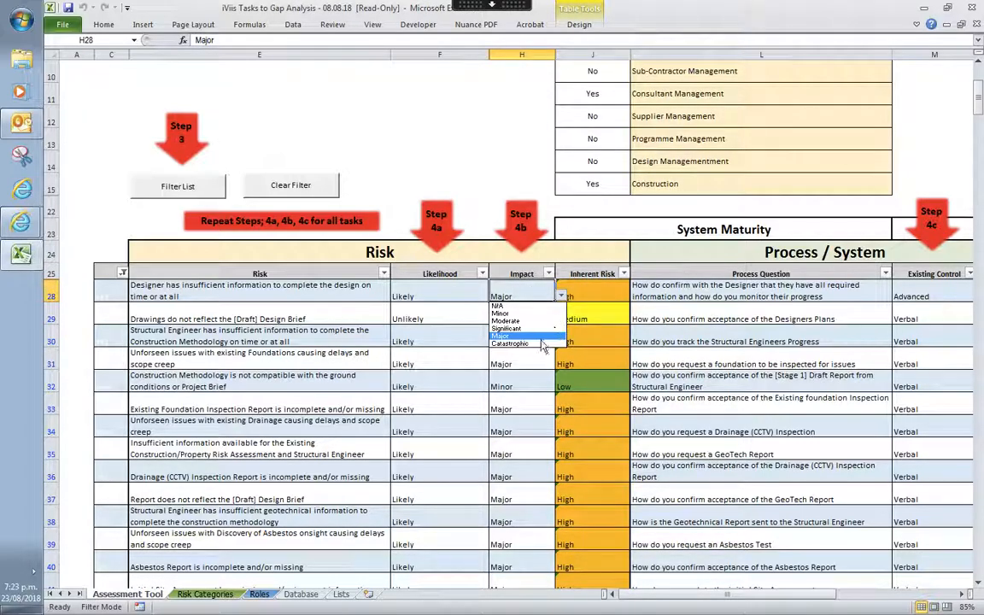
Change the first filtered risk's impact from Major to Significant
{"action": "left_click", "coordinate": [506, 335]}
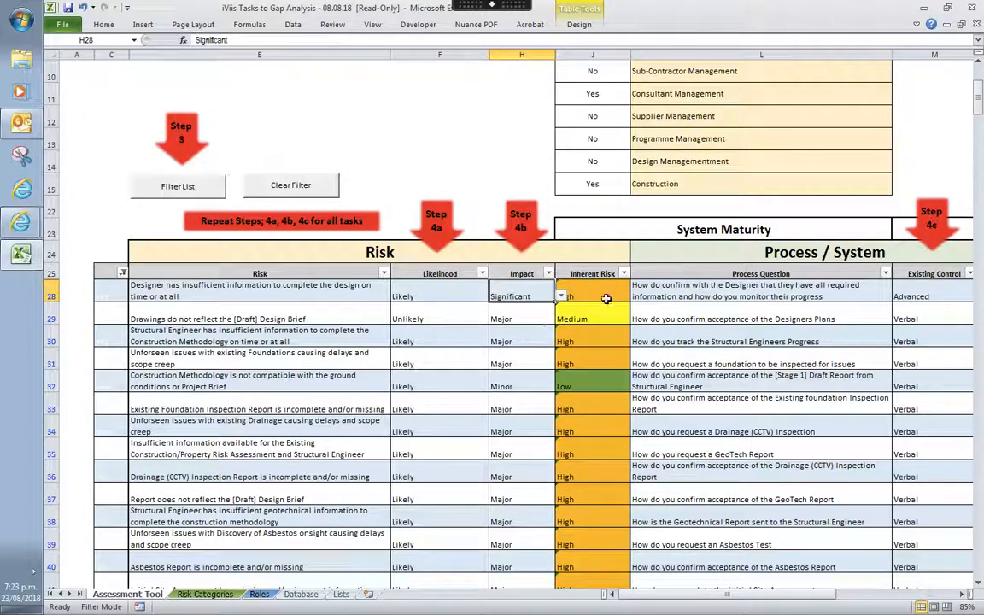
{"action": "mouse_move", "coordinate": [534, 311]}
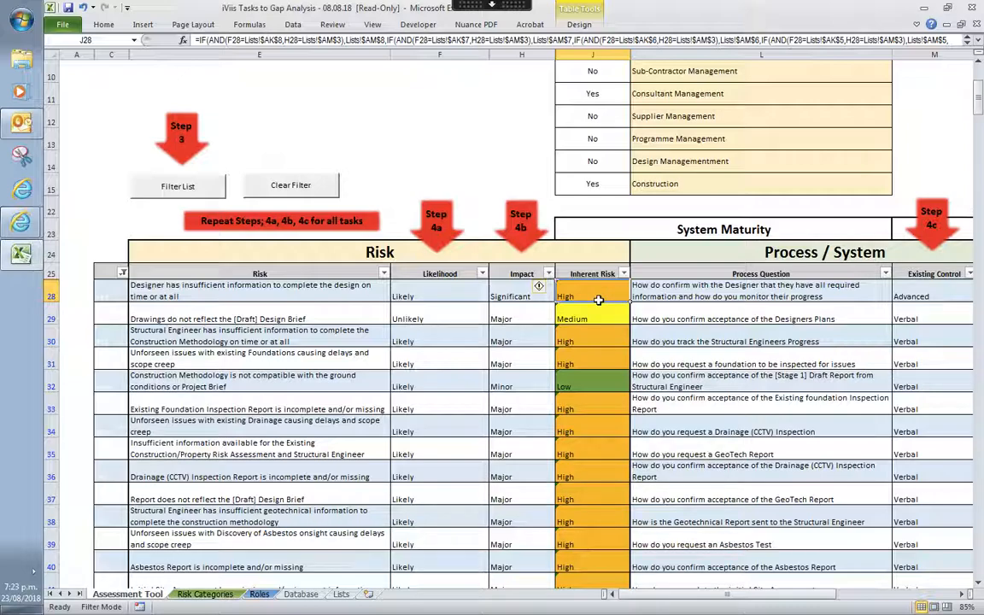
{"action": "mouse_move", "coordinate": [590, 297]}
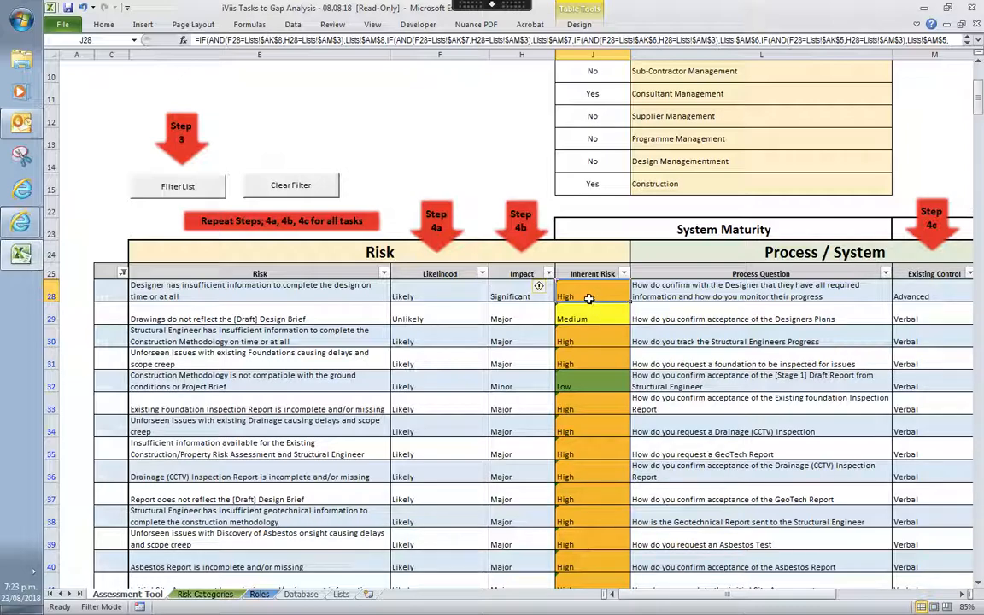
{"action": "mouse_move", "coordinate": [591, 295]}
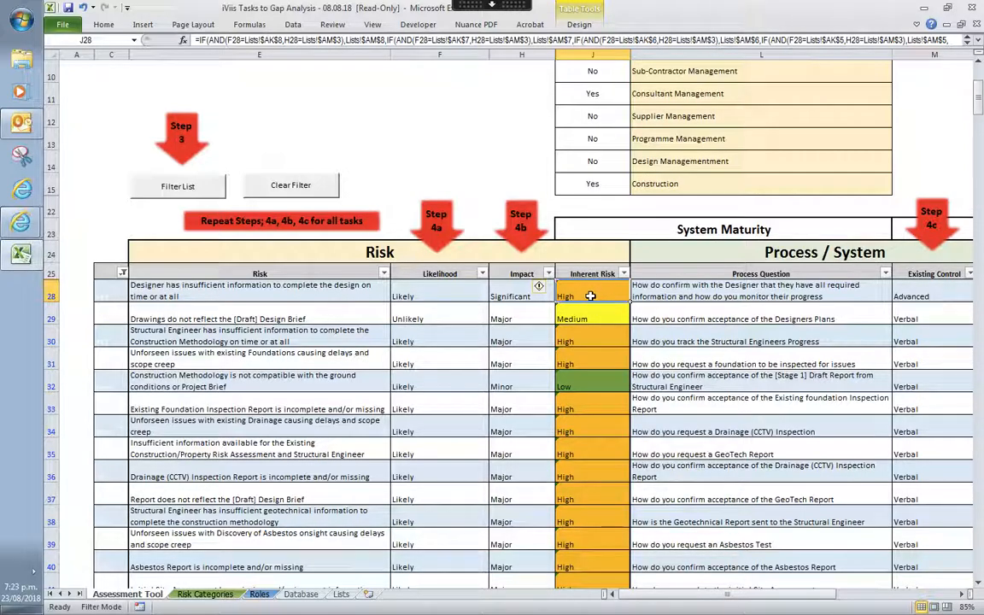
{"action": "mouse_move", "coordinate": [586, 299]}
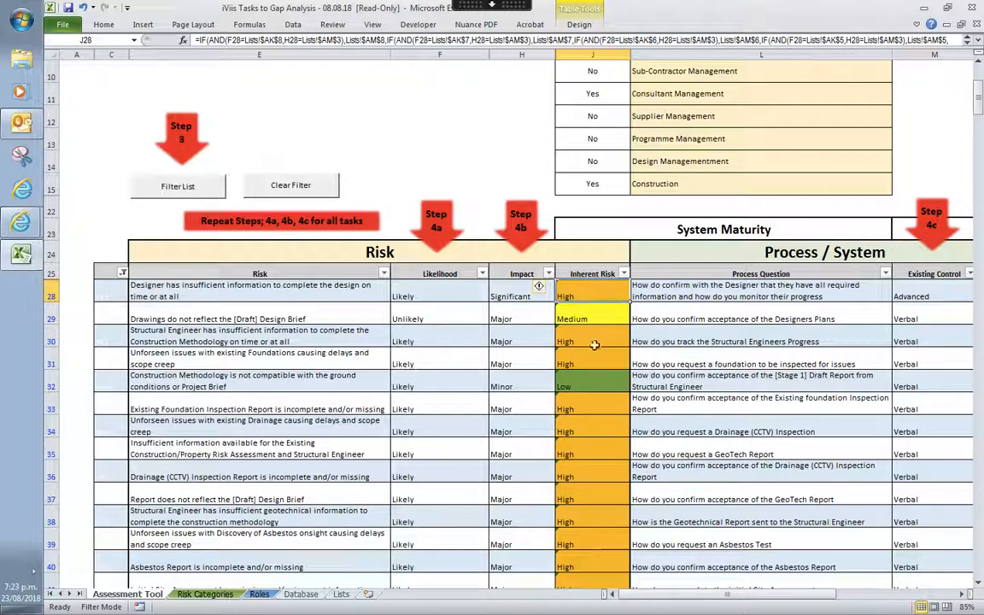
{"action": "mouse_move", "coordinate": [568, 284]}
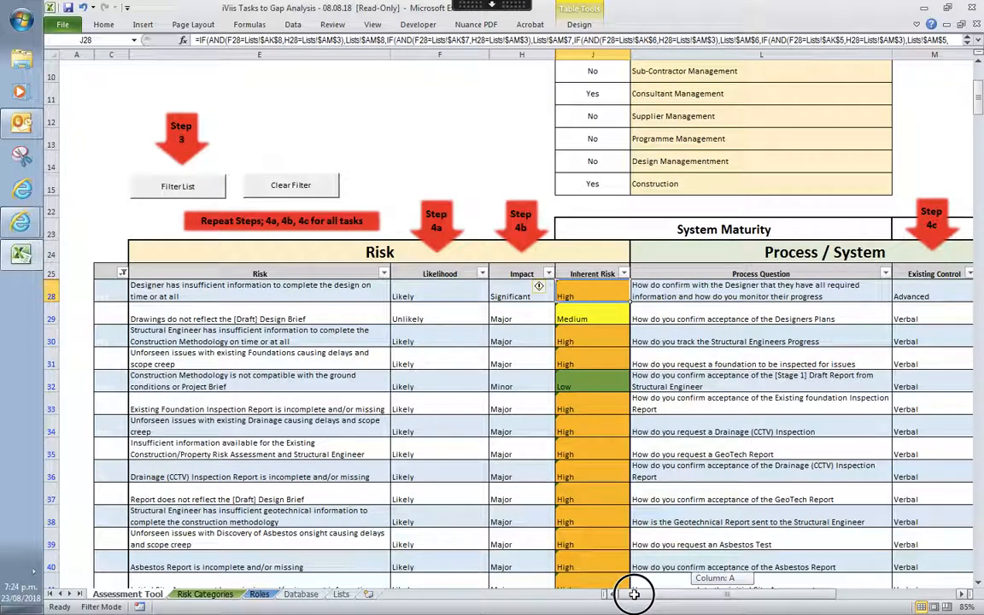
{"action": "scroll", "scroll_direction": "right", "scroll_amount": 3}
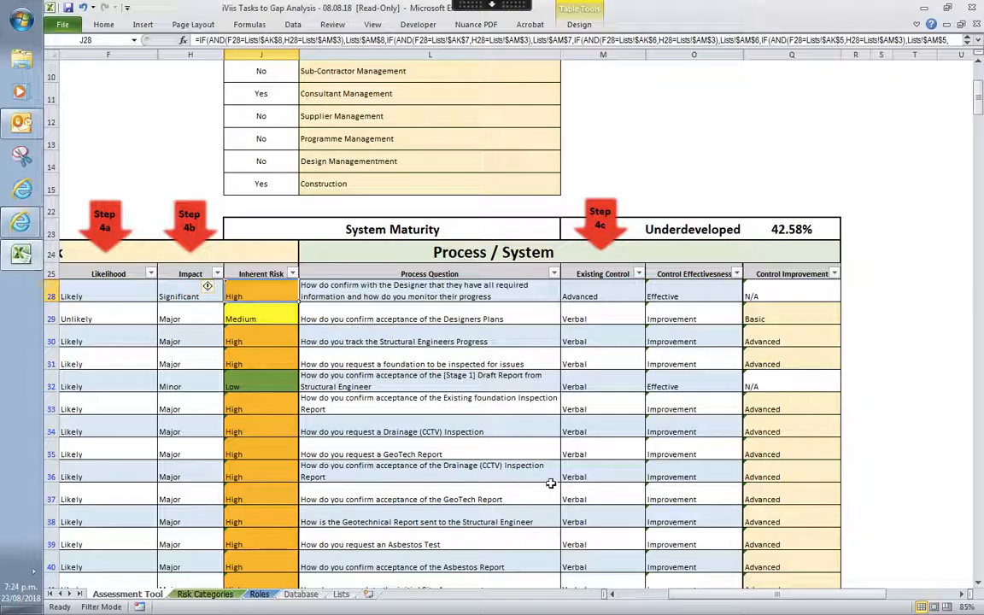
{"action": "mouse_move", "coordinate": [442, 333]}
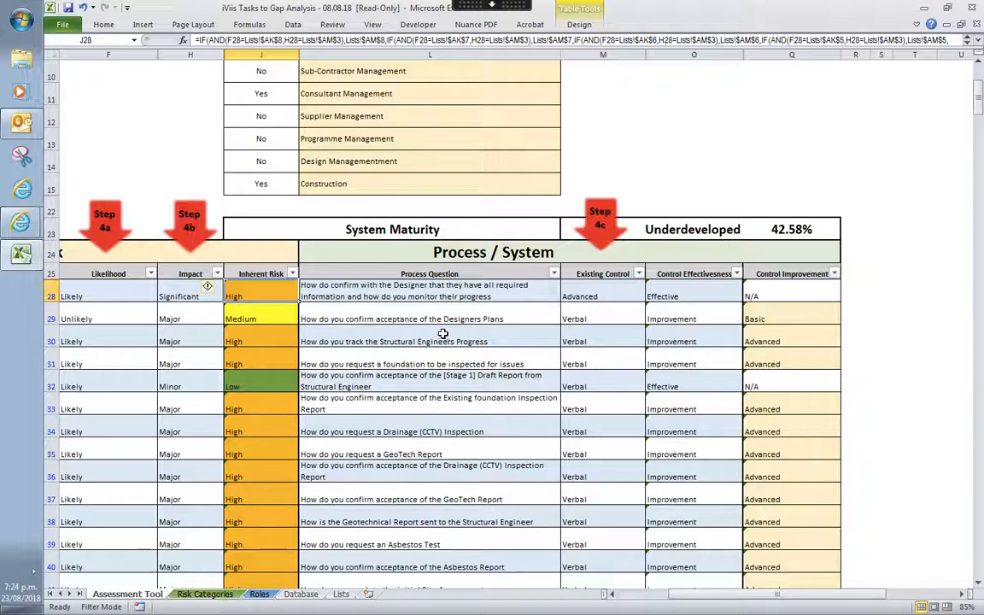
{"action": "mouse_move", "coordinate": [440, 331]}
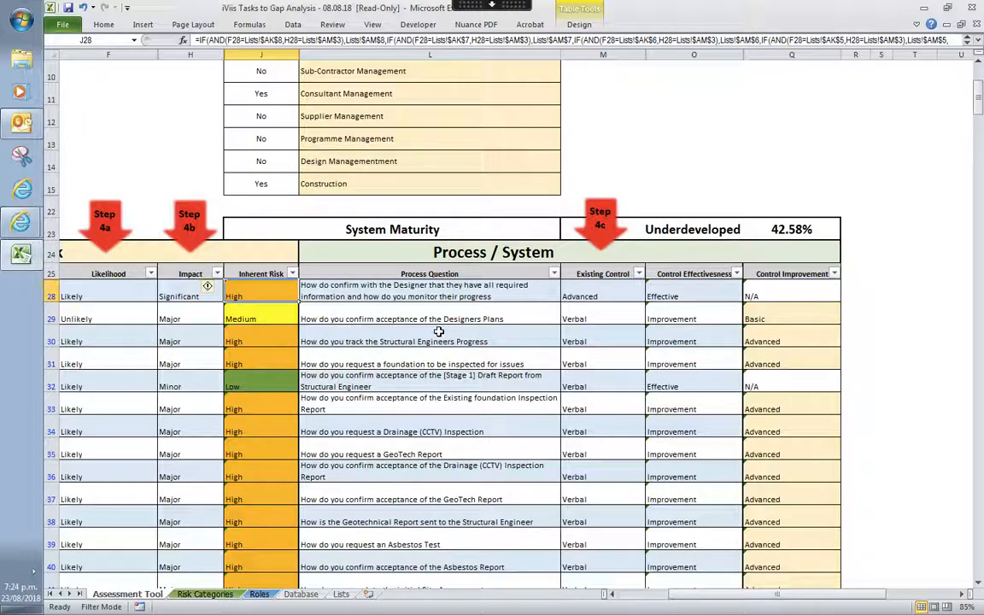
{"action": "left_click", "coordinate": [602, 291]}
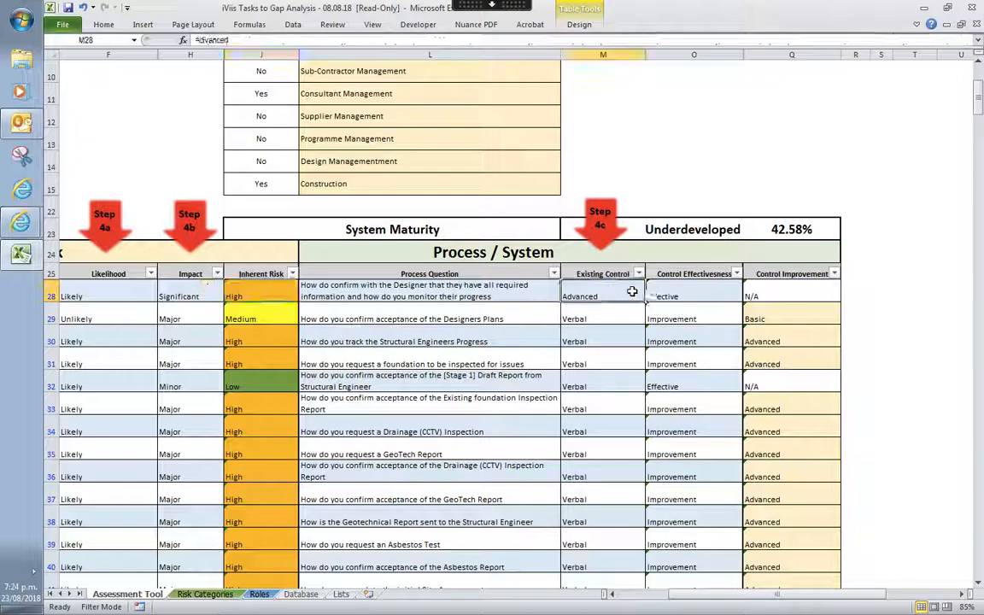
{"action": "left_click", "coordinate": [651, 297]}
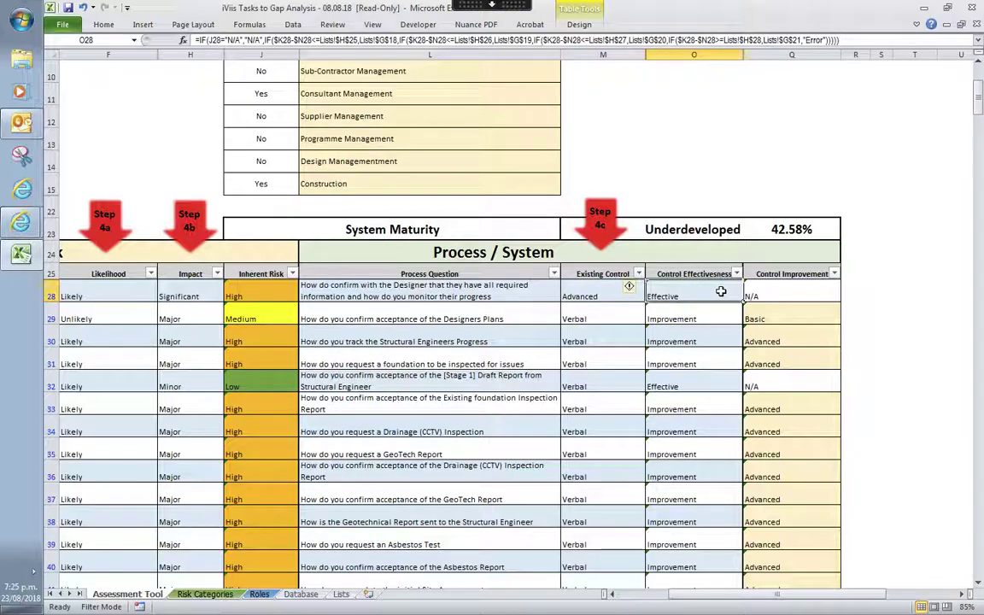
{"action": "mouse_move", "coordinate": [267, 298]}
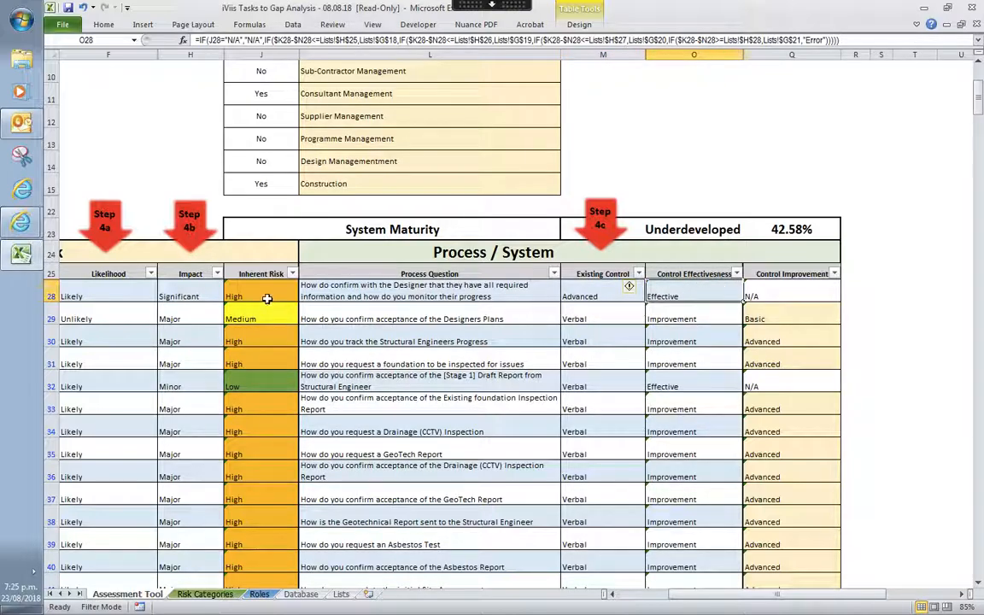
{"action": "mouse_move", "coordinate": [676, 294]}
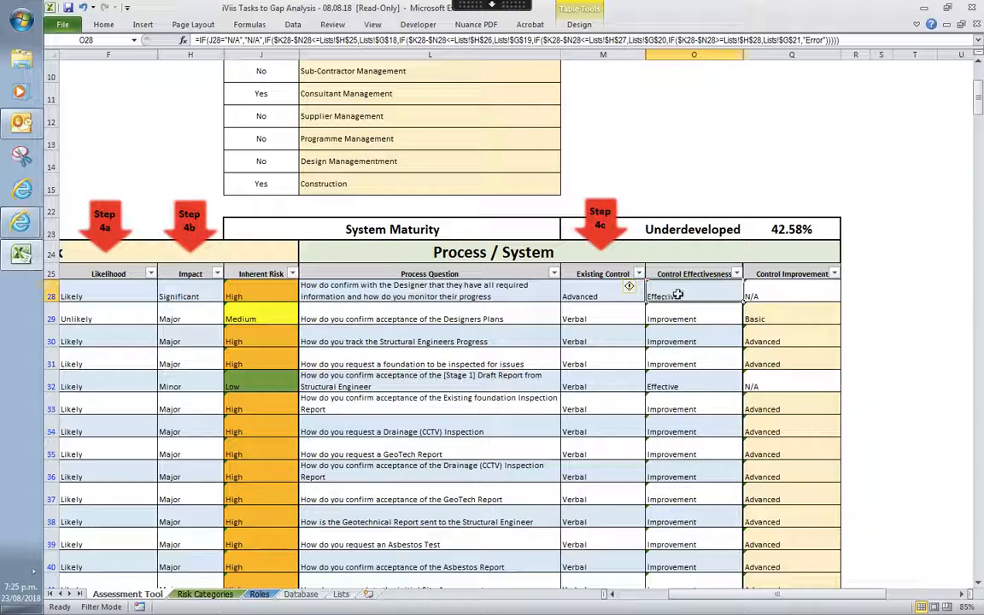
{"action": "mouse_move", "coordinate": [673, 297]}
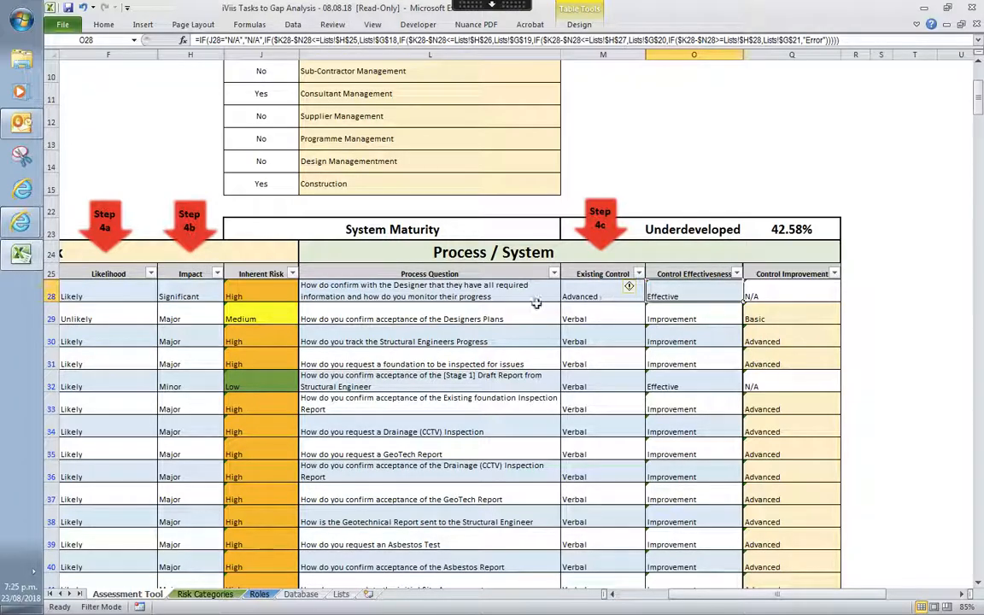
Rate the first question's likelihood Almost Certain and its impact Catastrophic
{"action": "left_click", "coordinate": [188, 297]}
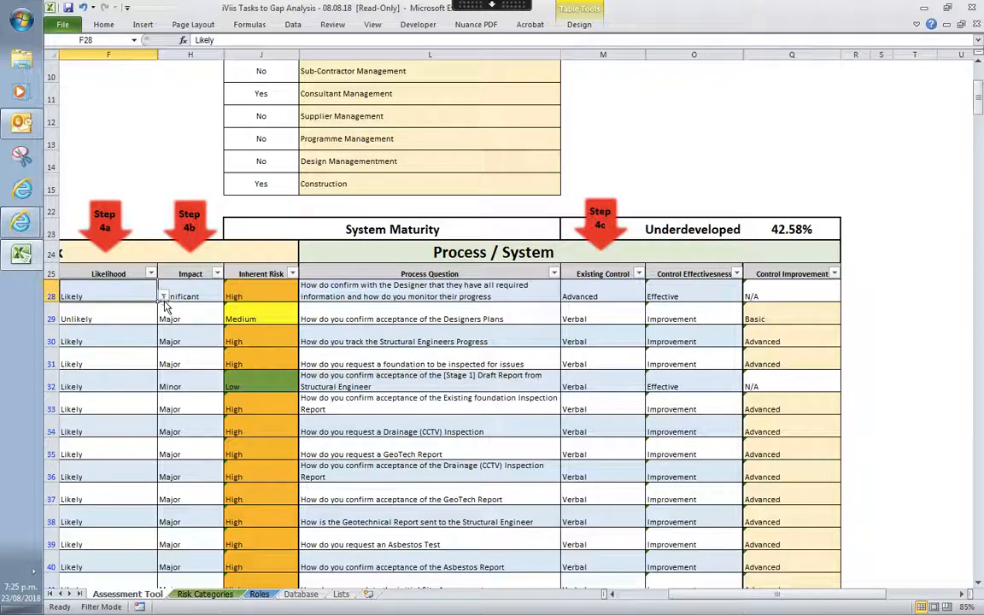
{"action": "left_click", "coordinate": [162, 297]}
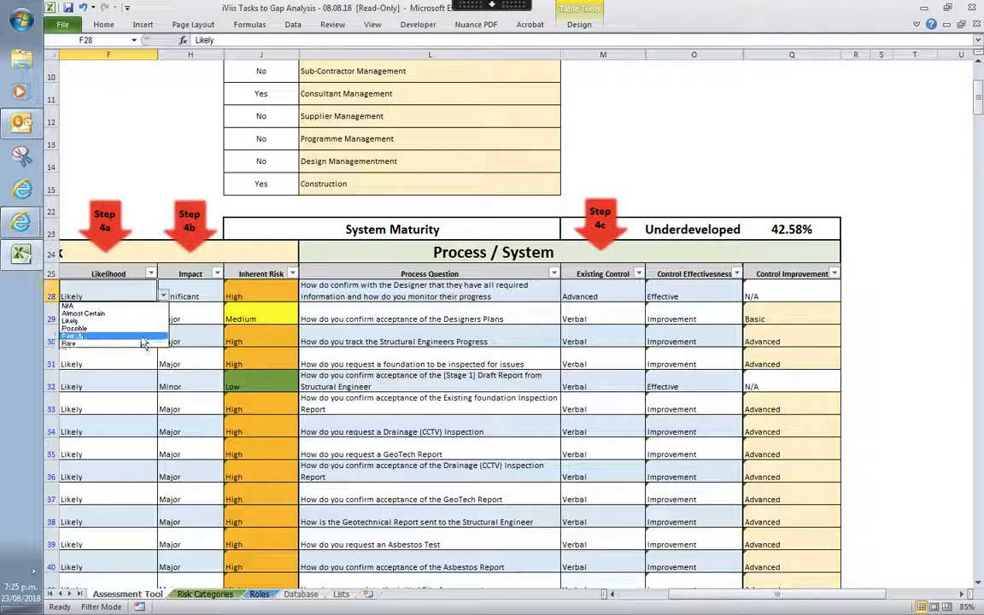
{"action": "left_click", "coordinate": [72, 314]}
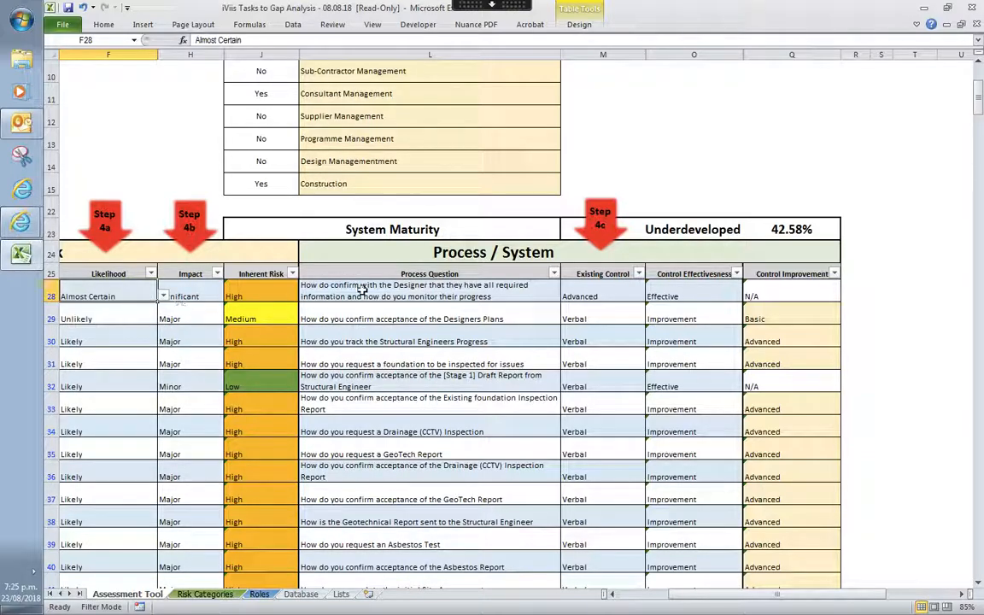
{"action": "left_click", "coordinate": [189, 298]}
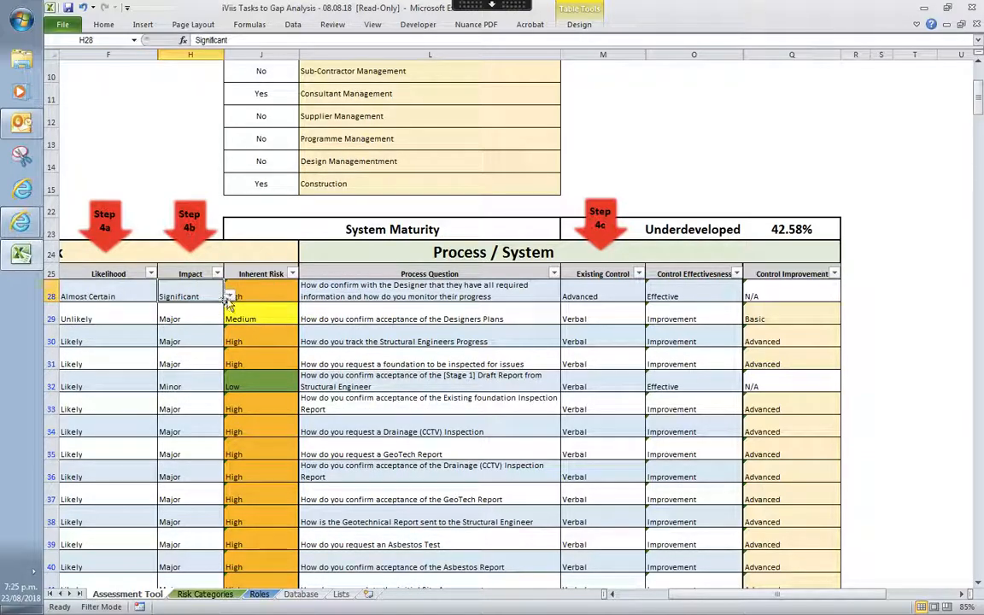
{"action": "left_click", "coordinate": [229, 297]}
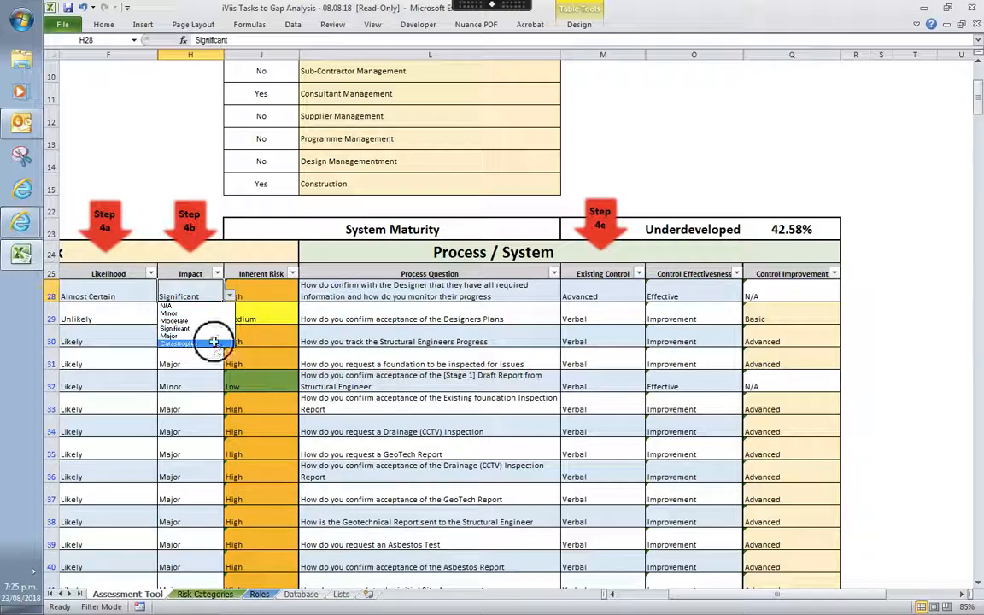
{"action": "left_click", "coordinate": [174, 342]}
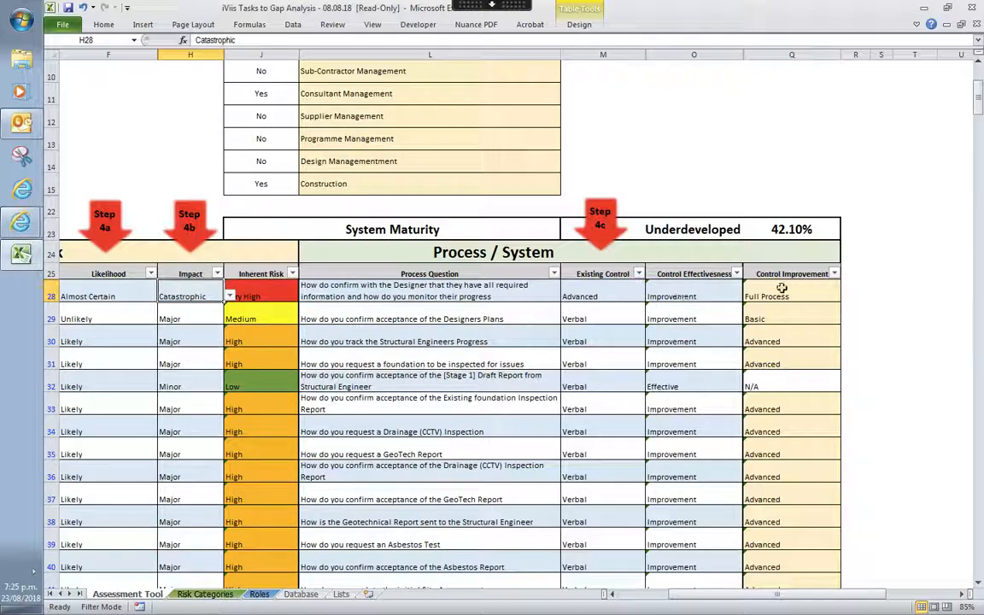
{"action": "mouse_move", "coordinate": [680, 292]}
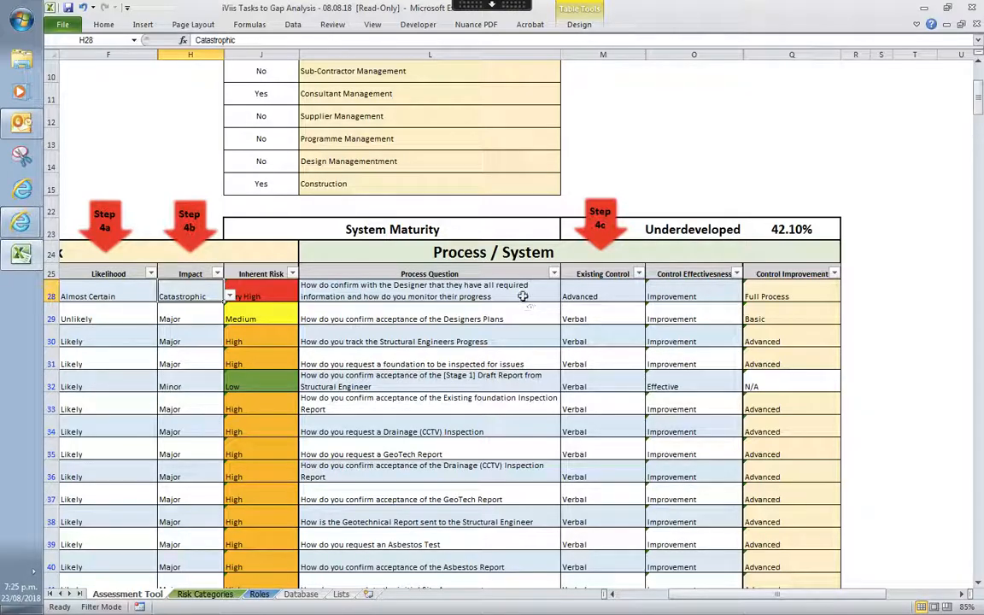
{"action": "mouse_move", "coordinate": [694, 294]}
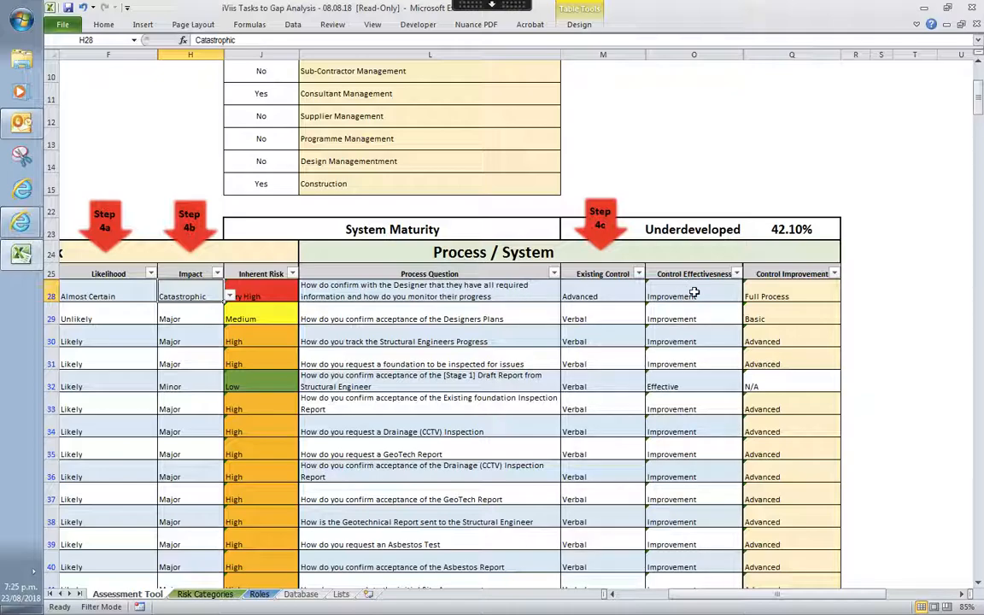
{"action": "mouse_move", "coordinate": [683, 295]}
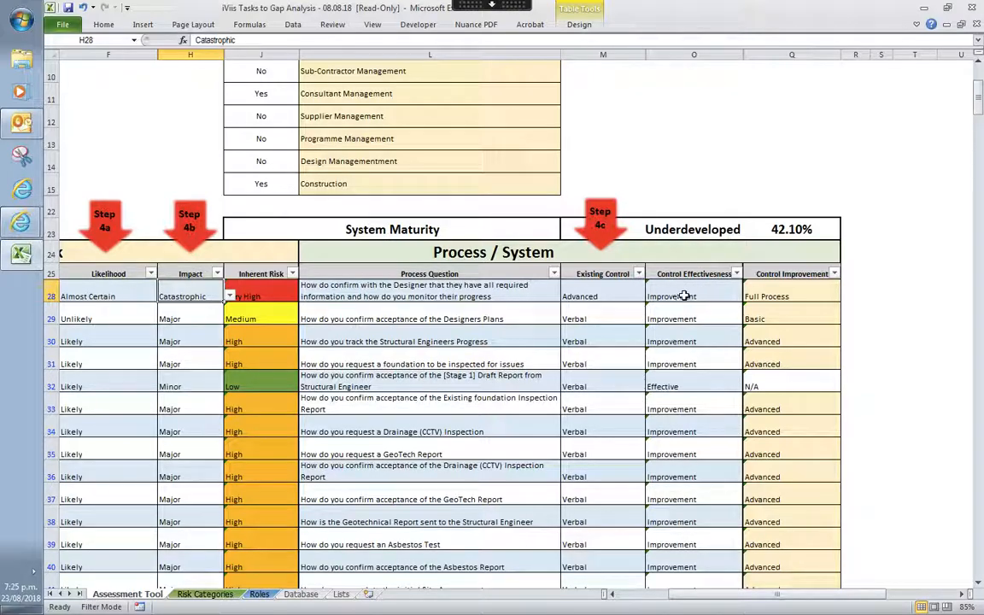
{"action": "mouse_move", "coordinate": [681, 290]}
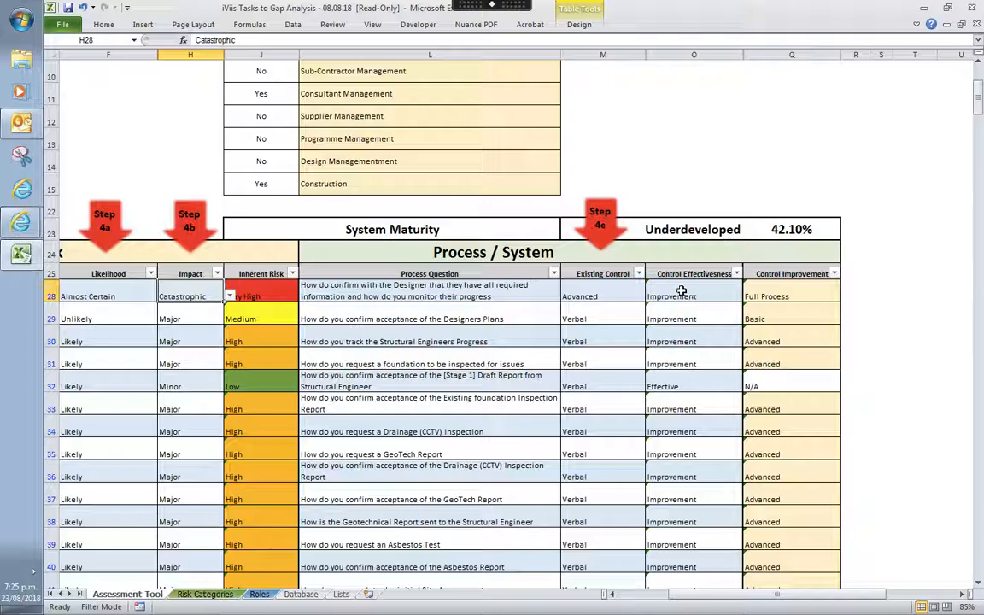
{"action": "mouse_move", "coordinate": [789, 292]}
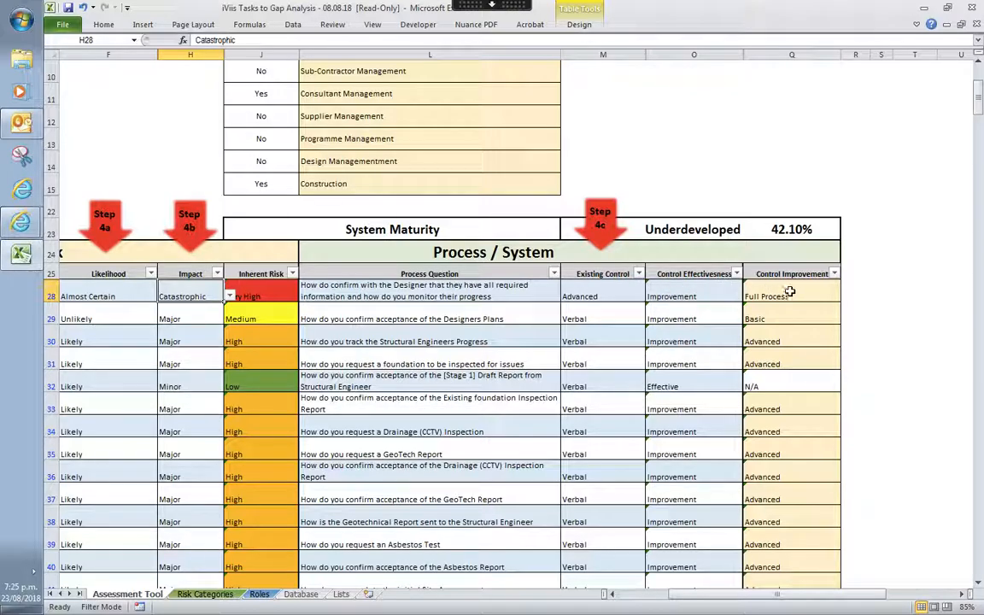
{"action": "scroll", "scroll_direction": "down", "scroll_amount": 3}
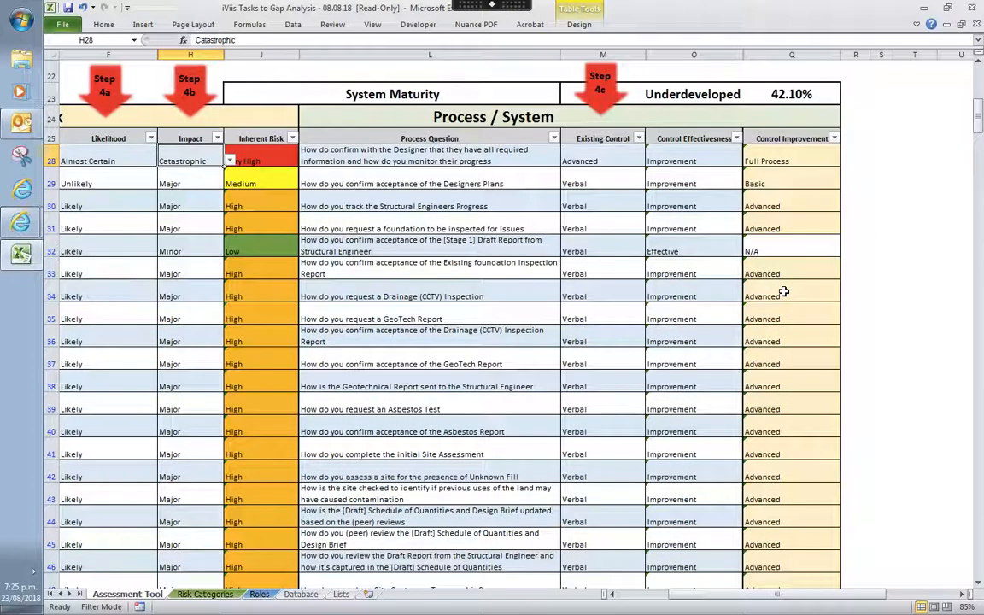
{"action": "scroll", "scroll_direction": "down", "scroll_amount": 3}
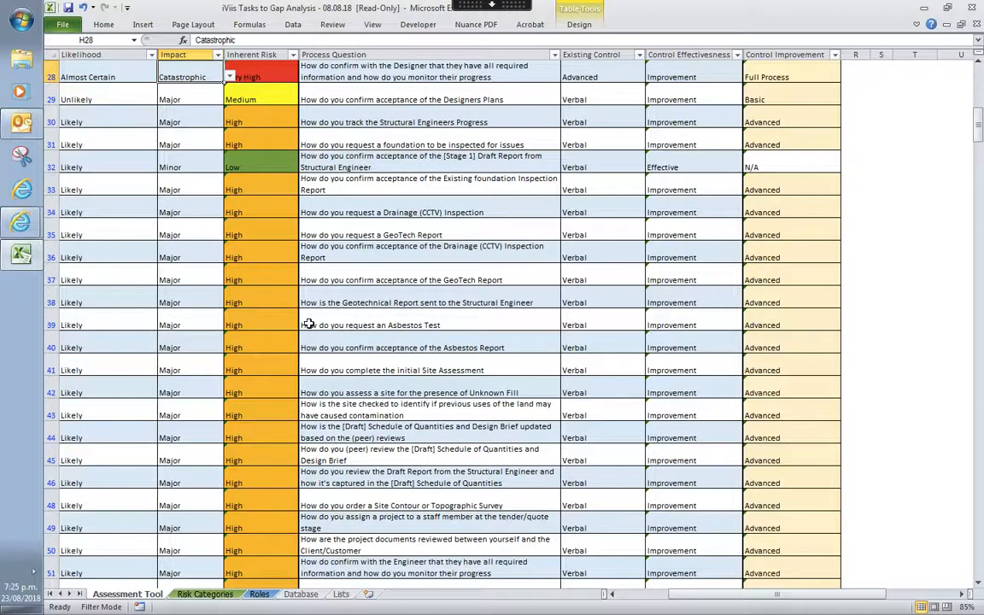
{"action": "scroll", "scroll_direction": "down", "scroll_amount": 3}
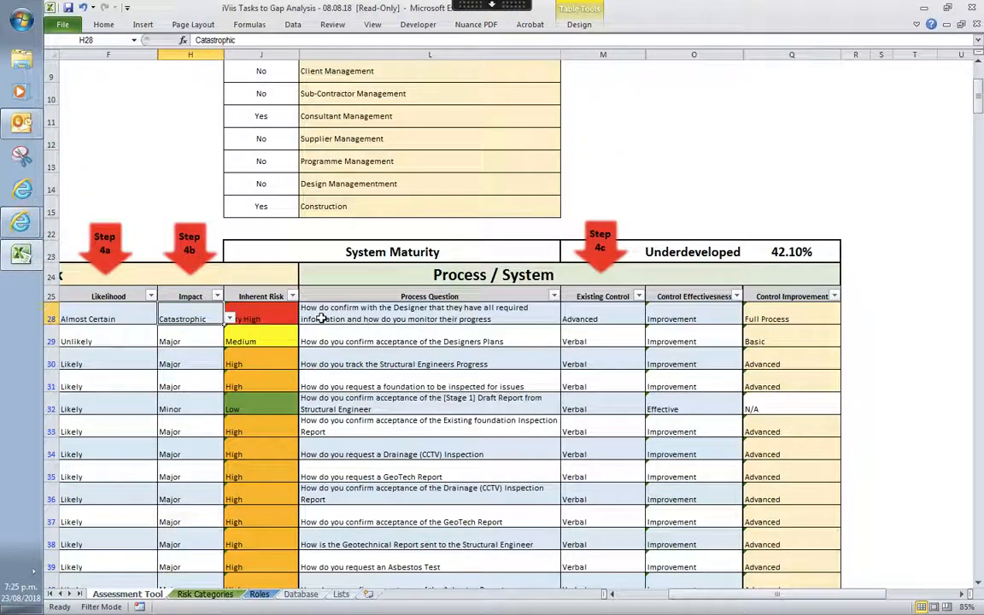
{"action": "mouse_move", "coordinate": [803, 304]}
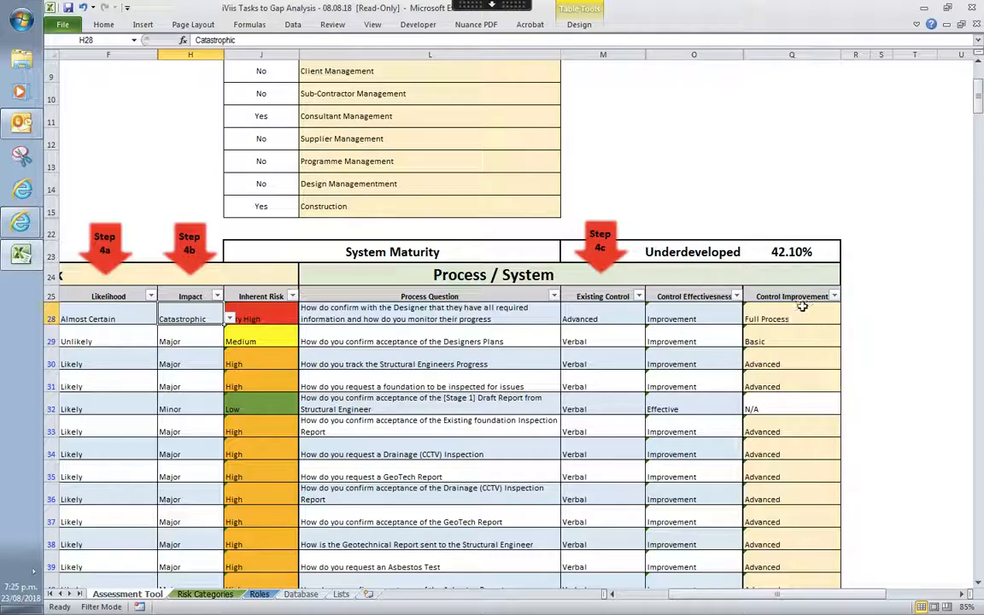
{"action": "mouse_move", "coordinate": [787, 318]}
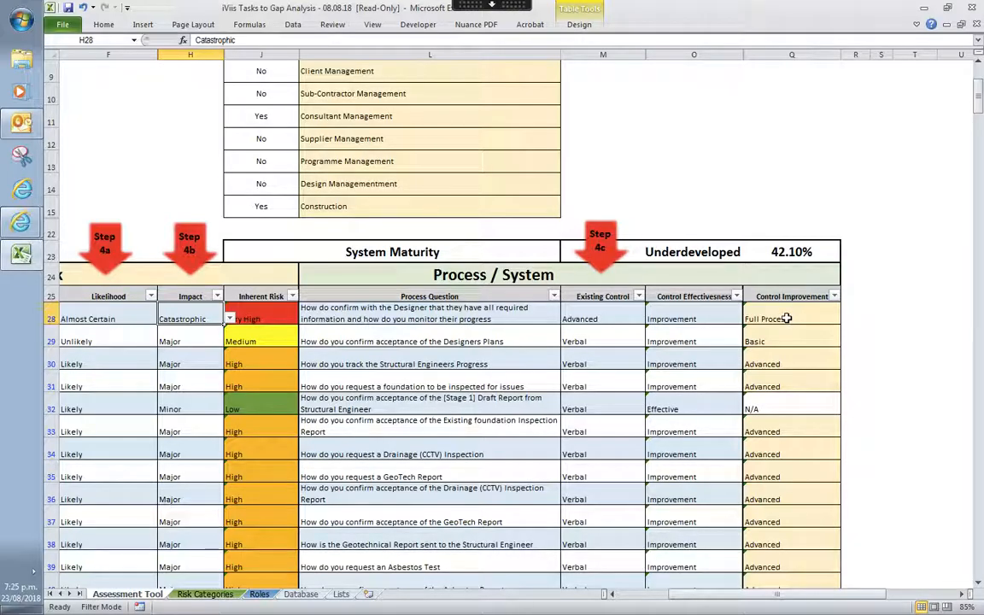
{"action": "mouse_move", "coordinate": [680, 352]}
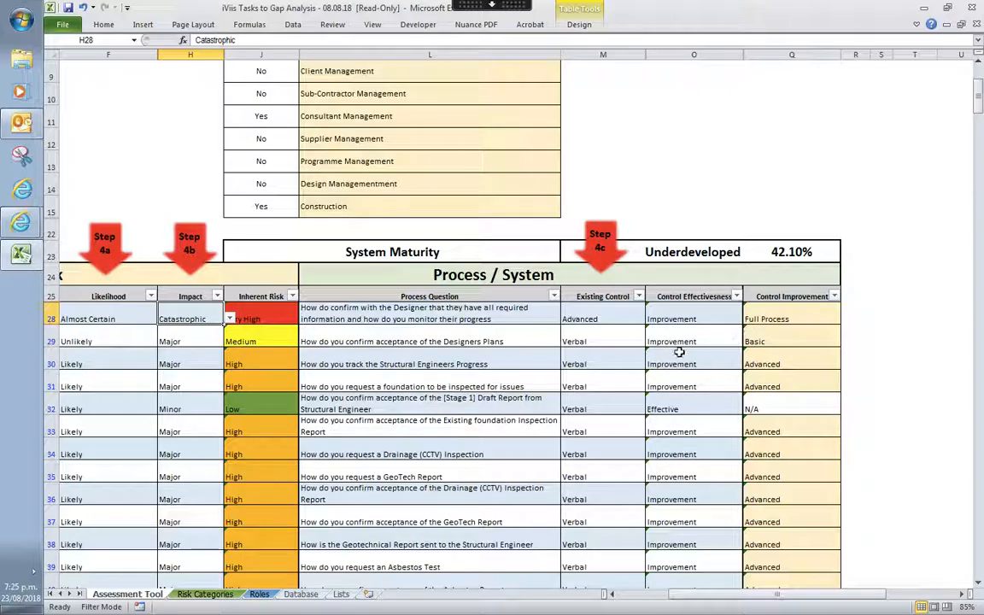
{"action": "scroll", "scroll_direction": "down", "scroll_amount": 3}
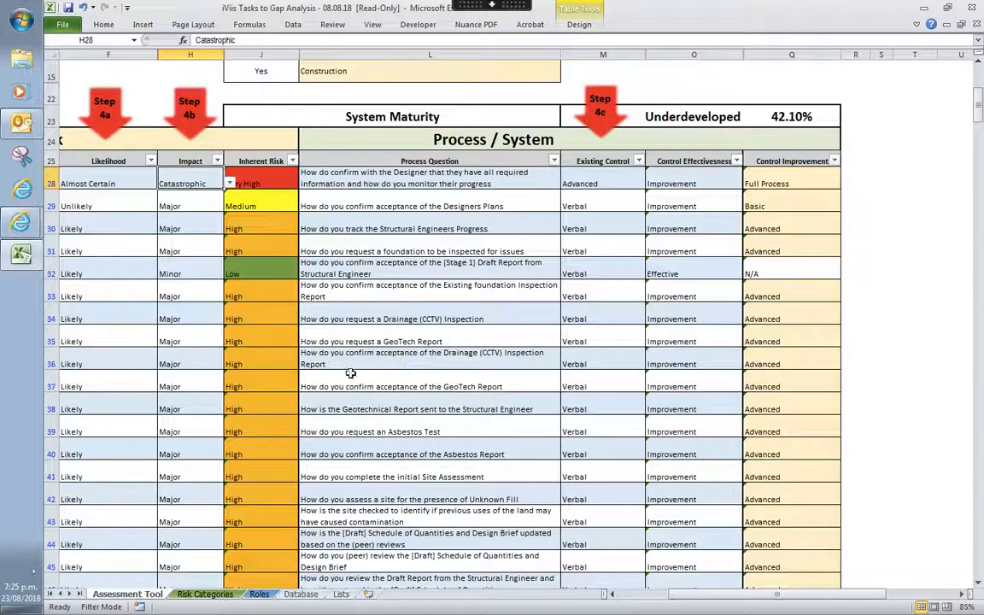
{"action": "scroll", "scroll_direction": "down", "scroll_amount": 3}
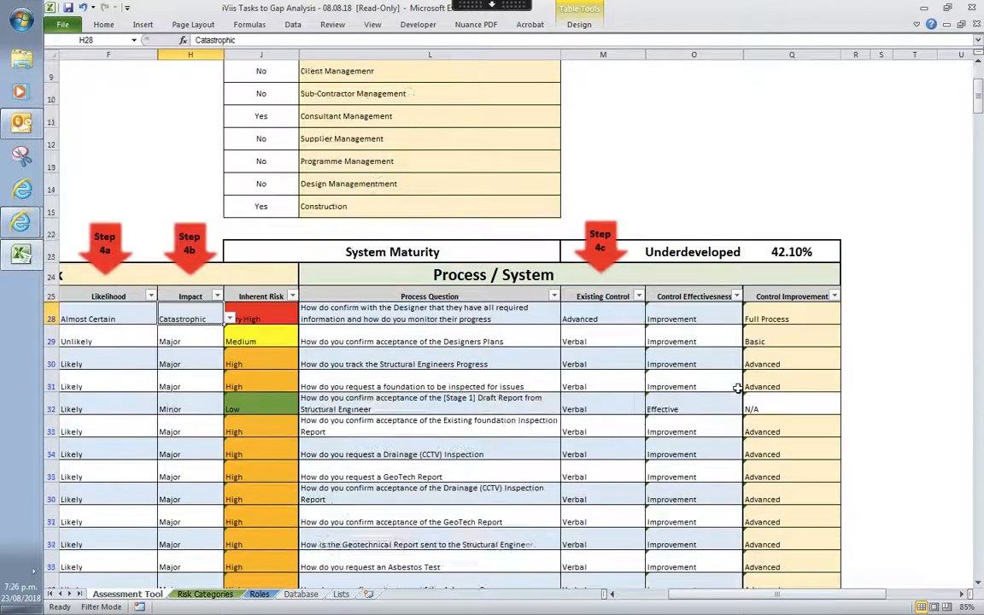
{"action": "scroll", "scroll_direction": "down", "scroll_amount": 3}
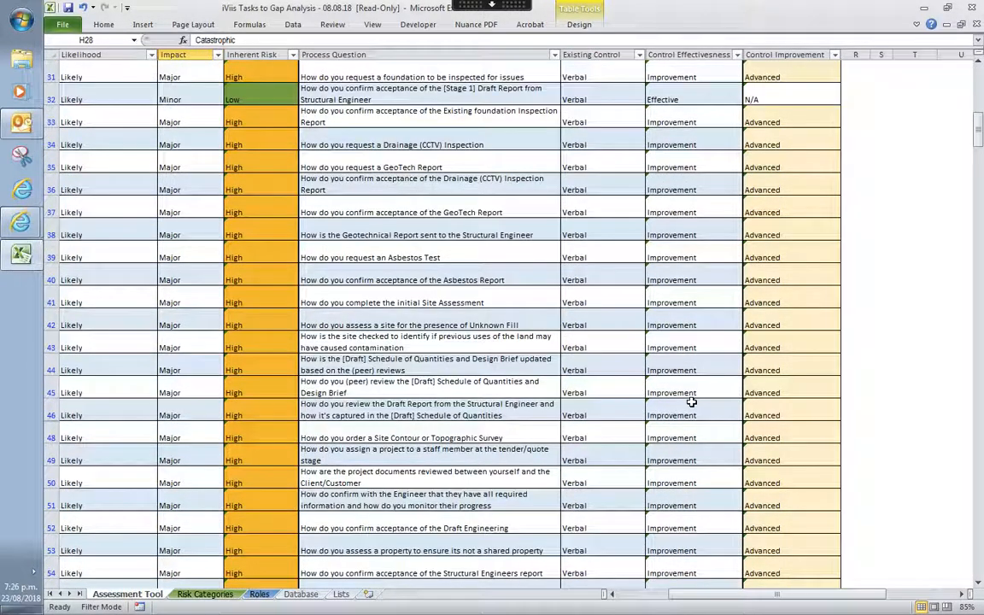
{"action": "mouse_move", "coordinate": [285, 550]}
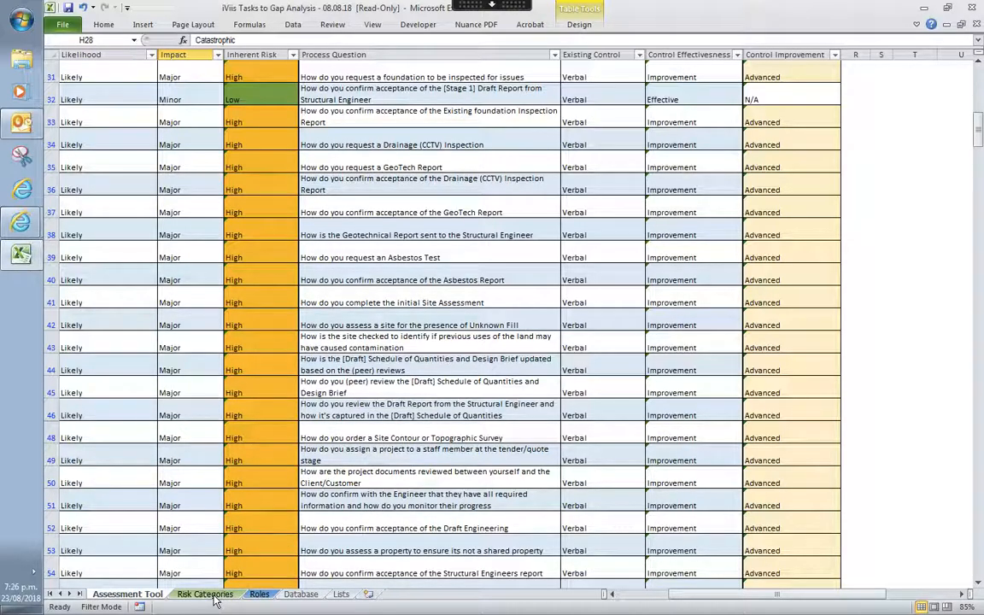
On the Risk Categories sheet, bring up the Operational Excellence column's filter choices
{"action": "left_click", "coordinate": [188, 595]}
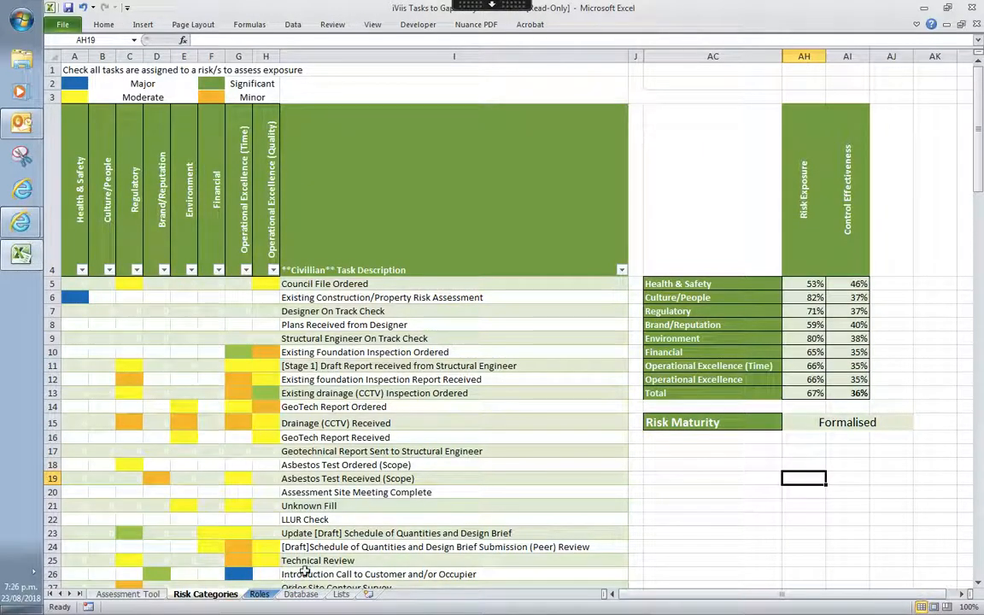
{"action": "mouse_move", "coordinate": [325, 465]}
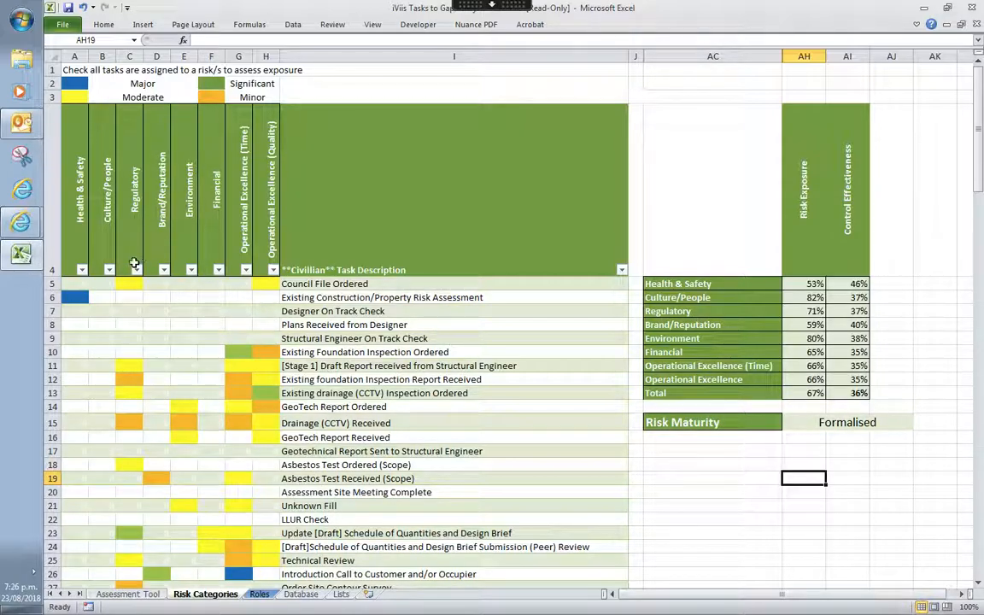
{"action": "mouse_move", "coordinate": [126, 232]}
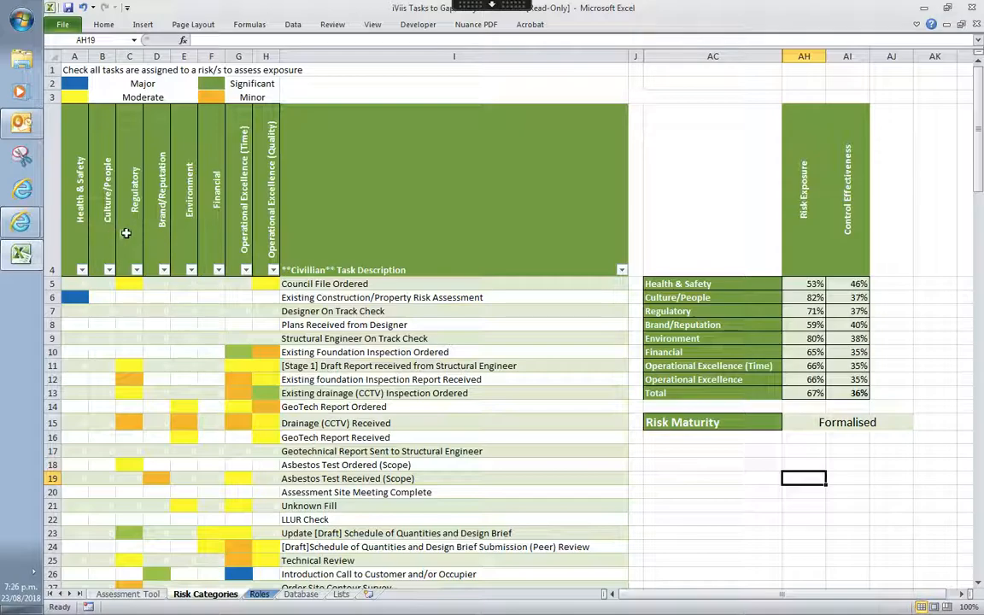
{"action": "mouse_move", "coordinate": [192, 236]}
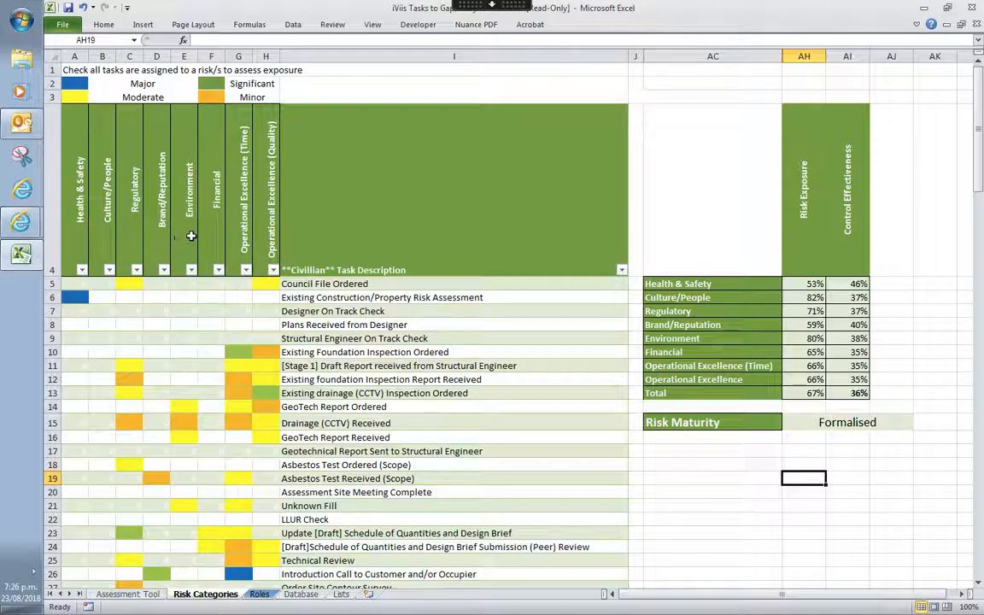
{"action": "mouse_move", "coordinate": [202, 251]}
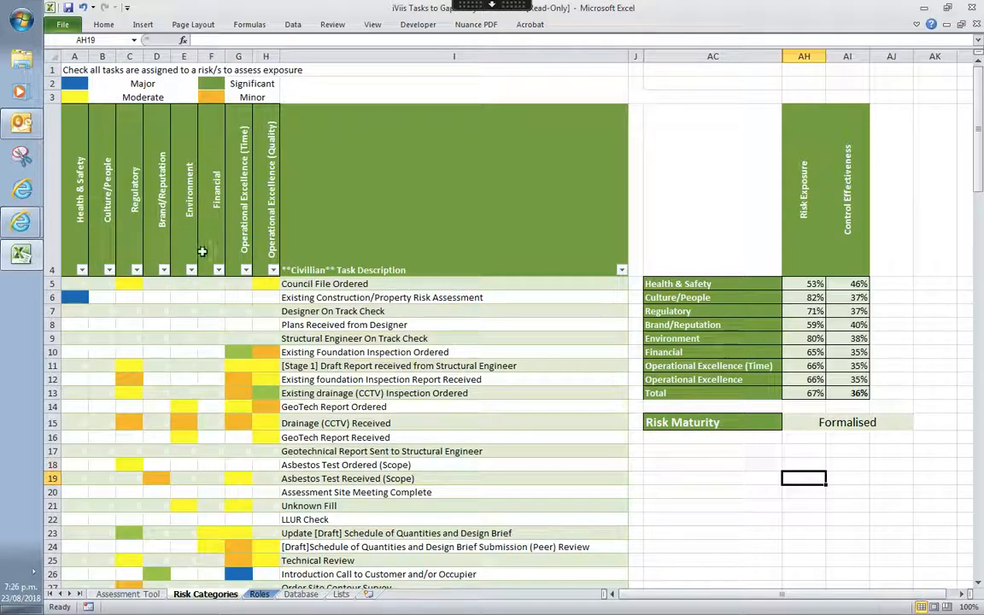
{"action": "mouse_move", "coordinate": [241, 243]}
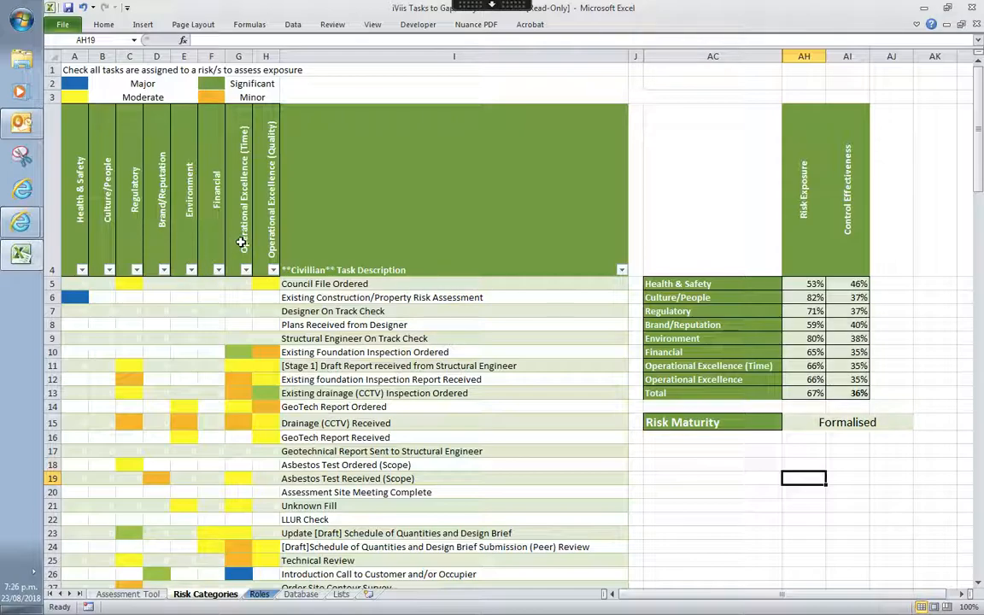
{"action": "mouse_move", "coordinate": [233, 244]}
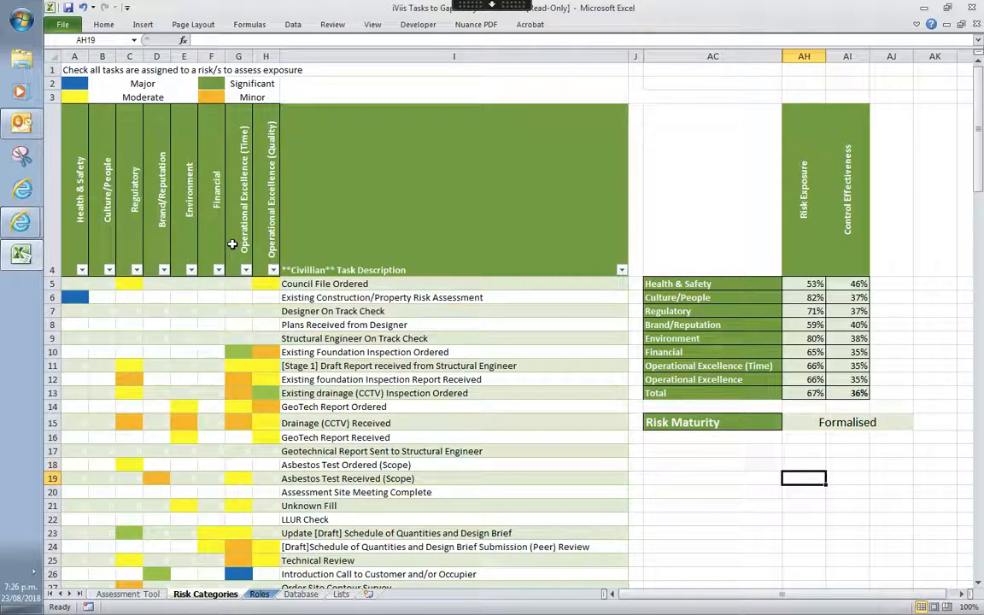
{"action": "mouse_move", "coordinate": [229, 247]}
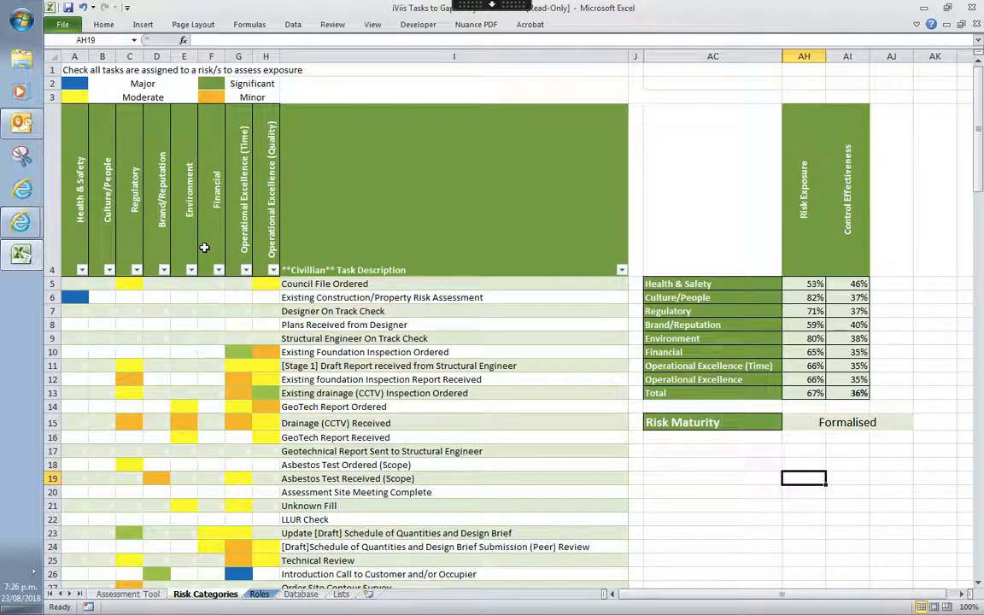
{"action": "left_click", "coordinate": [246, 270]}
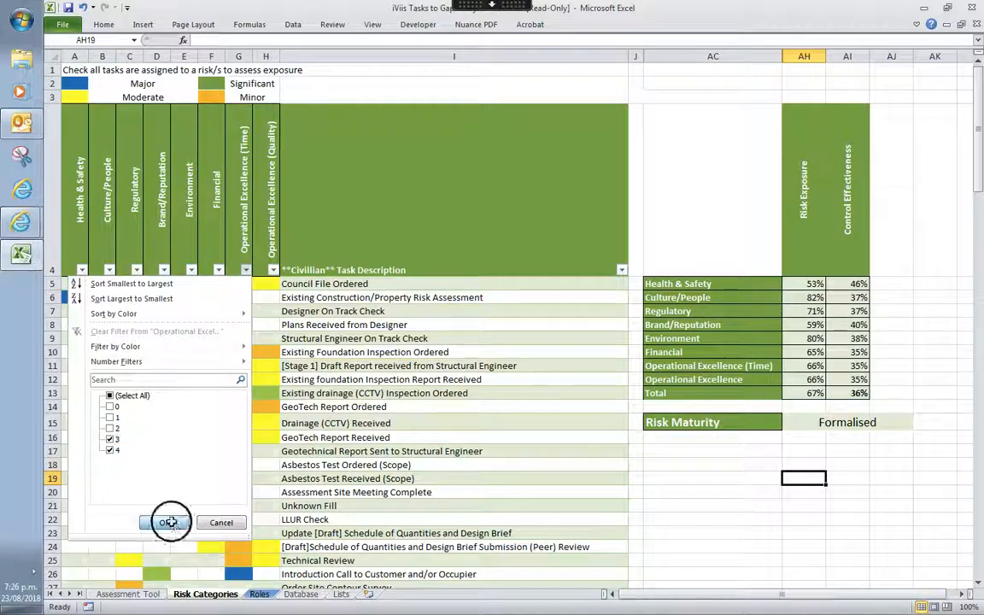
Show only the 33 Operational Excellence (Time) tasks, then restore the full task list
{"action": "left_click", "coordinate": [168, 523]}
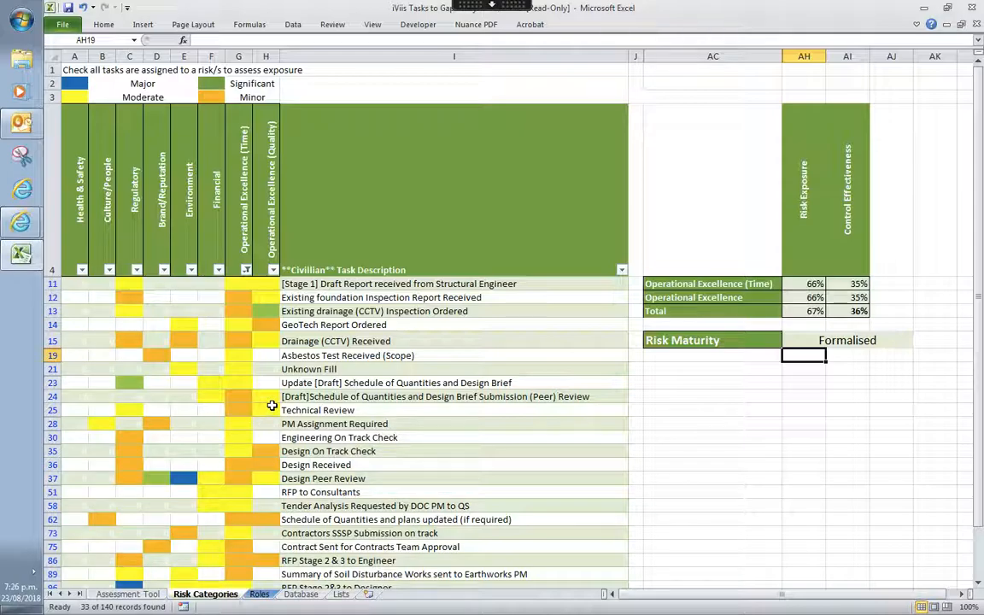
{"action": "mouse_move", "coordinate": [285, 383]}
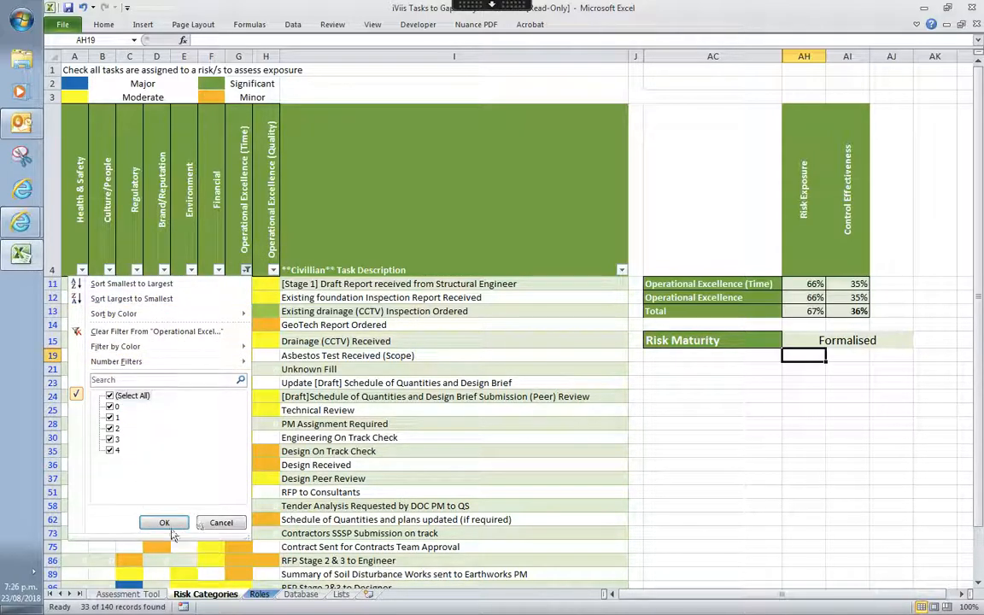
{"action": "left_click", "coordinate": [164, 523]}
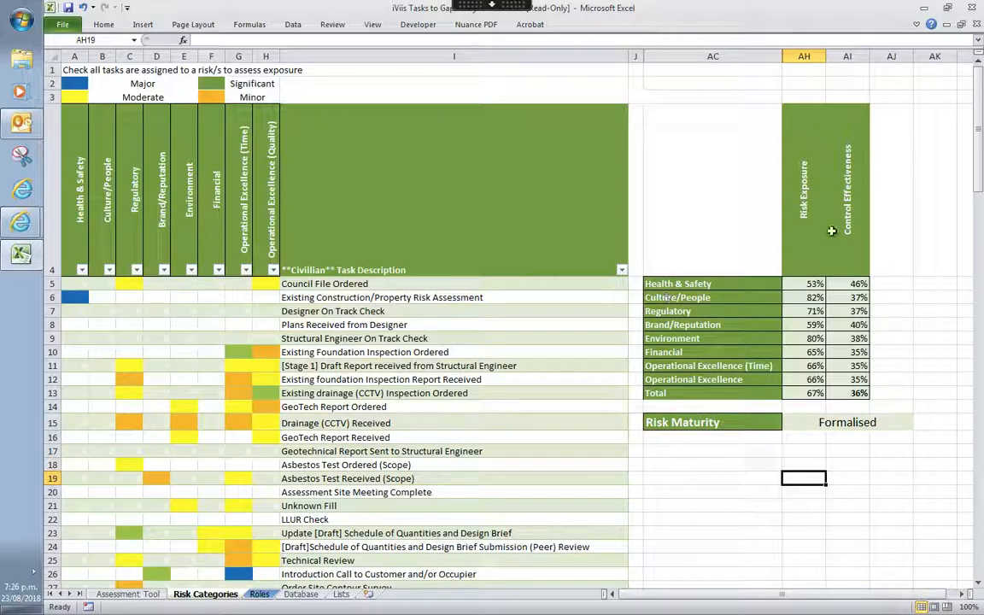
{"action": "mouse_move", "coordinate": [766, 284]}
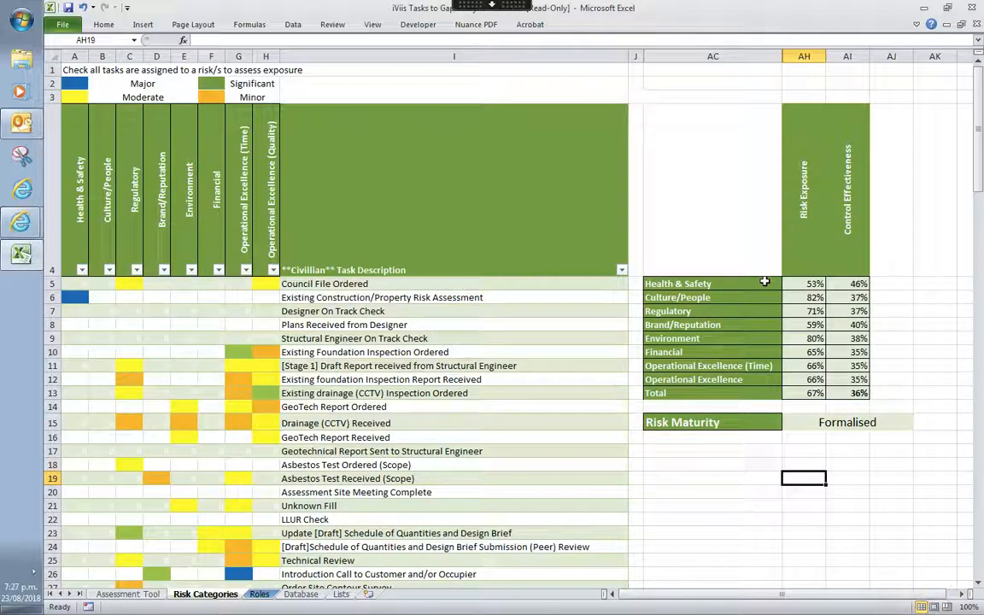
{"action": "mouse_move", "coordinate": [799, 284]}
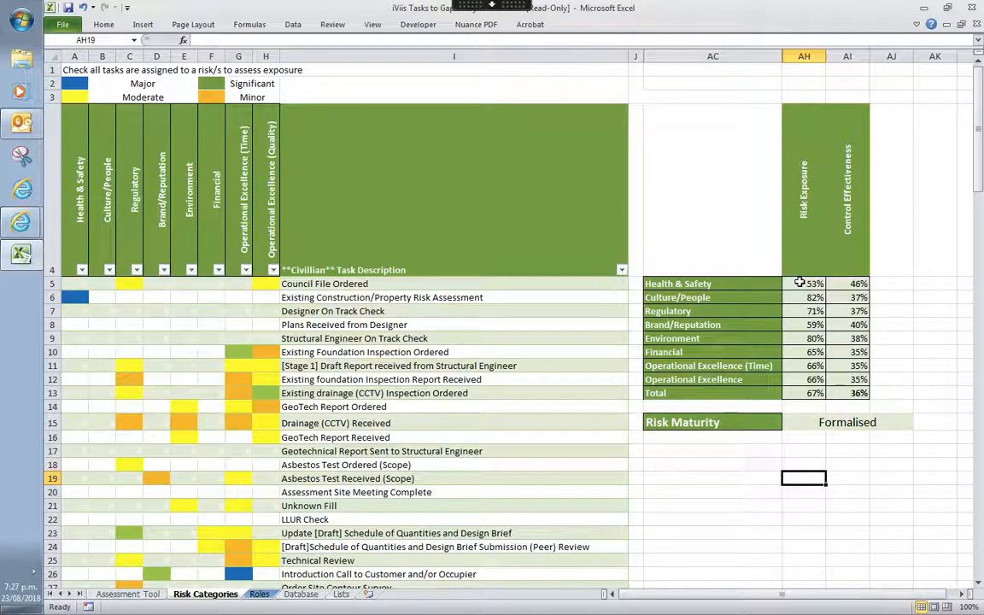
{"action": "mouse_move", "coordinate": [771, 294]}
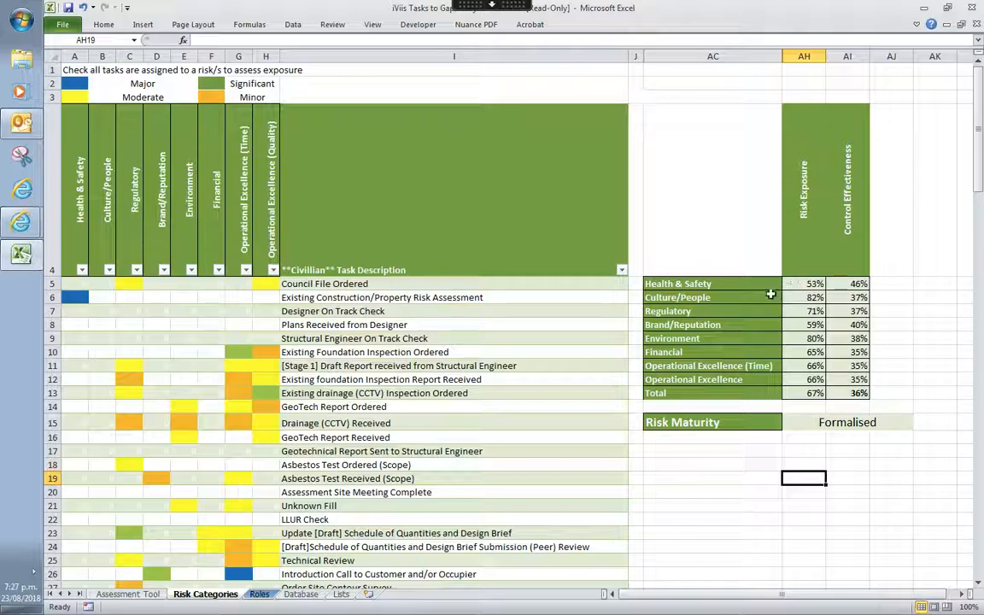
{"action": "mouse_move", "coordinate": [864, 219]}
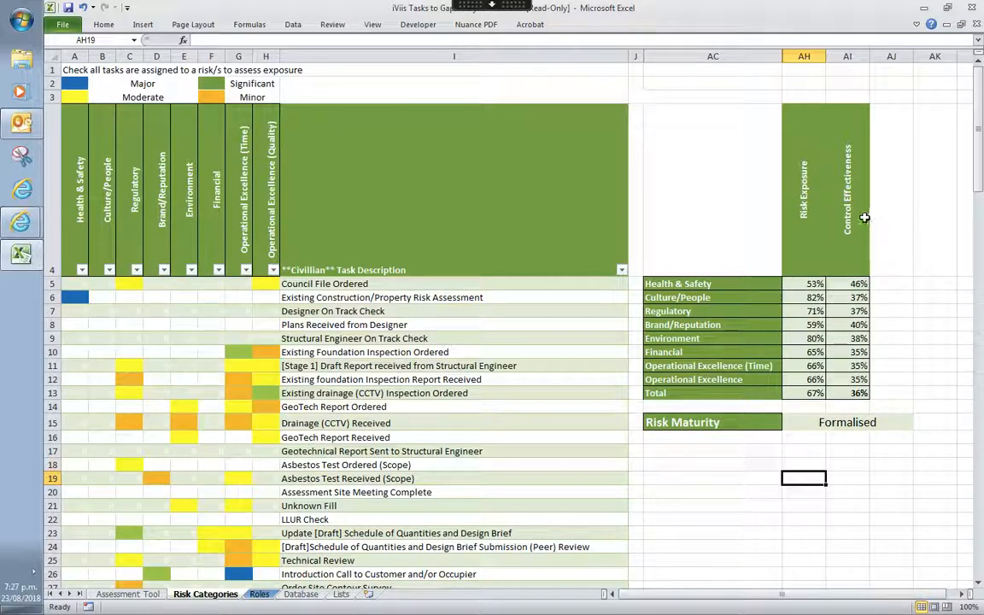
{"action": "mouse_move", "coordinate": [846, 232]}
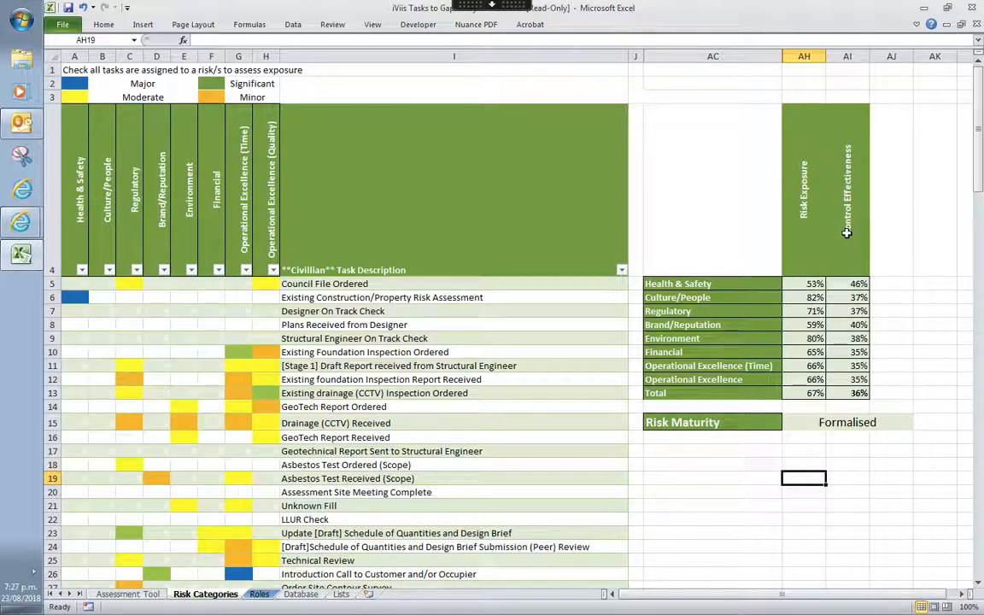
{"action": "mouse_move", "coordinate": [843, 263]}
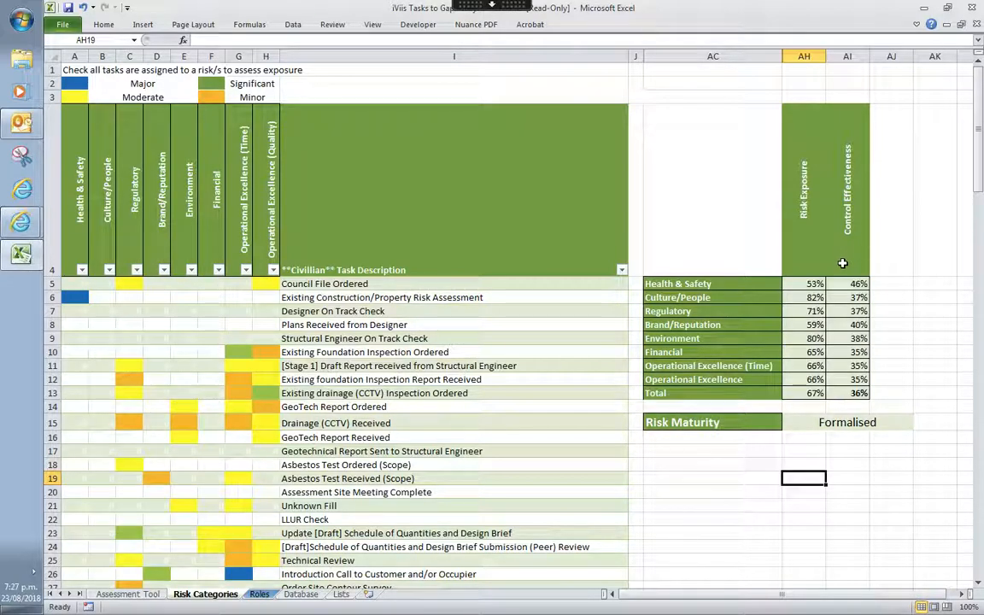
{"action": "mouse_move", "coordinate": [847, 270]}
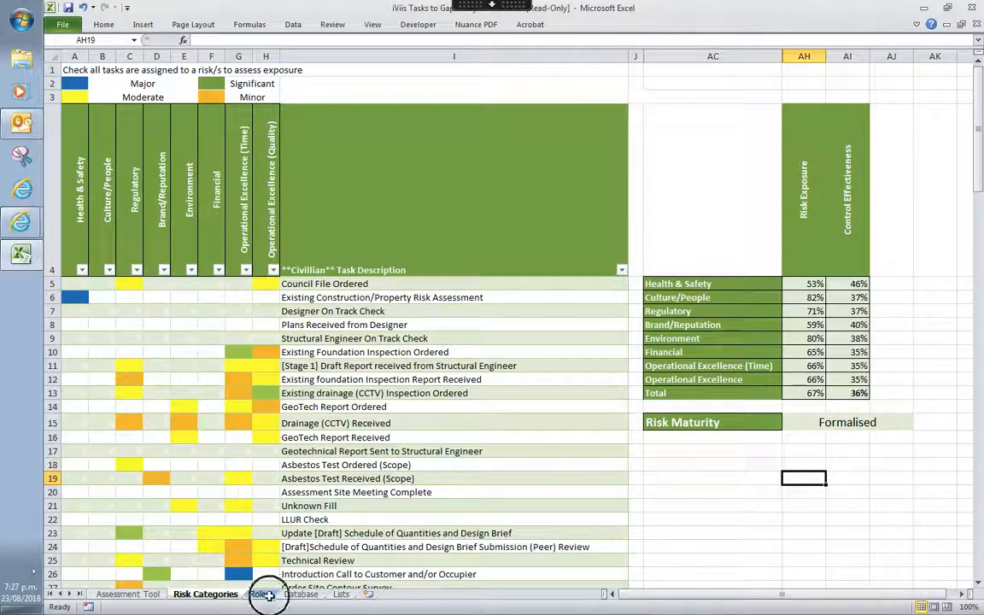
Go to the Roles sheet and scroll through its RACI task matrix and totals
{"action": "left_click", "coordinate": [255, 595]}
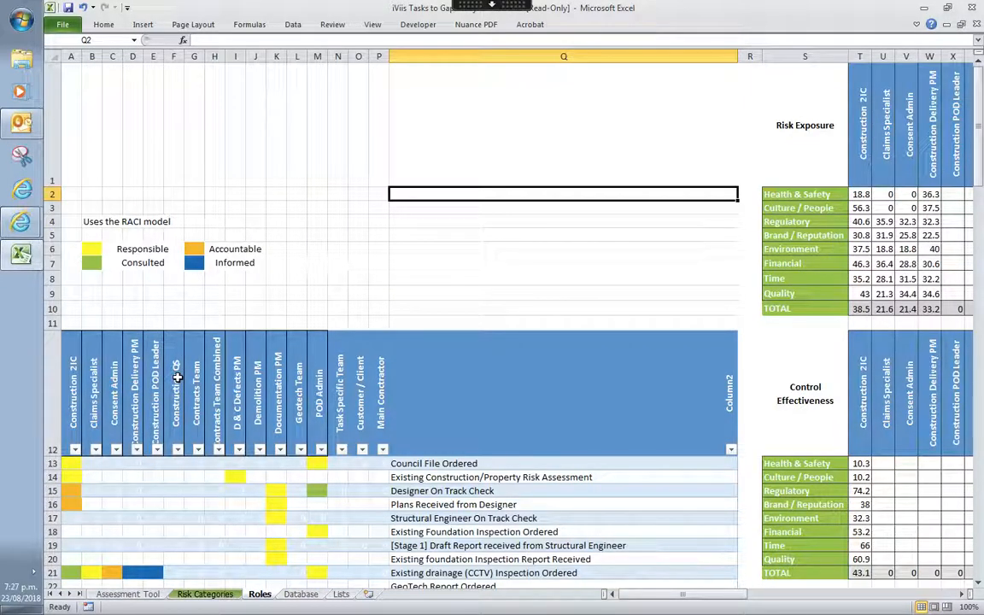
{"action": "mouse_move", "coordinate": [177, 390]}
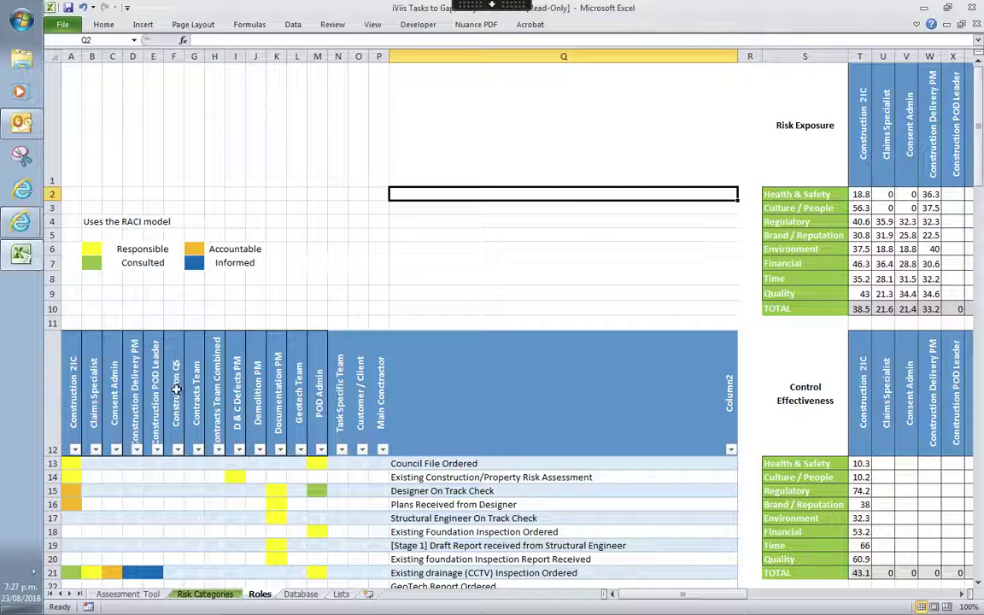
{"action": "scroll", "scroll_direction": "down", "scroll_amount": 3}
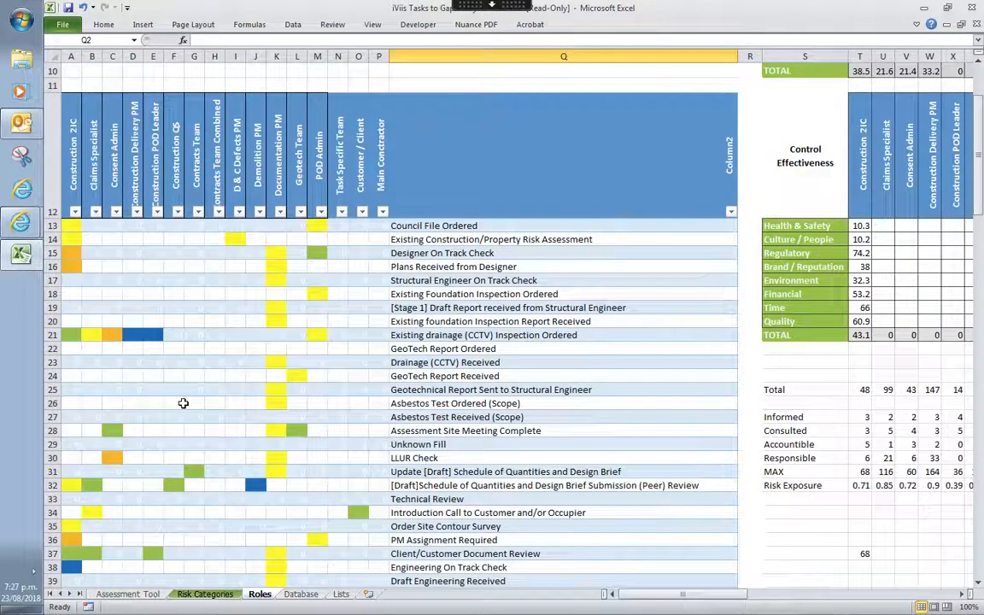
{"action": "mouse_move", "coordinate": [178, 364]}
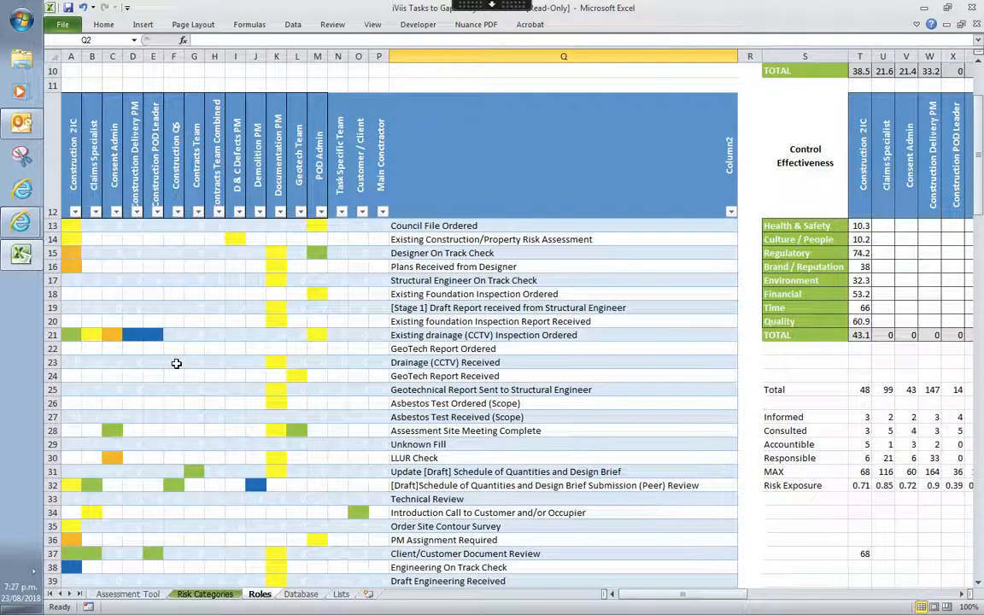
{"action": "mouse_move", "coordinate": [167, 369]}
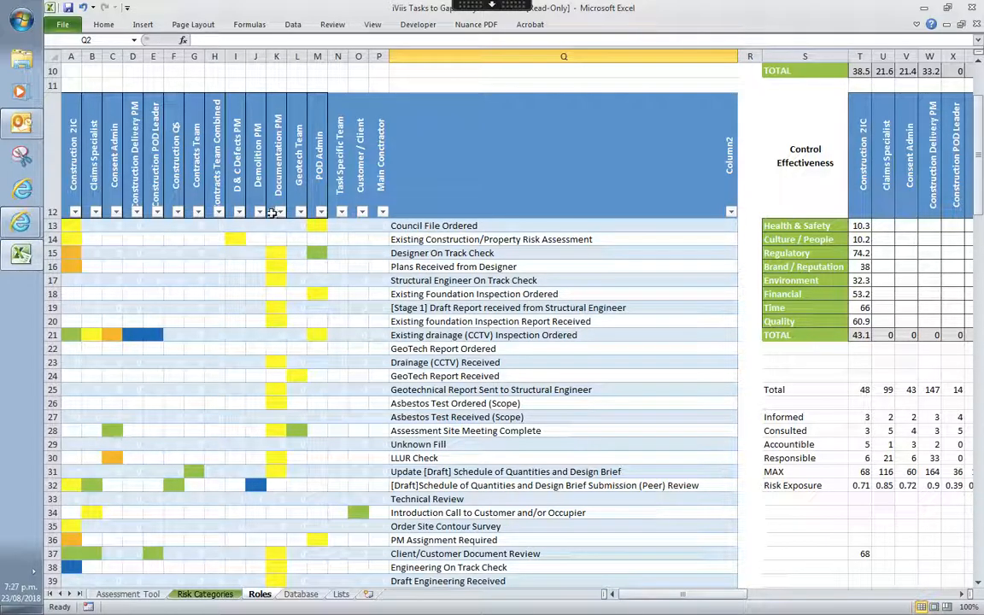
{"action": "mouse_move", "coordinate": [160, 218]}
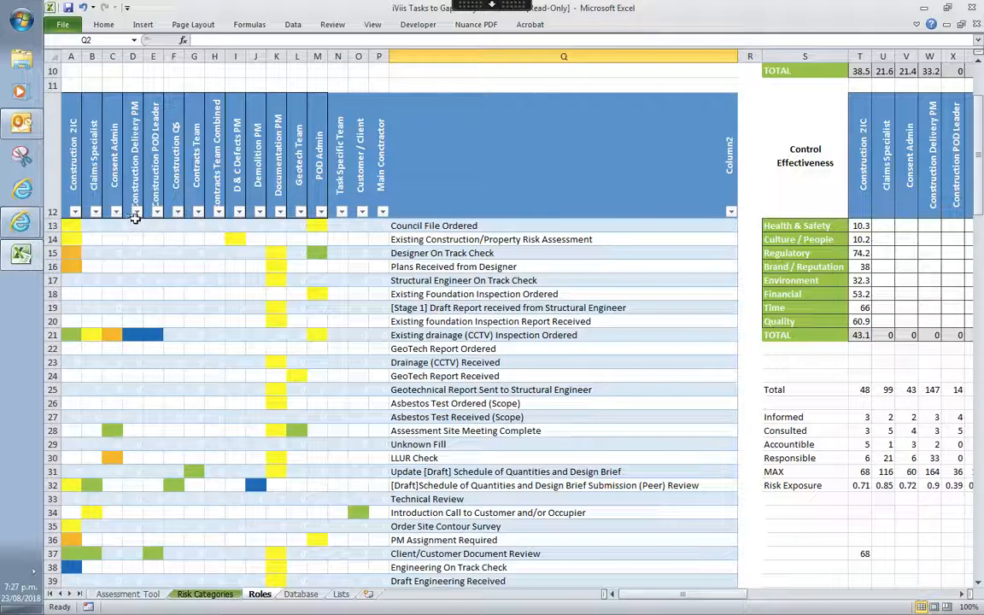
Filter Roles to the 41 non-blank Construction Delivery PM tasks, then select all tasks again
{"action": "left_click", "coordinate": [134, 212]}
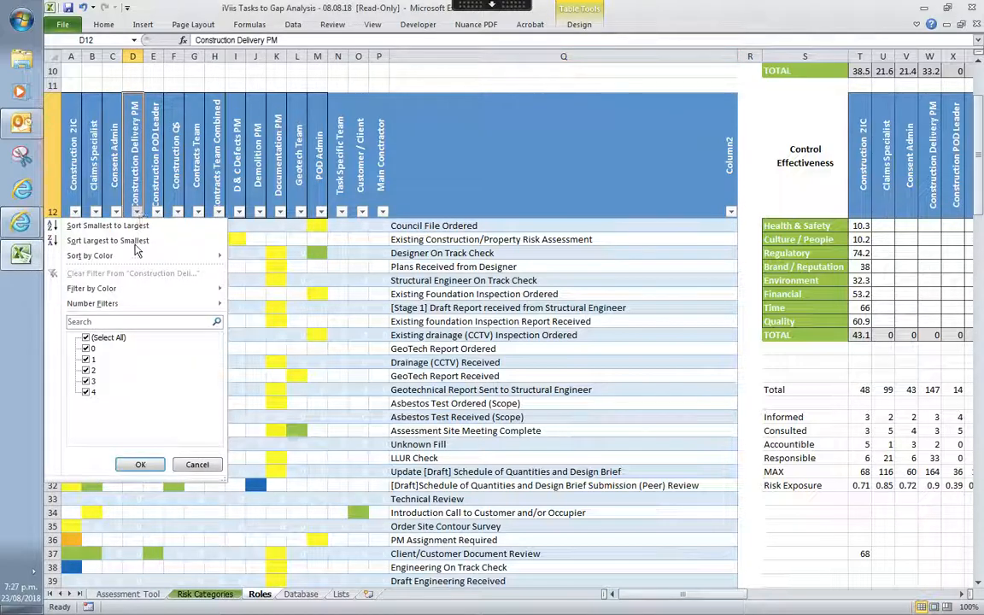
{"action": "left_click", "coordinate": [86, 348]}
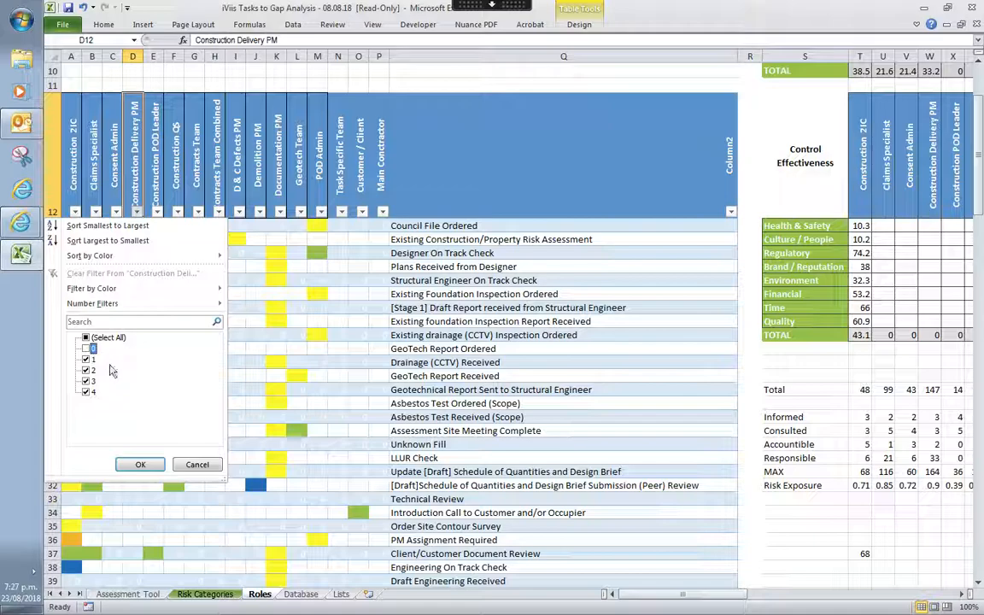
{"action": "left_click", "coordinate": [140, 465]}
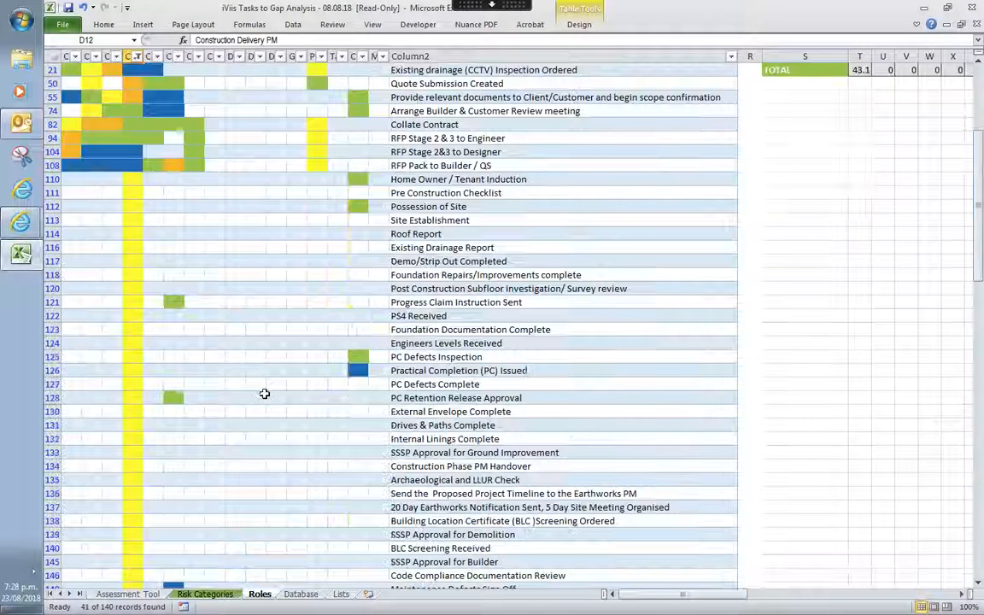
{"action": "scroll", "scroll_direction": "down", "scroll_amount": 3}
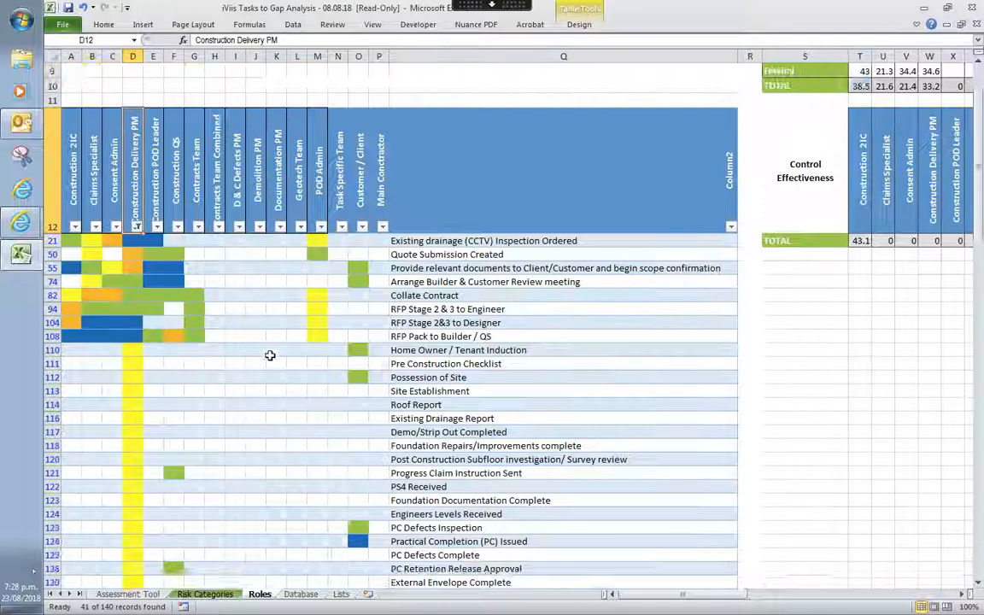
{"action": "left_click", "coordinate": [135, 226]}
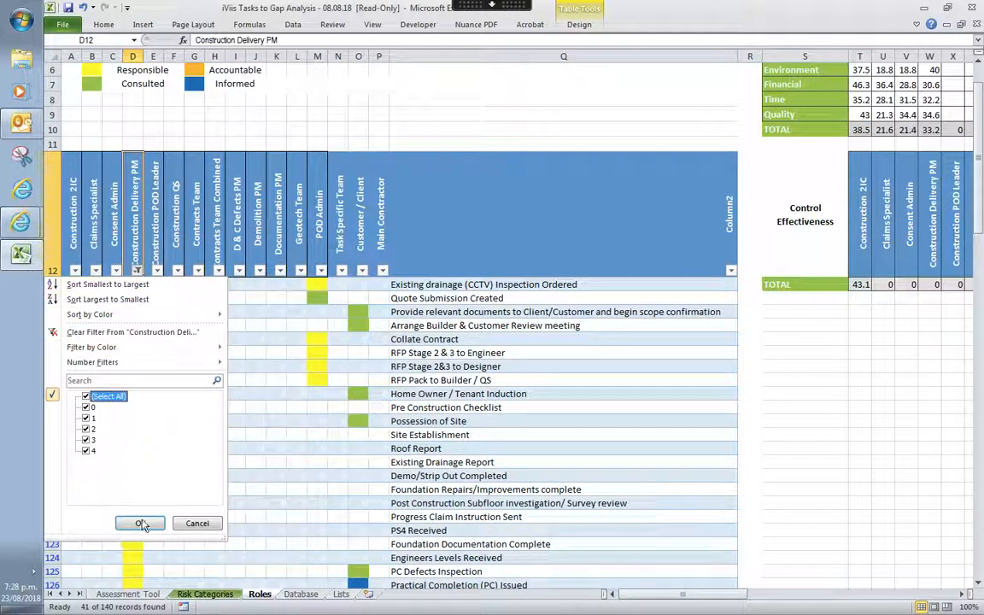
{"action": "left_click", "coordinate": [140, 523]}
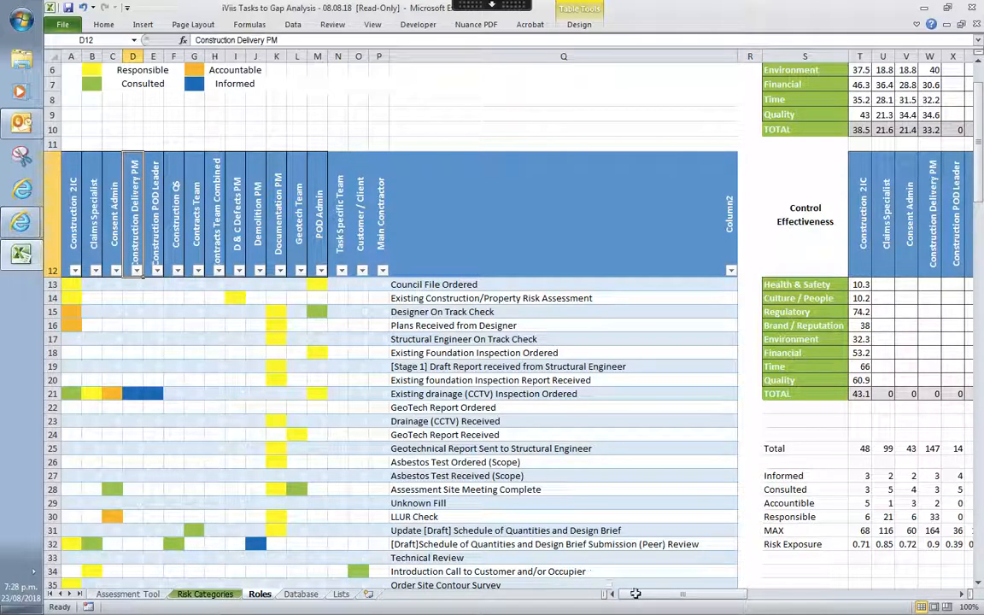
{"action": "scroll", "scroll_direction": "right", "scroll_amount": 3}
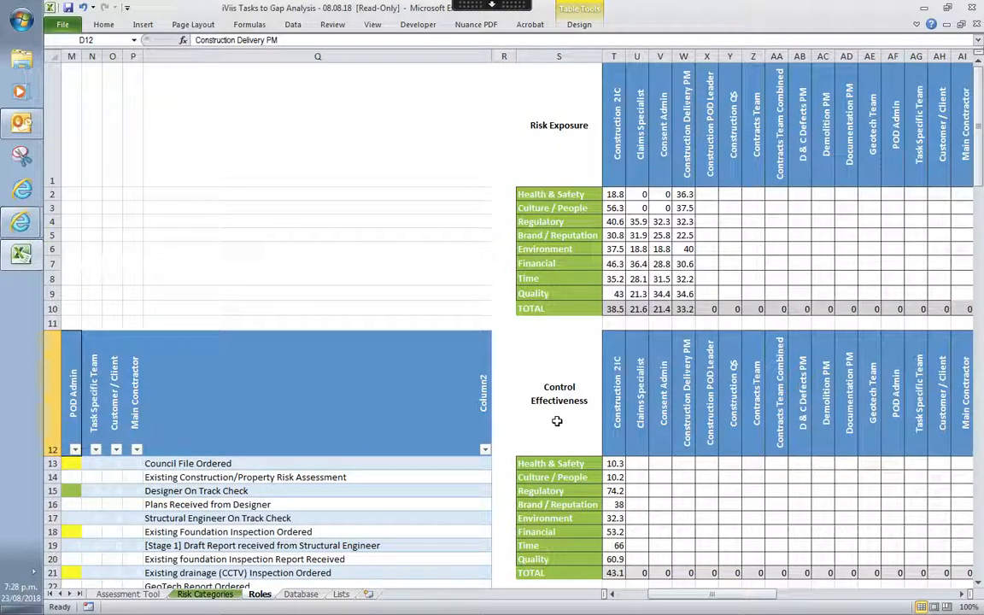
{"action": "mouse_move", "coordinate": [526, 417]}
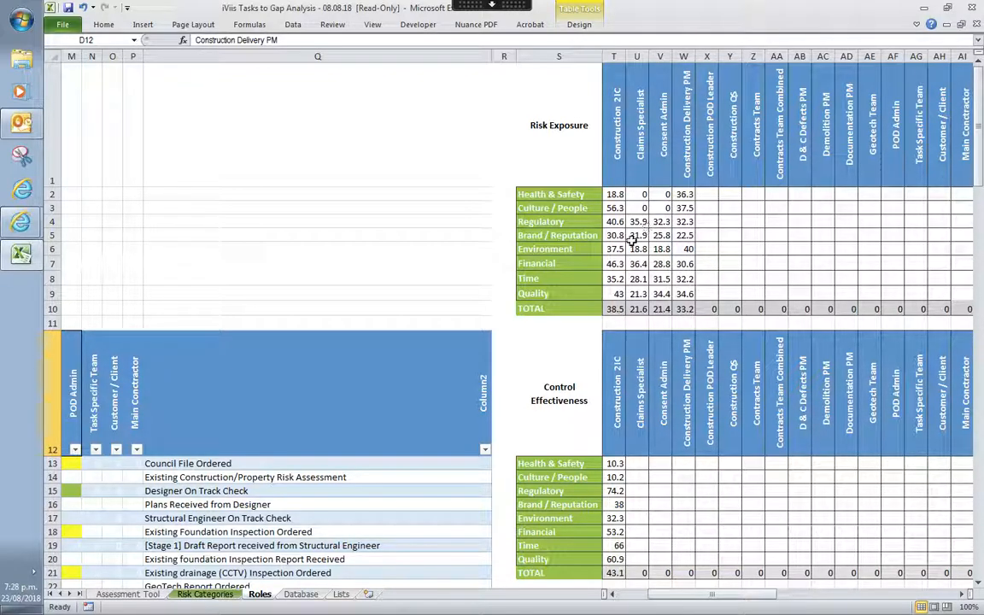
{"action": "mouse_move", "coordinate": [691, 162]}
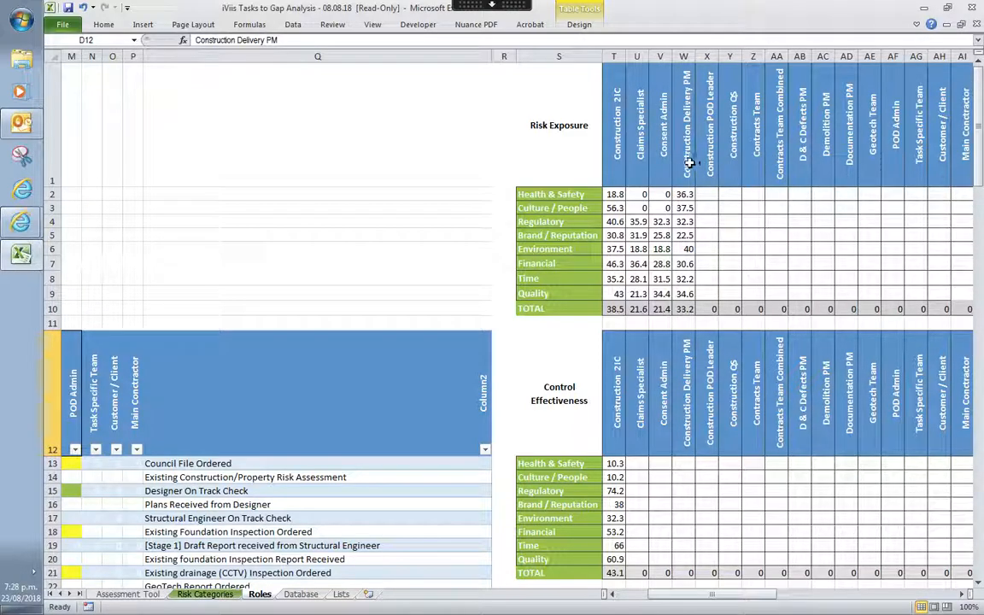
{"action": "mouse_move", "coordinate": [680, 258]}
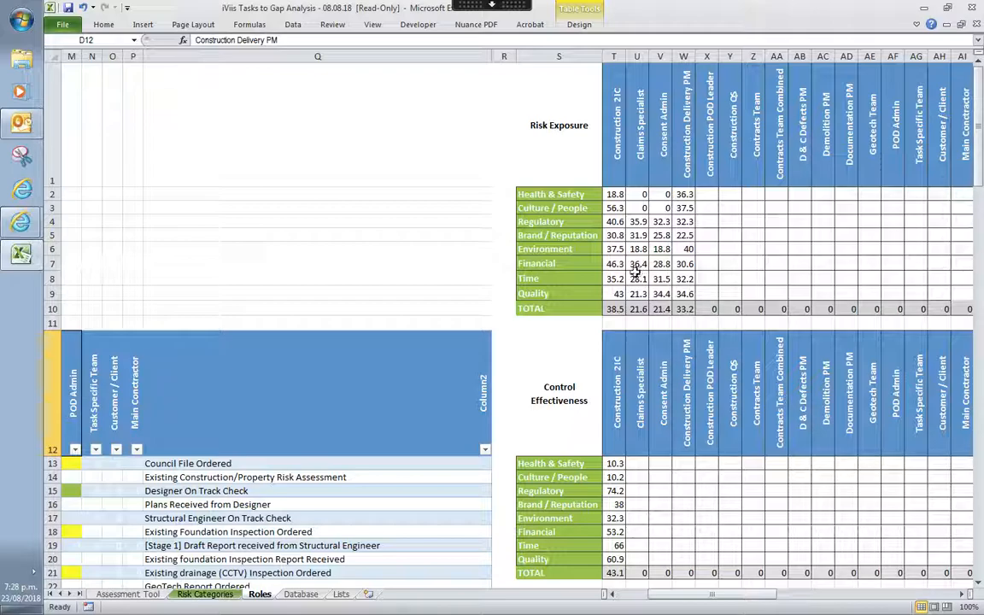
{"action": "mouse_move", "coordinate": [660, 263]}
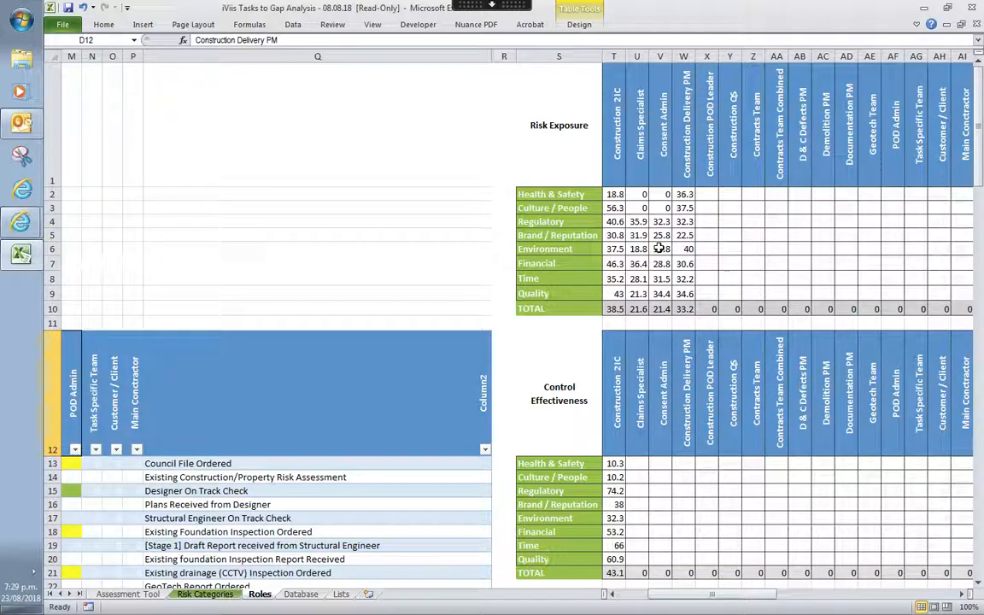
{"action": "mouse_move", "coordinate": [648, 250]}
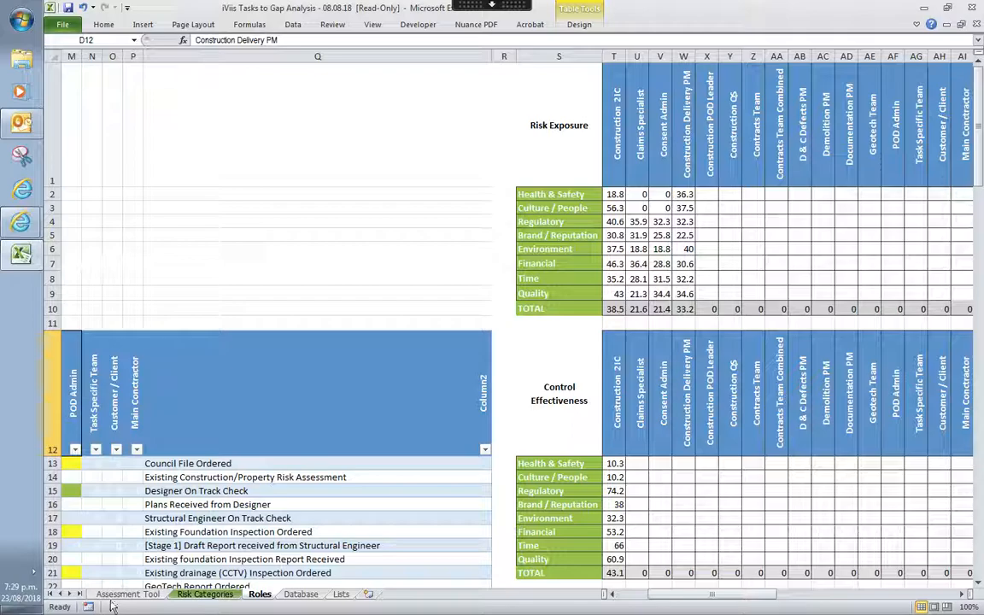
{"action": "mouse_move", "coordinate": [402, 465]}
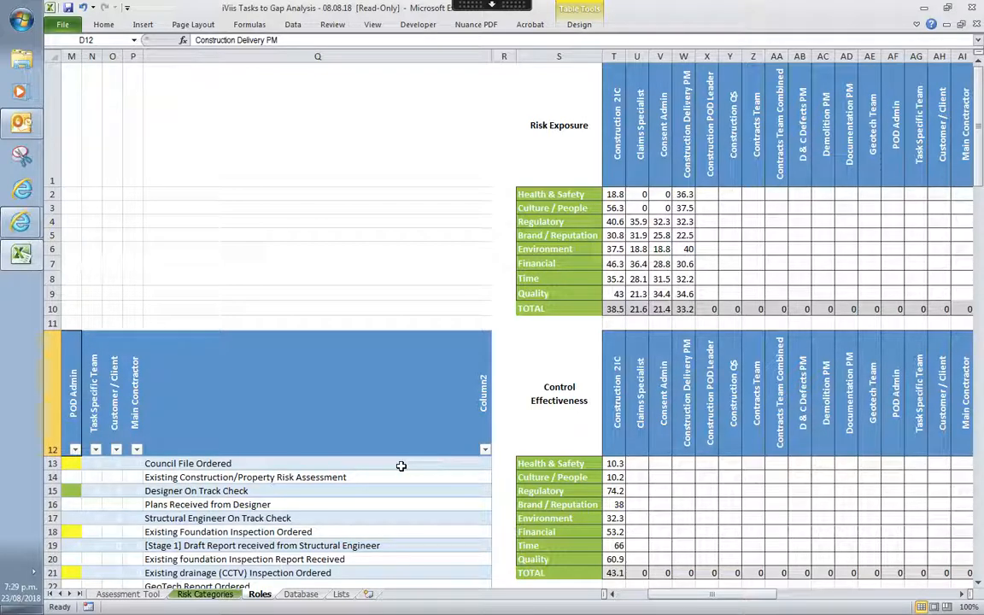
{"action": "mouse_move", "coordinate": [578, 420]}
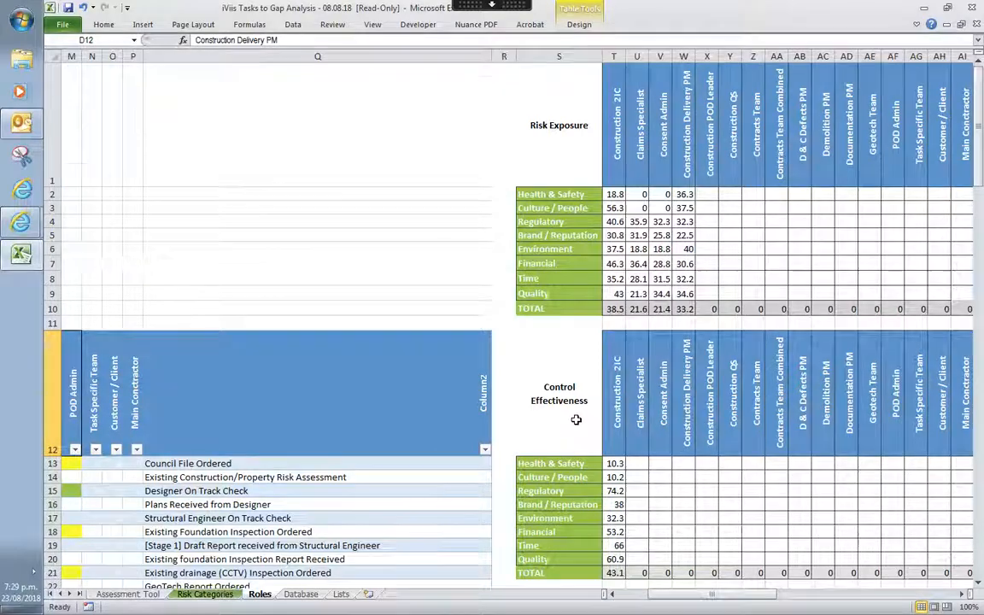
Scroll down to the Total, Informed, Consulted, Responsible and Risk Exposure summary rows
{"action": "scroll", "scroll_direction": "down", "scroll_amount": 3}
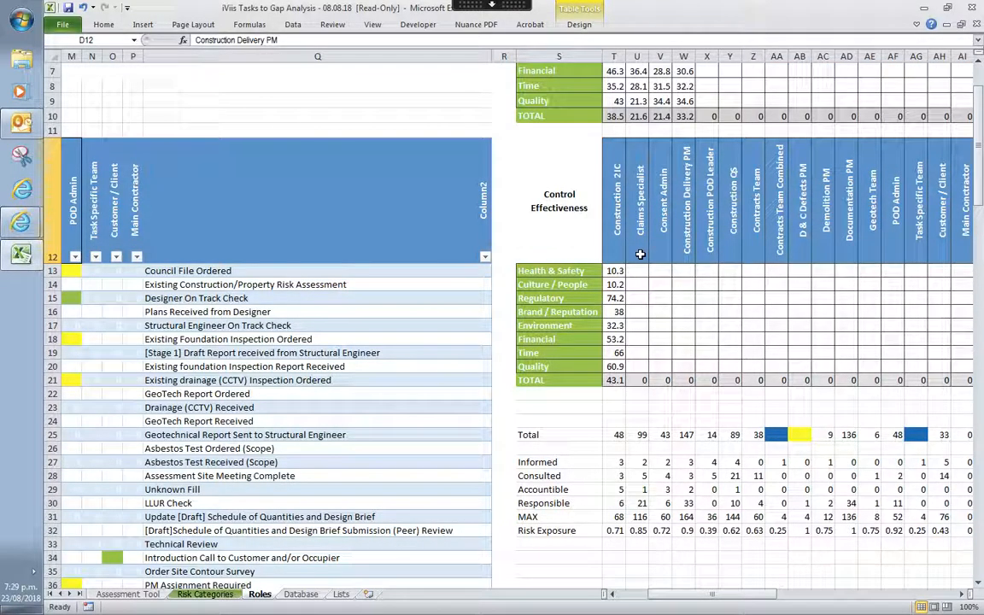
{"action": "mouse_move", "coordinate": [525, 324]}
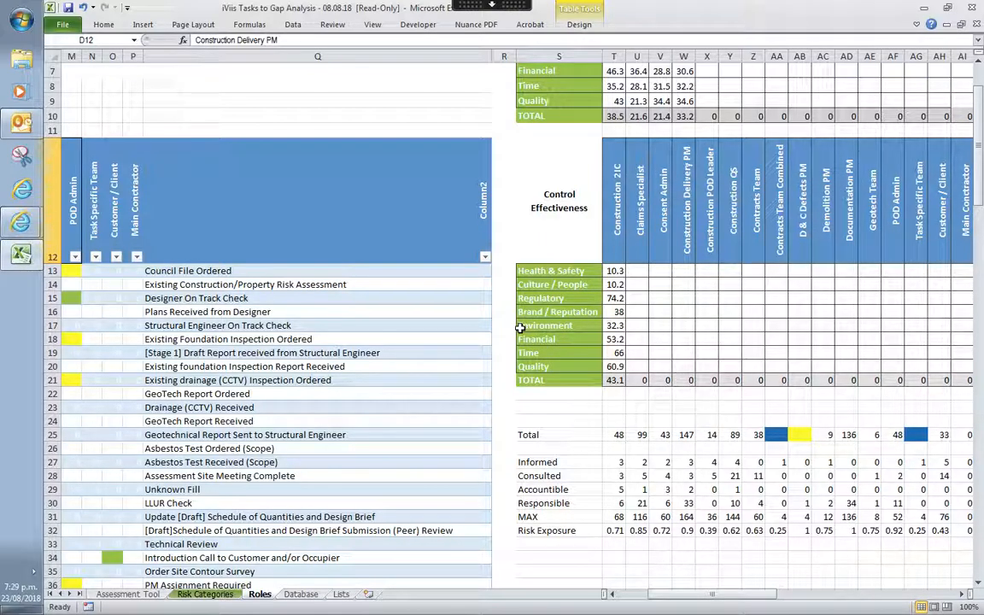
{"action": "mouse_move", "coordinate": [516, 335]}
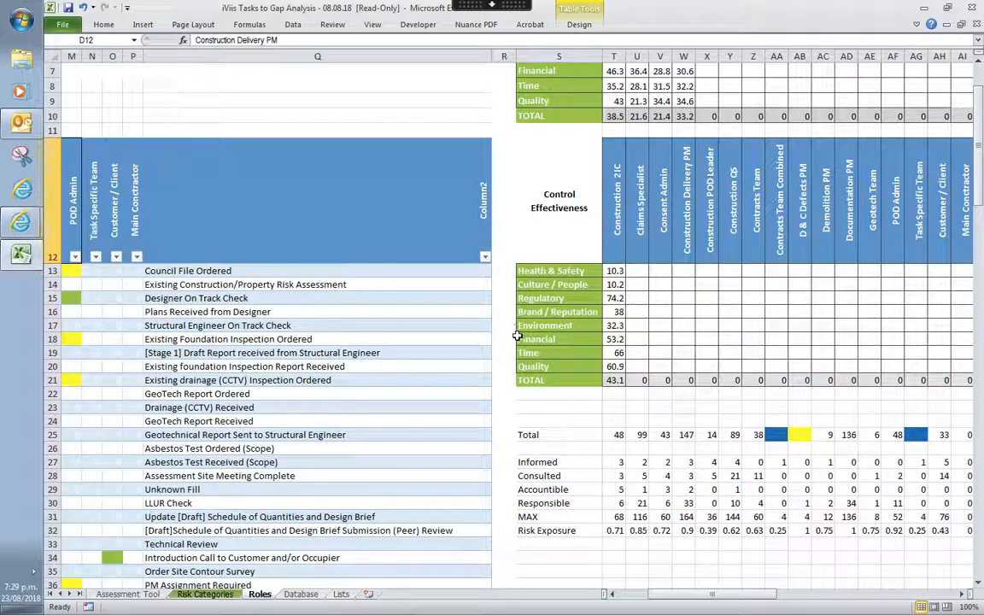
{"action": "mouse_move", "coordinate": [455, 407]}
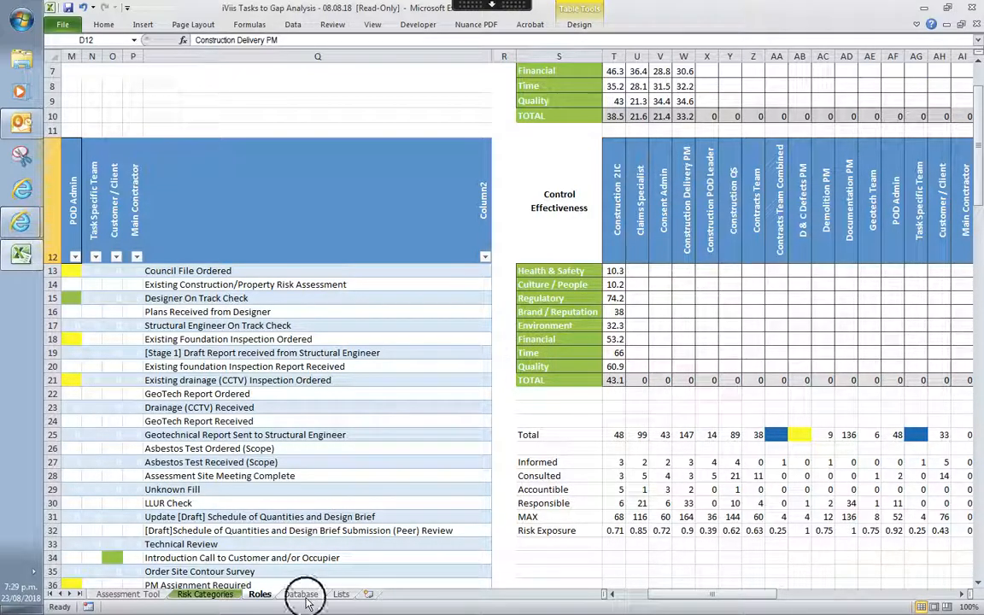
Go to the Database sheet and pan across its Yes flags, impact ratings and role columns
{"action": "left_click", "coordinate": [299, 595]}
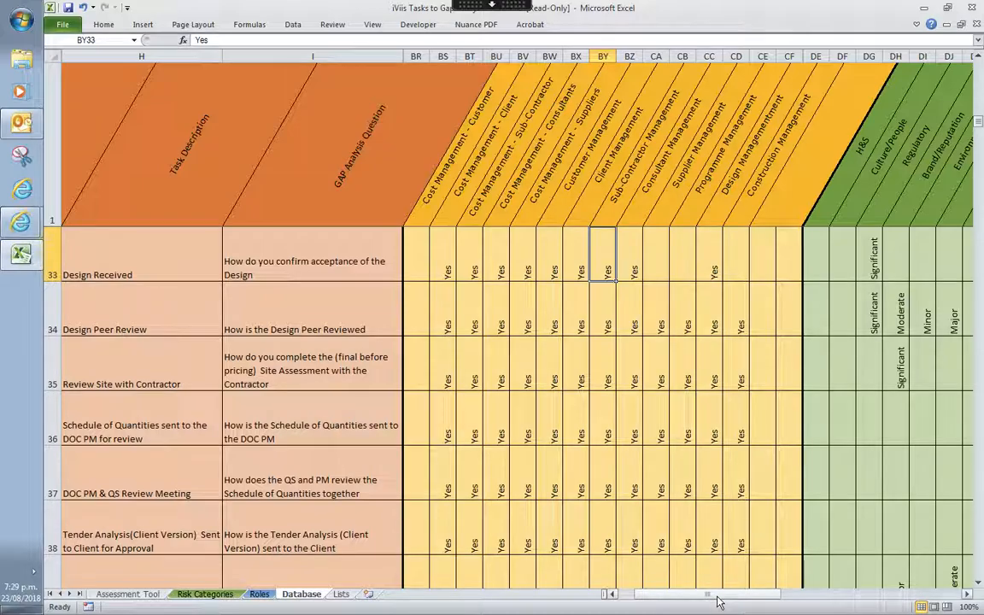
{"action": "left_click_drag", "start_coordinate": [718, 594], "coordinate": [731, 594]}
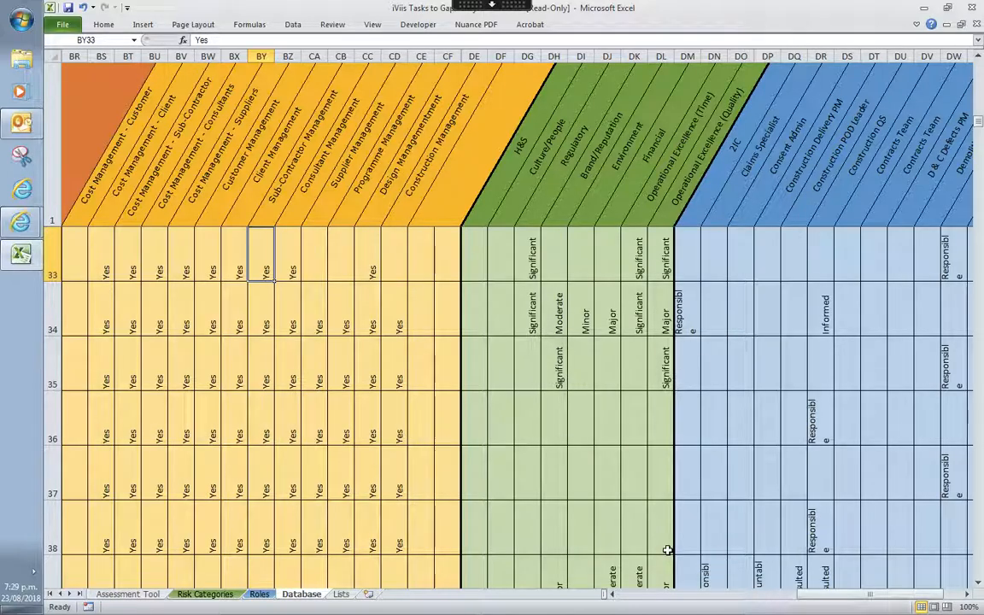
{"action": "mouse_move", "coordinate": [669, 549]}
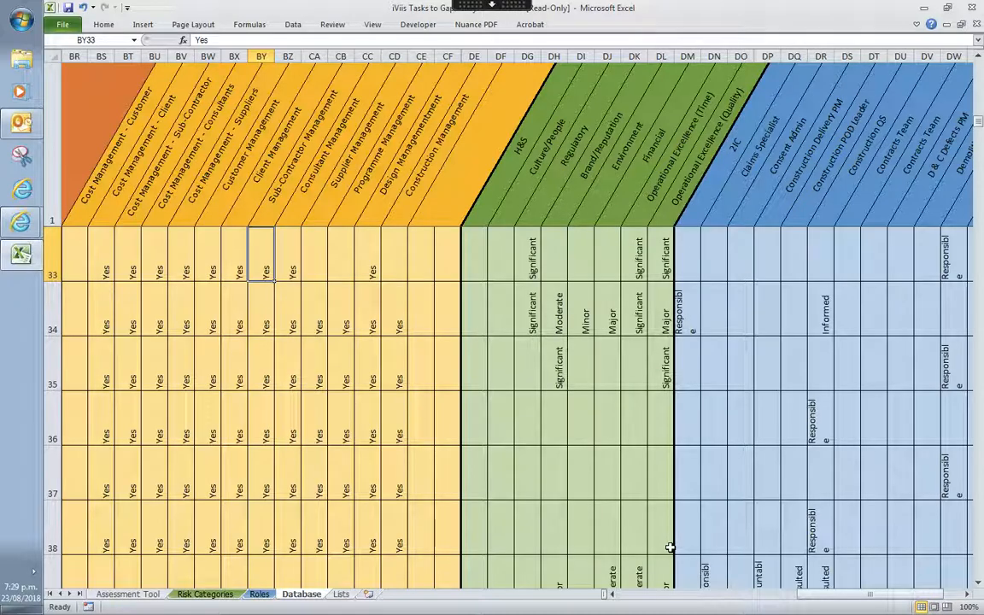
{"action": "mouse_move", "coordinate": [668, 548]}
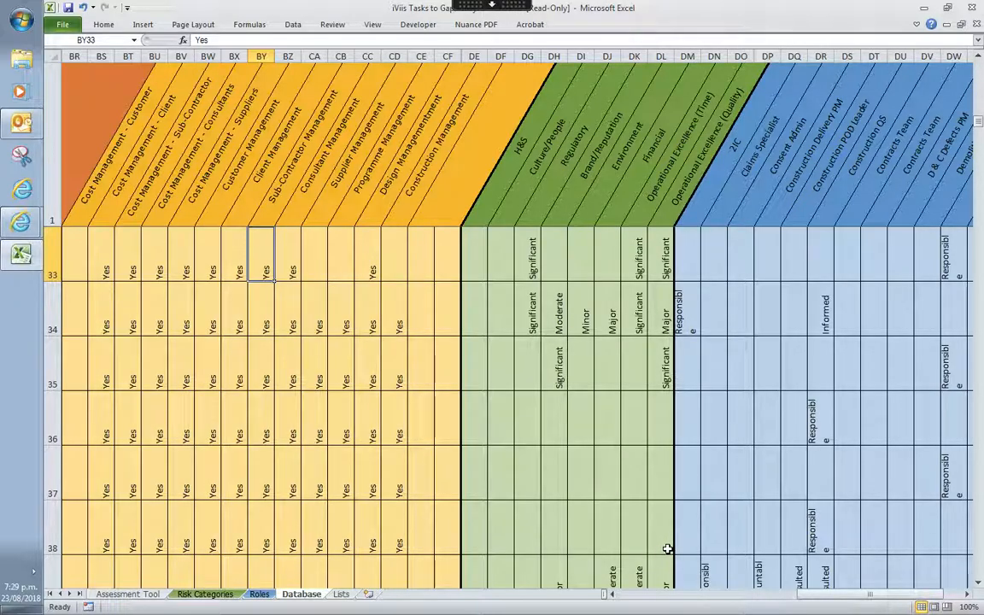
{"action": "mouse_move", "coordinate": [667, 549]}
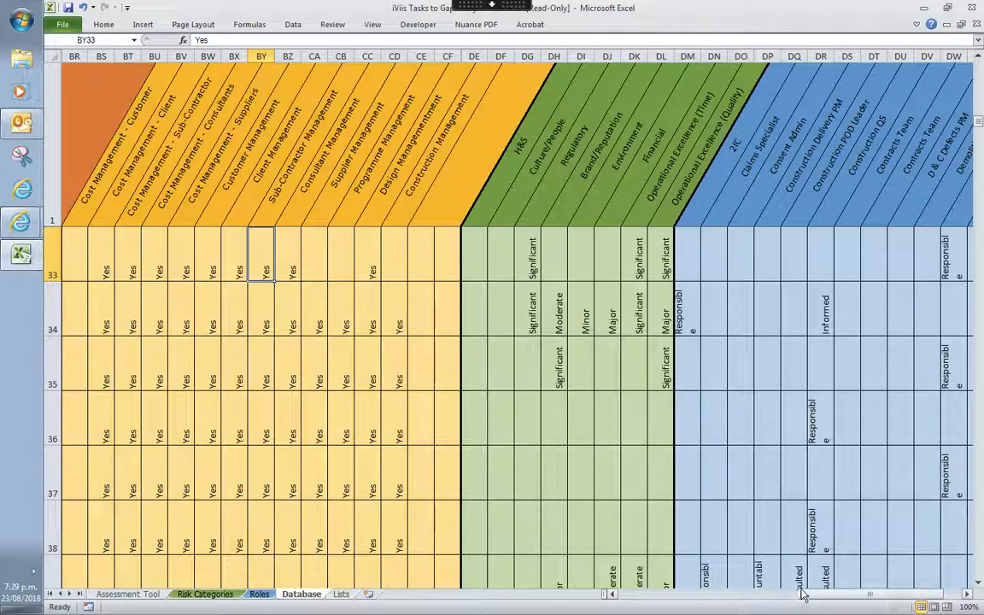
{"action": "left_click_drag", "start_coordinate": [803, 595], "coordinate": [756, 601]}
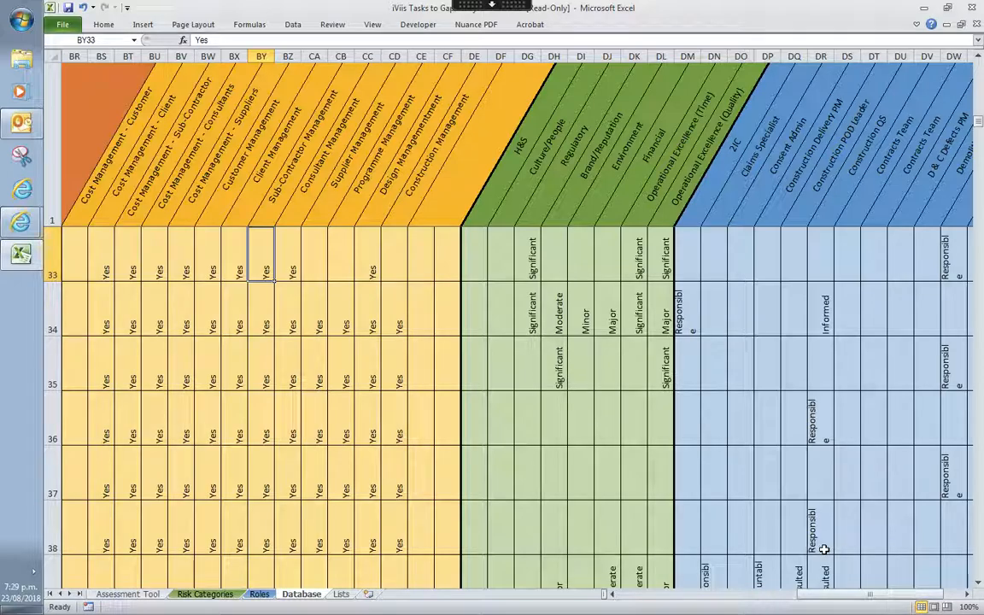
{"action": "mouse_move", "coordinate": [810, 605]}
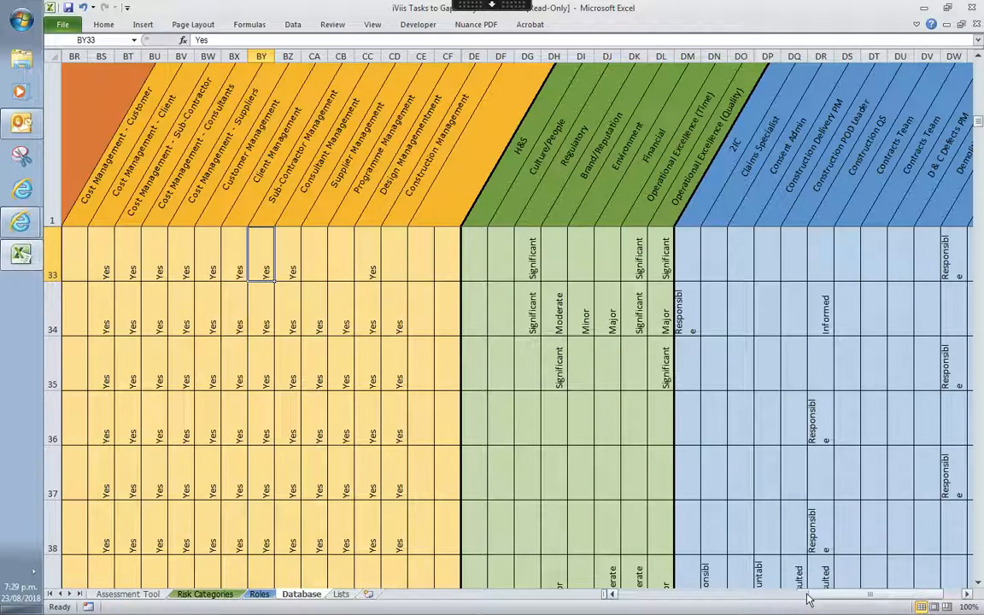
Scroll across the Database sheet and switch back to the Assessment Tool sheet
{"action": "scroll", "scroll_direction": "left", "scroll_amount": 3}
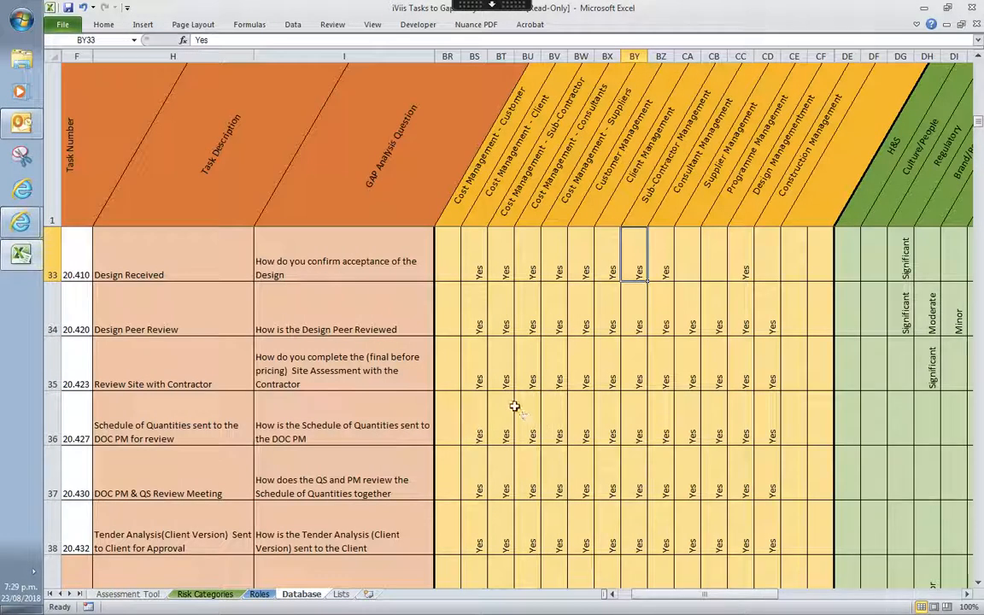
{"action": "mouse_move", "coordinate": [709, 248]}
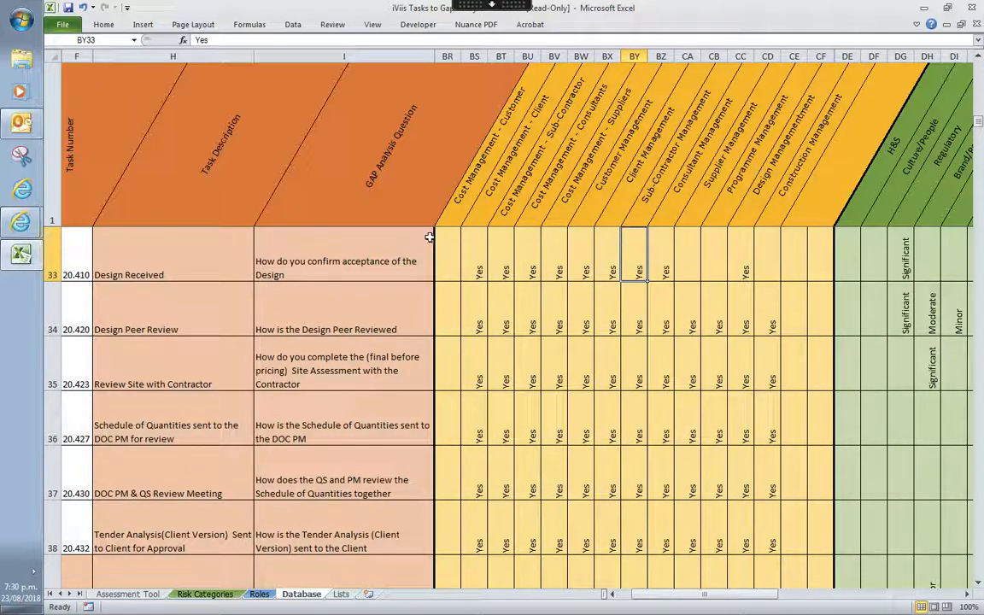
{"action": "mouse_move", "coordinate": [192, 325]}
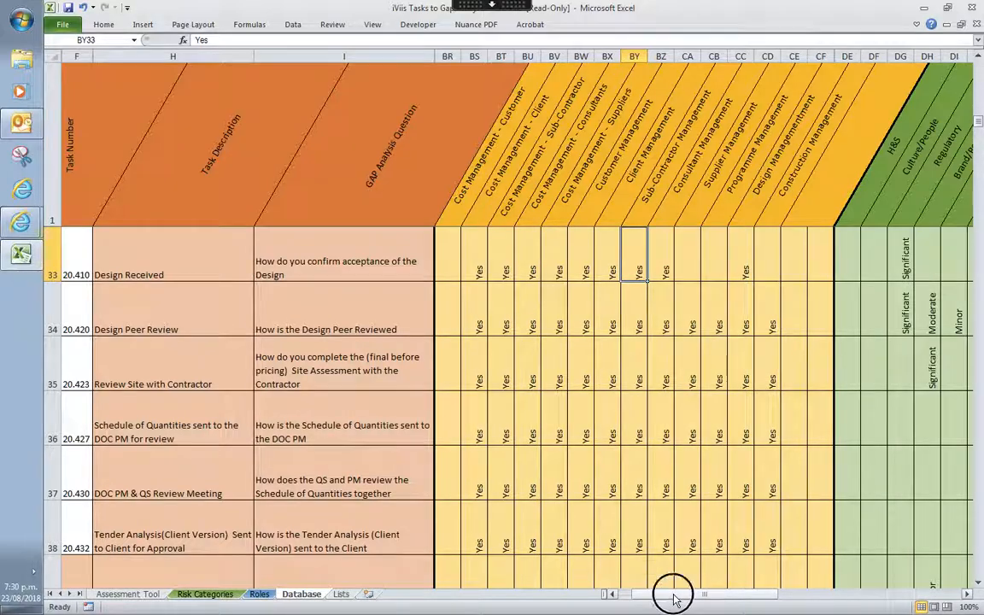
{"action": "scroll", "scroll_direction": "right", "scroll_amount": 3}
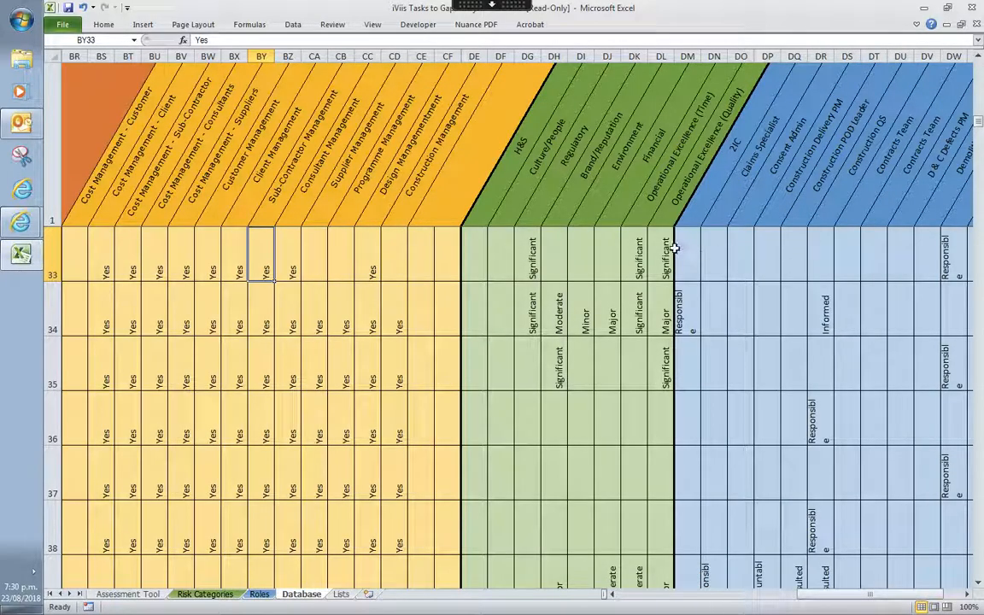
{"action": "mouse_move", "coordinate": [820, 612]}
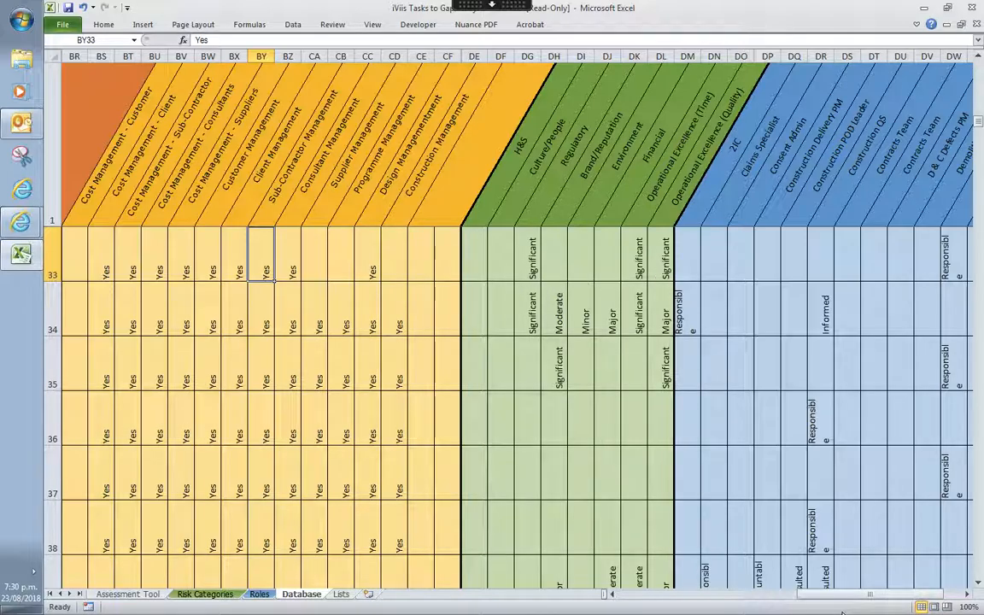
{"action": "scroll", "scroll_direction": "right", "scroll_amount": 3}
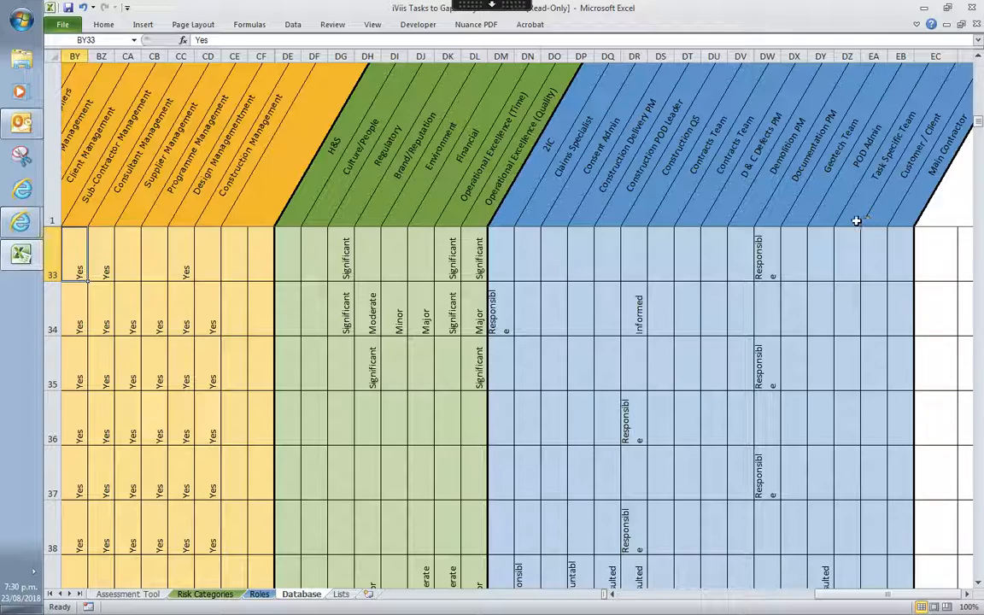
{"action": "mouse_move", "coordinate": [879, 290]}
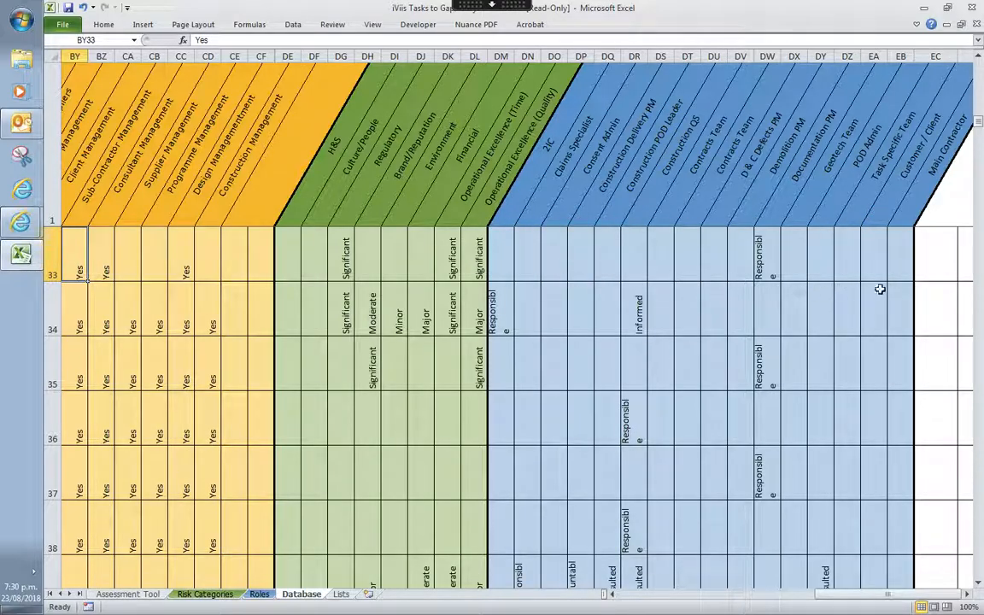
{"action": "mouse_move", "coordinate": [704, 246]}
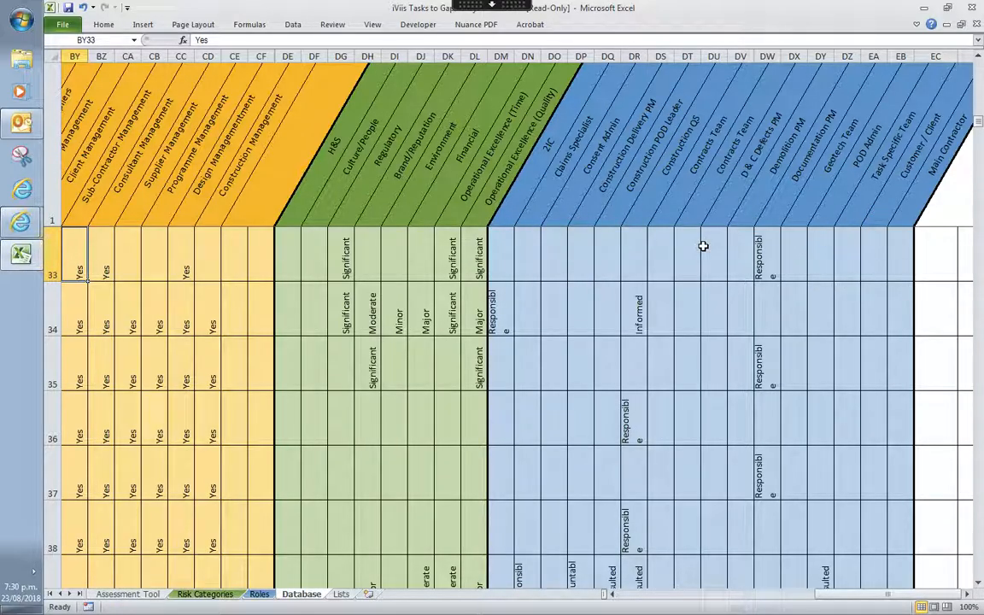
{"action": "mouse_move", "coordinate": [700, 253]}
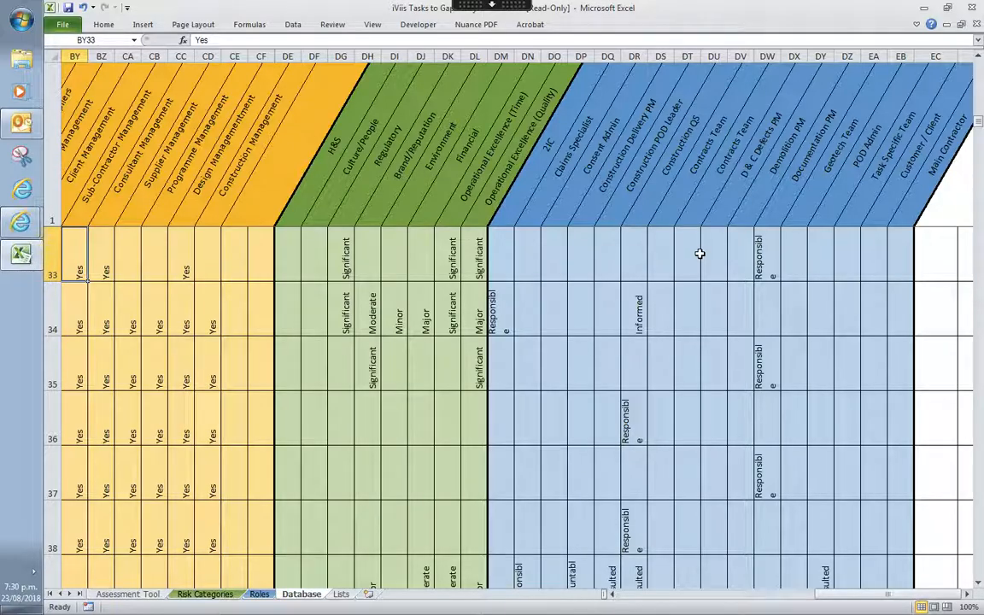
{"action": "mouse_move", "coordinate": [513, 431]}
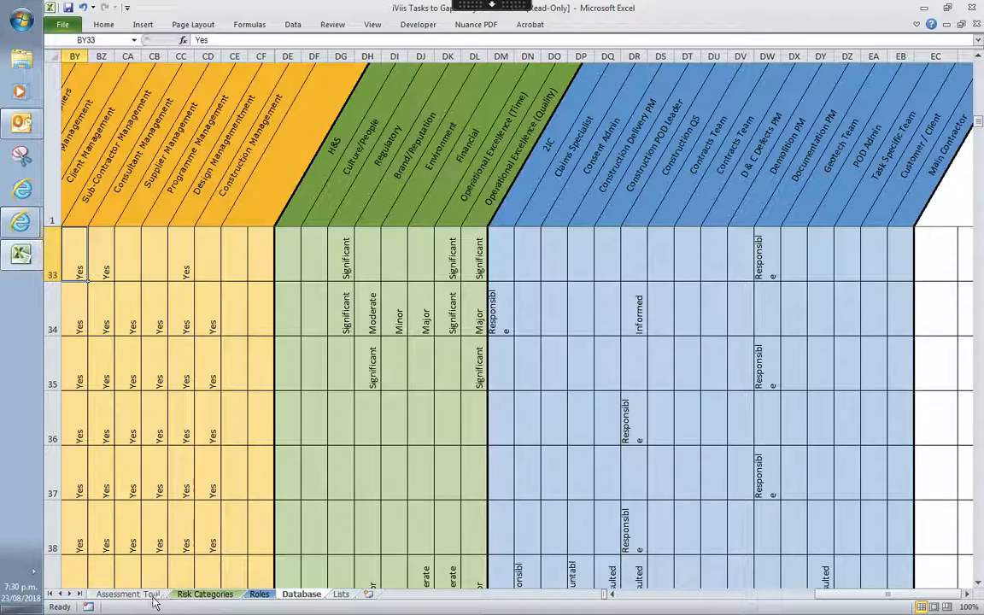
{"action": "left_click", "coordinate": [126, 595]}
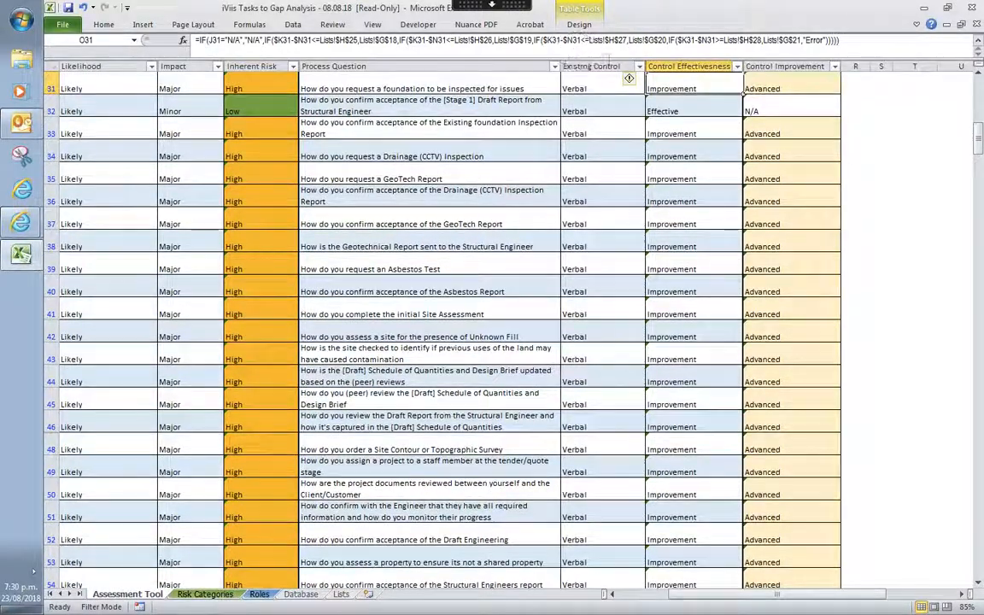
Enter edit mode on an Inherent Risk cell to reveal the ranges its formula references
{"action": "left_click", "coordinate": [790, 89]}
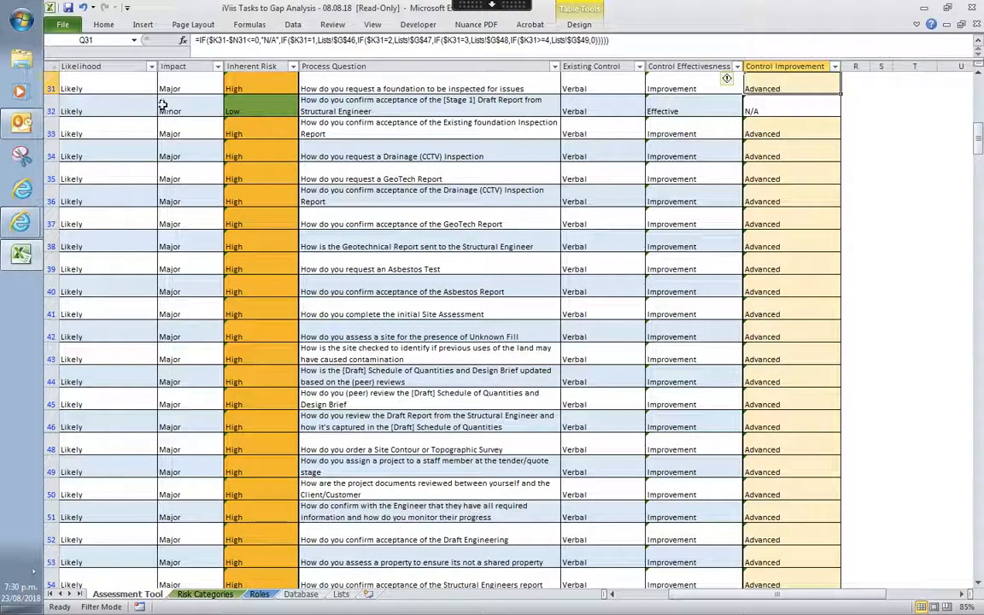
{"action": "left_click", "coordinate": [188, 88]}
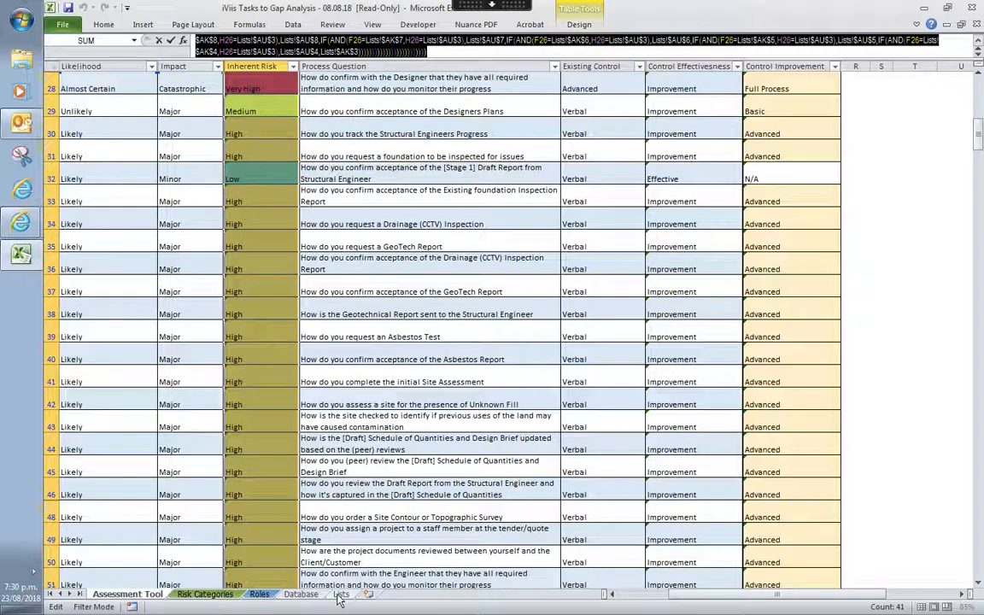
{"action": "left_click", "coordinate": [342, 594]}
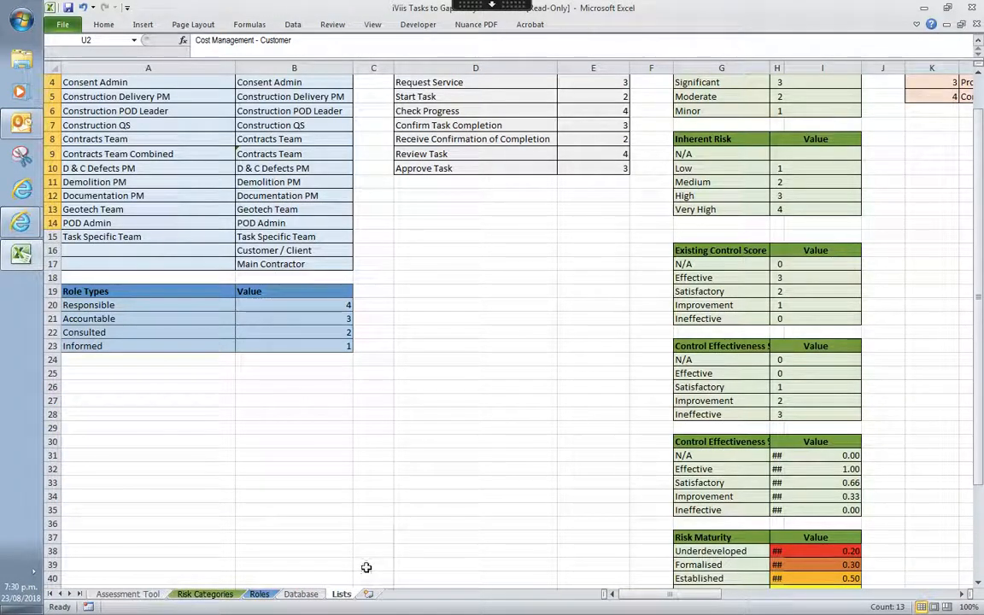
{"action": "mouse_move", "coordinate": [475, 543]}
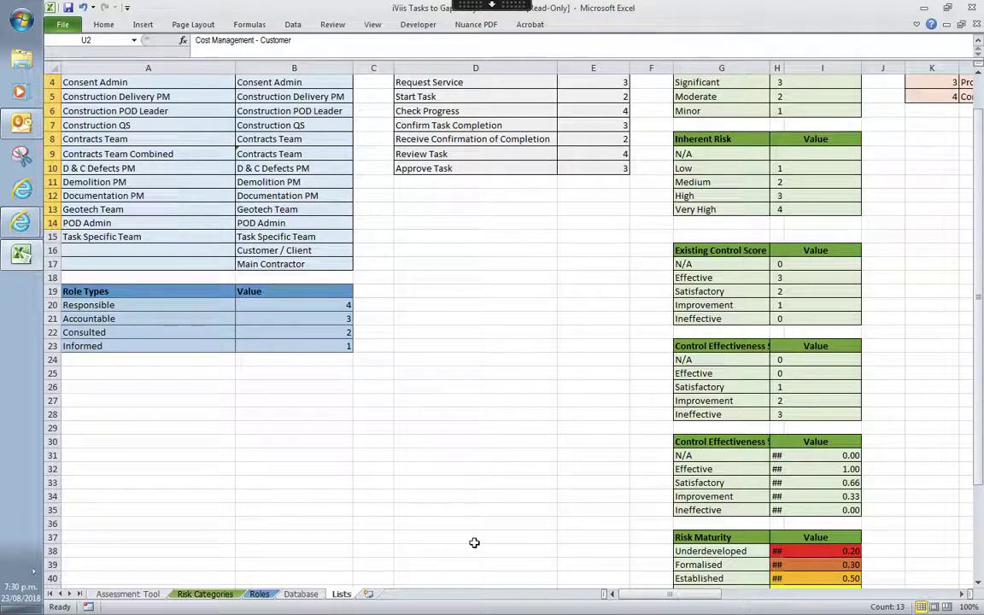
{"action": "mouse_move", "coordinate": [820, 226]}
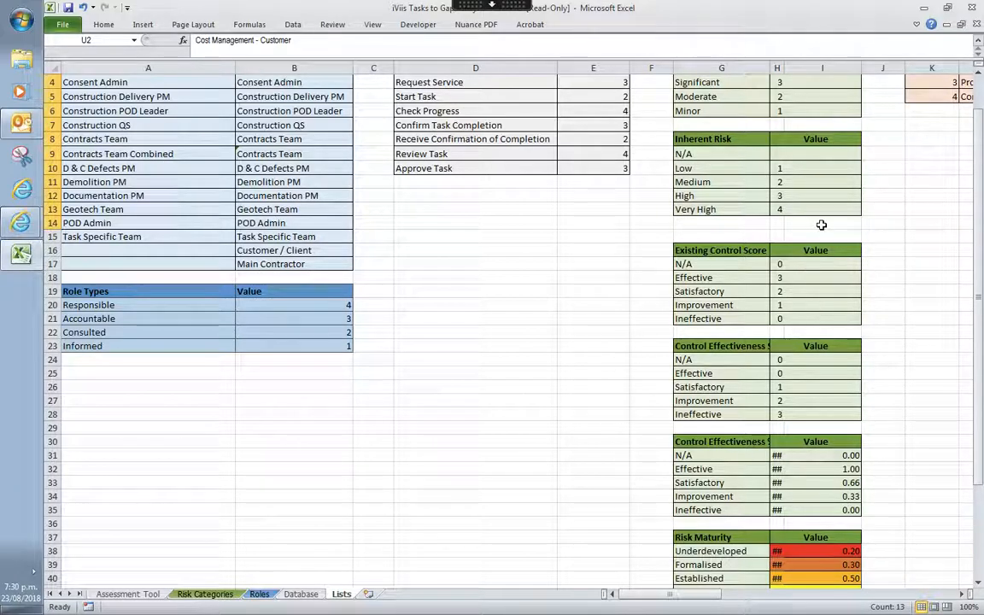
{"action": "mouse_move", "coordinate": [762, 208]}
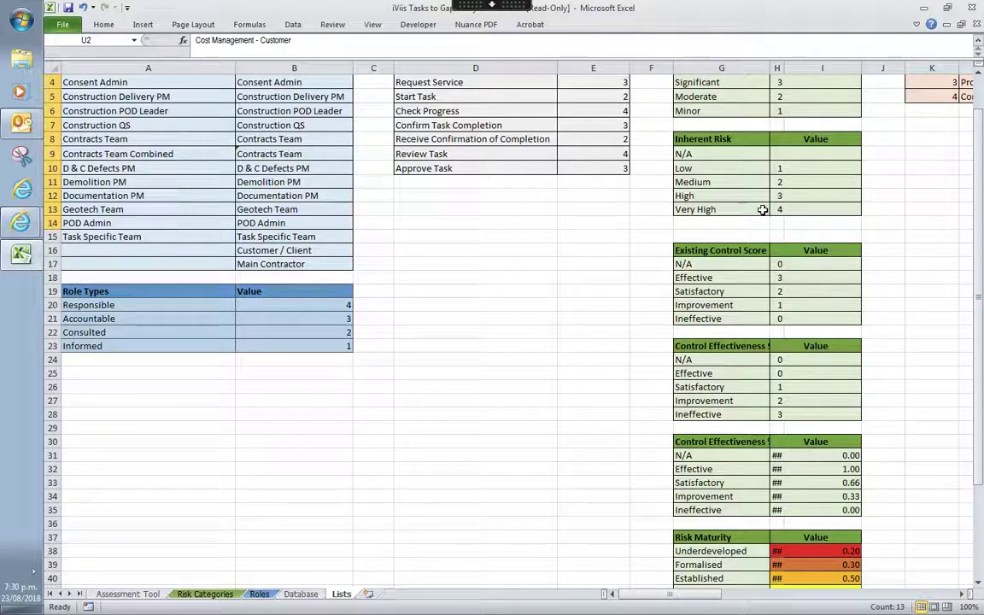
{"action": "mouse_move", "coordinate": [721, 236]}
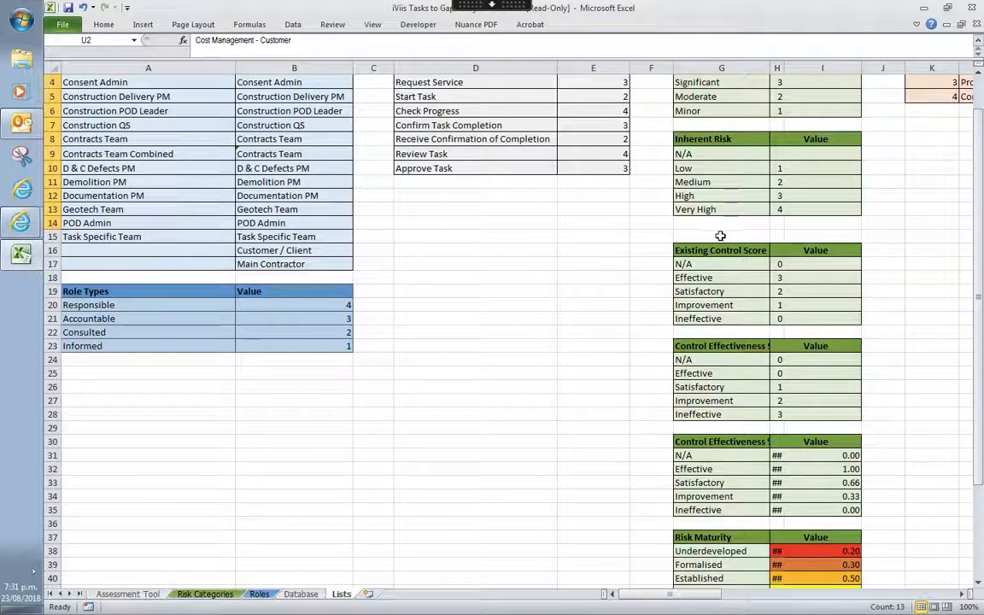
{"action": "mouse_move", "coordinate": [711, 233]}
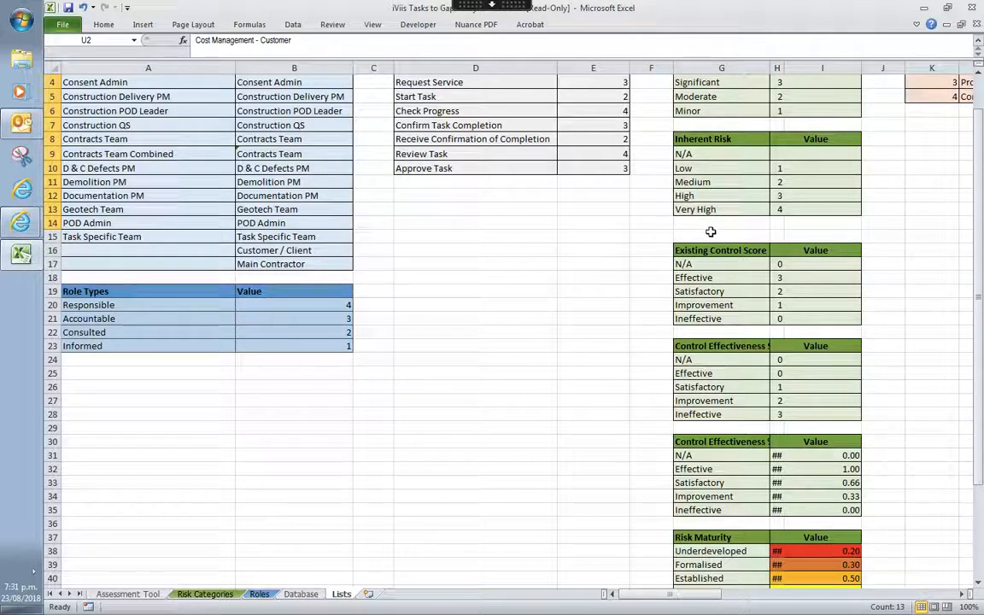
{"action": "mouse_move", "coordinate": [759, 209]}
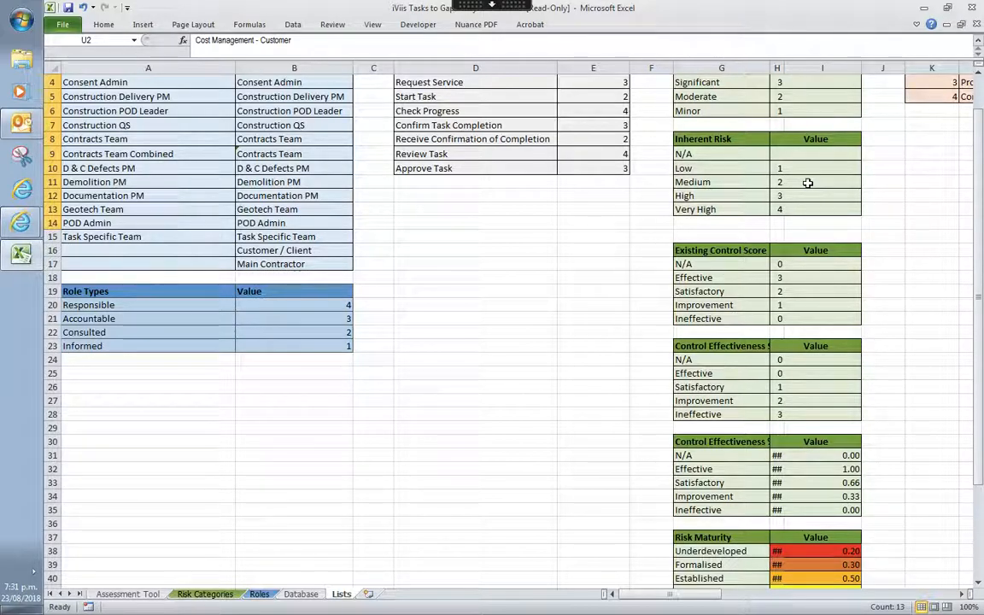
{"action": "mouse_move", "coordinate": [830, 208]}
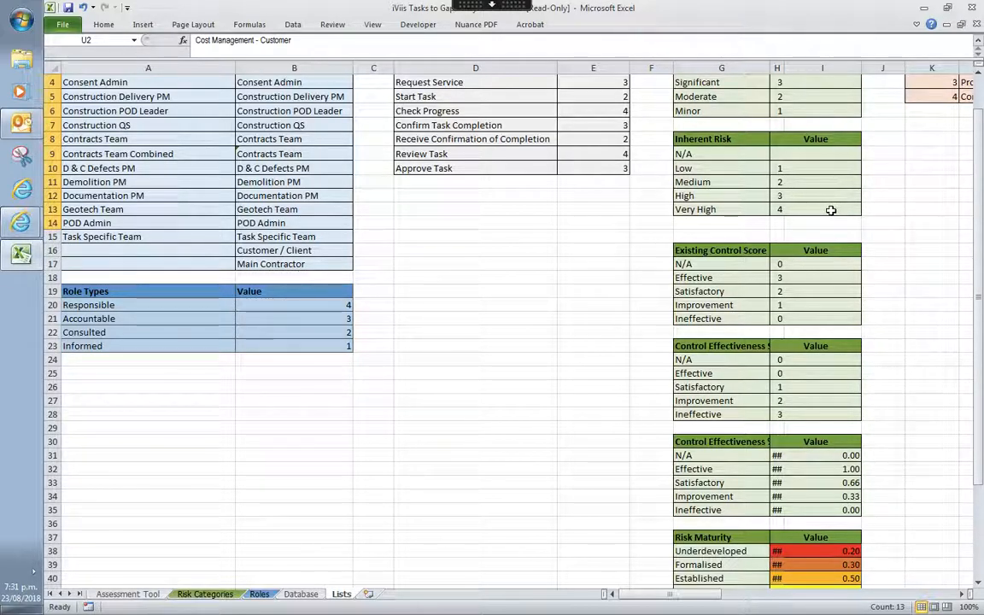
{"action": "mouse_move", "coordinate": [798, 181]}
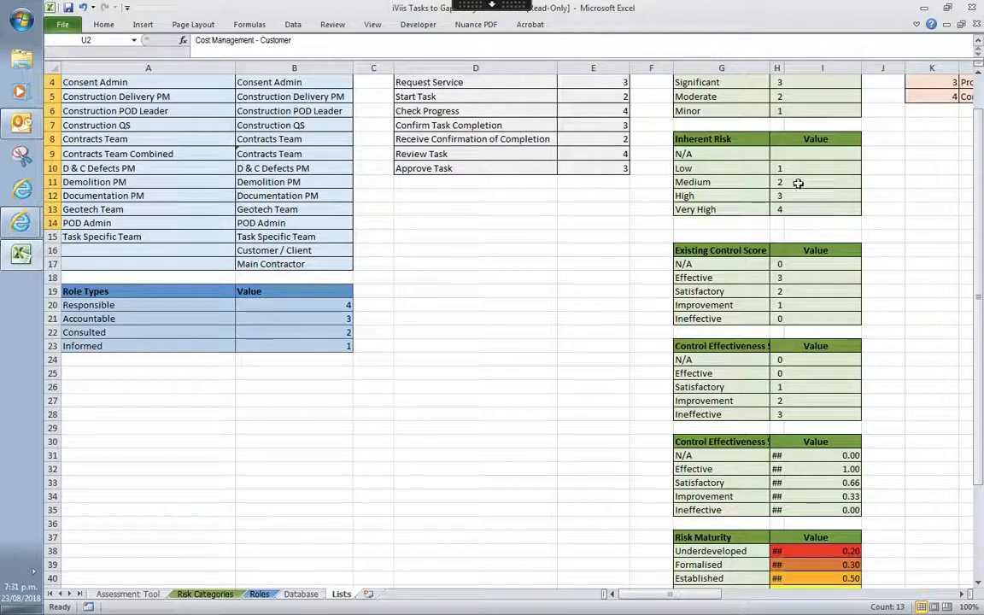
{"action": "mouse_move", "coordinate": [789, 184]}
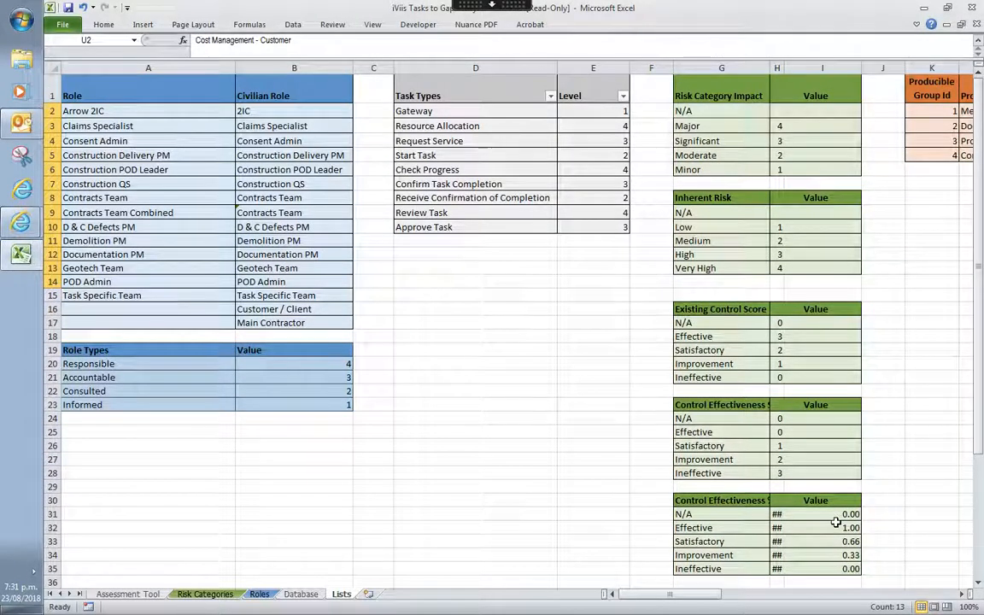
{"action": "mouse_move", "coordinate": [692, 599]}
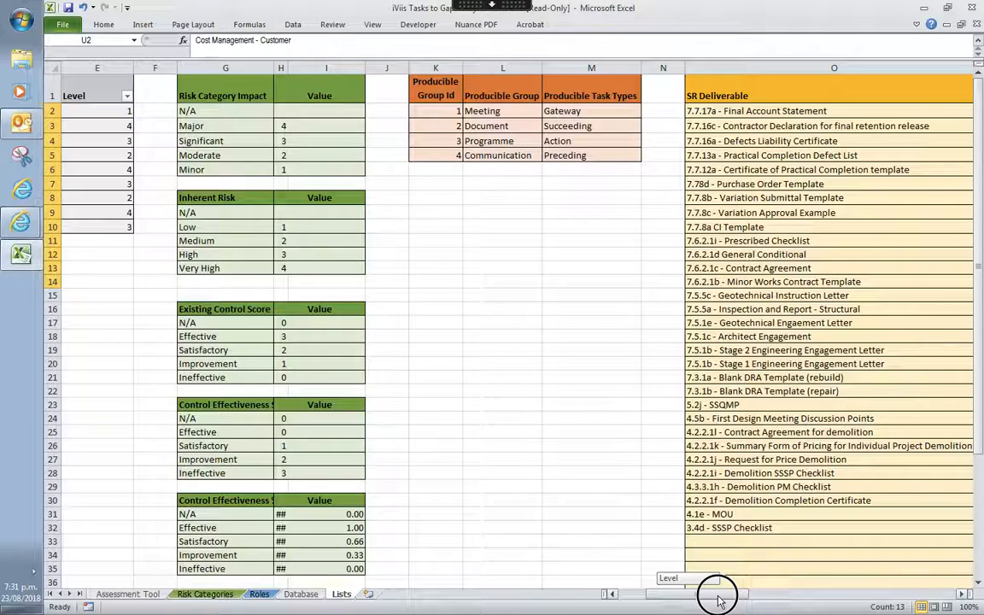
Scroll right across the Lists sheet past the deliverable, trade and phase lists to the Risk Matrix
{"action": "scroll", "scroll_direction": "left", "scroll_amount": 3}
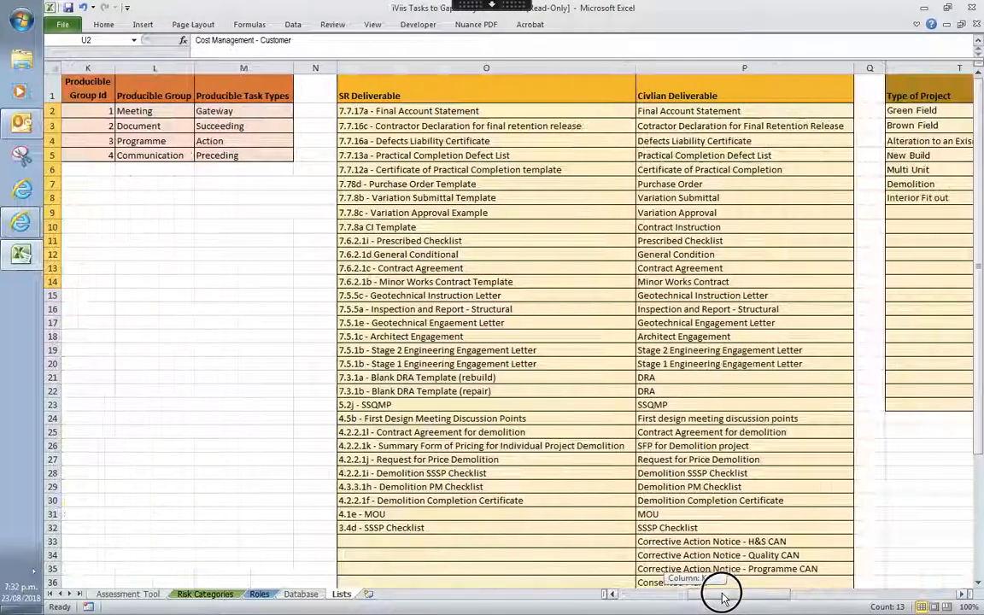
{"action": "scroll", "scroll_direction": "right", "scroll_amount": 3}
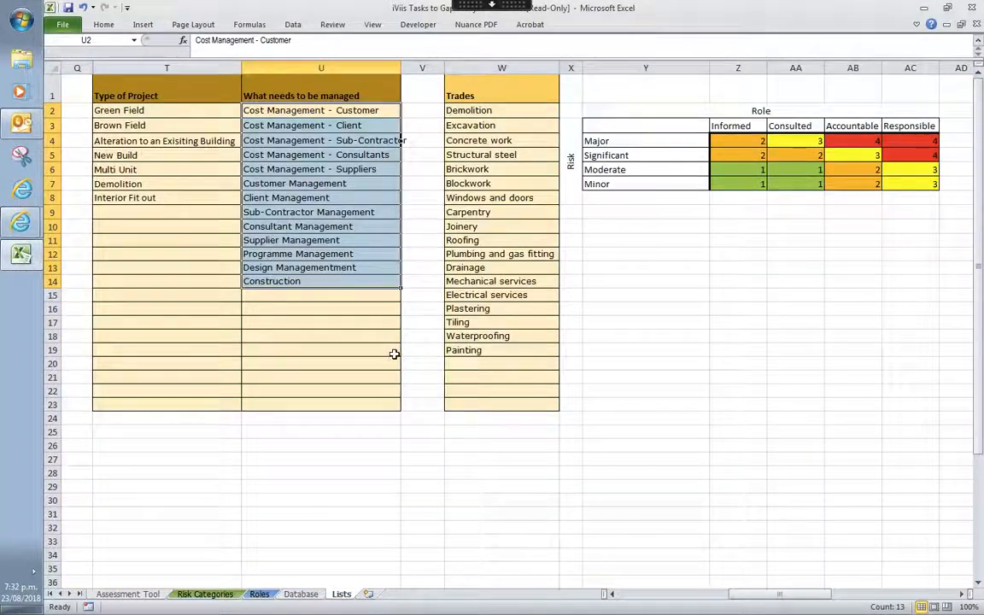
{"action": "mouse_move", "coordinate": [280, 272]}
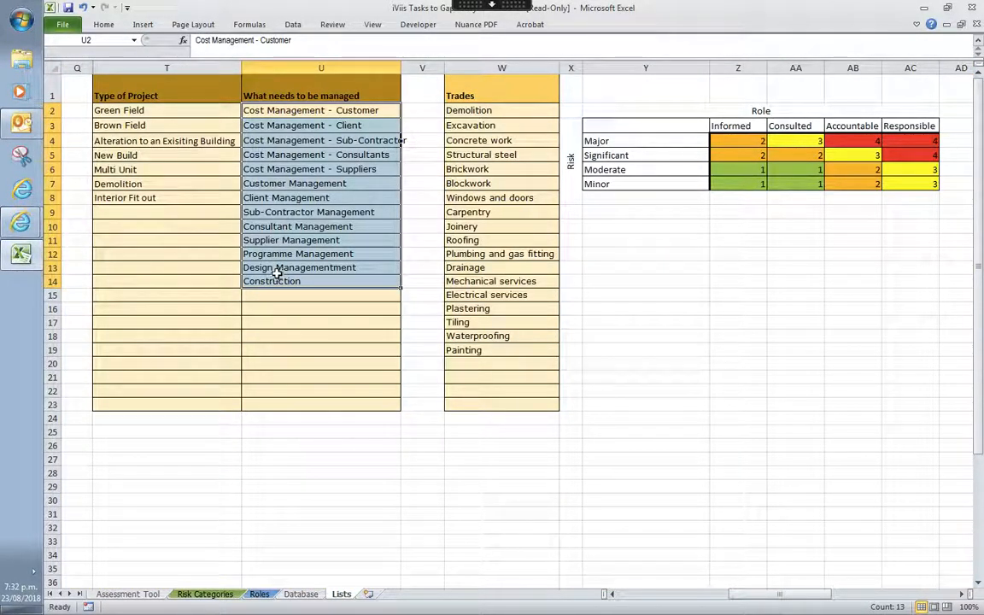
{"action": "mouse_move", "coordinate": [472, 328]}
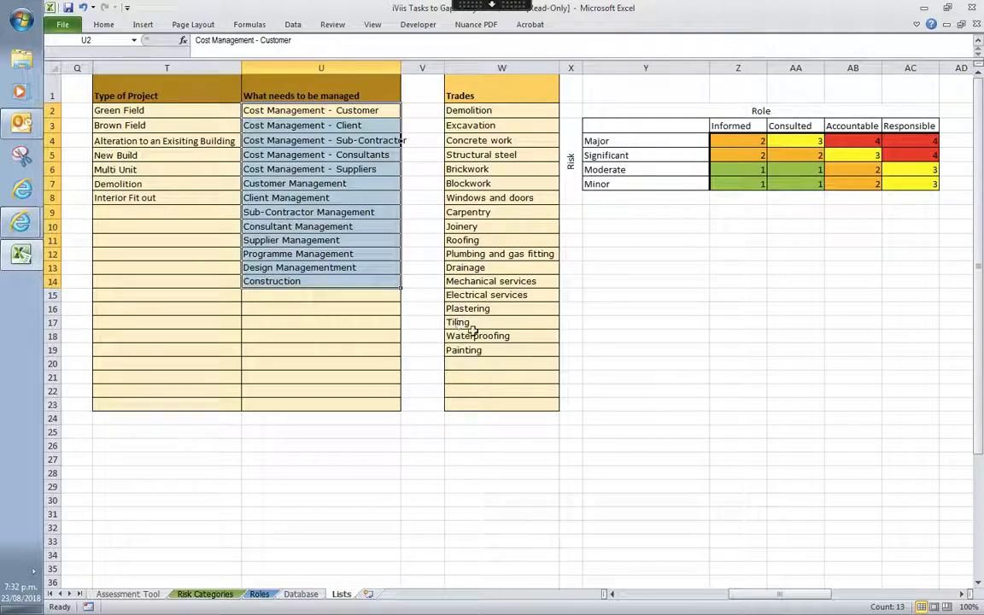
{"action": "mouse_move", "coordinate": [691, 588]}
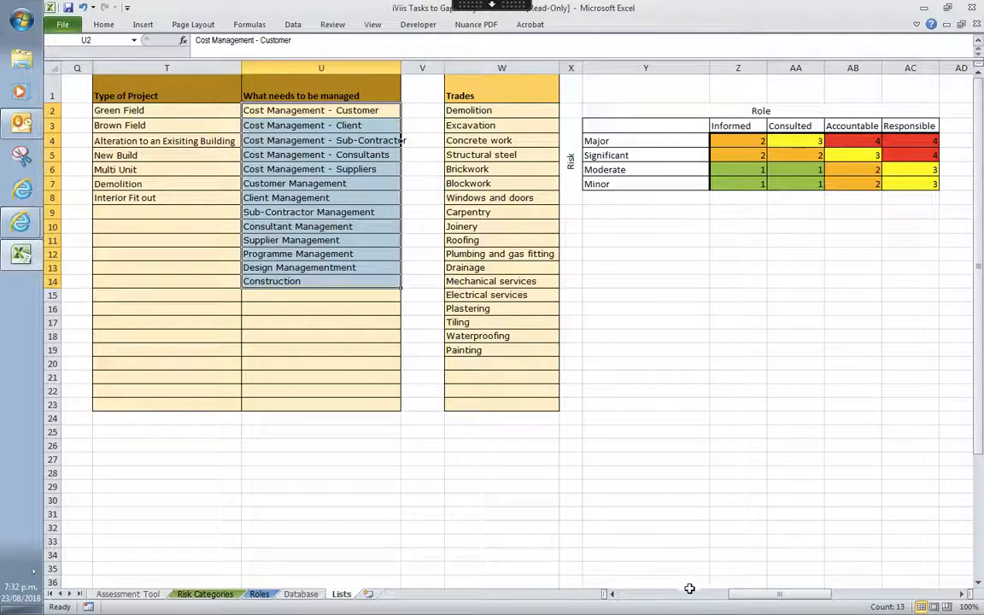
{"action": "scroll", "scroll_direction": "right", "scroll_amount": 3}
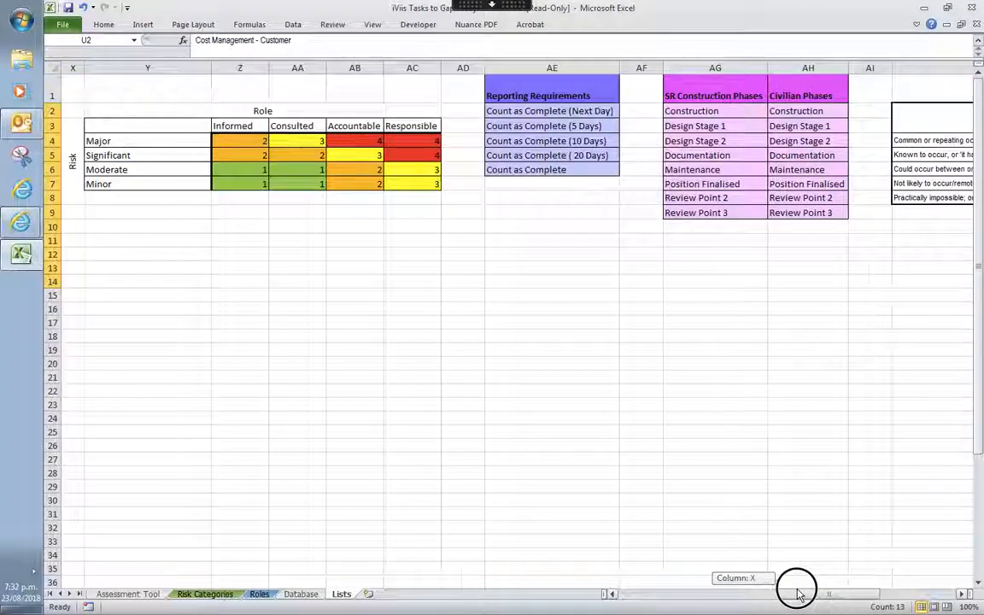
{"action": "scroll", "scroll_direction": "right", "scroll_amount": 3}
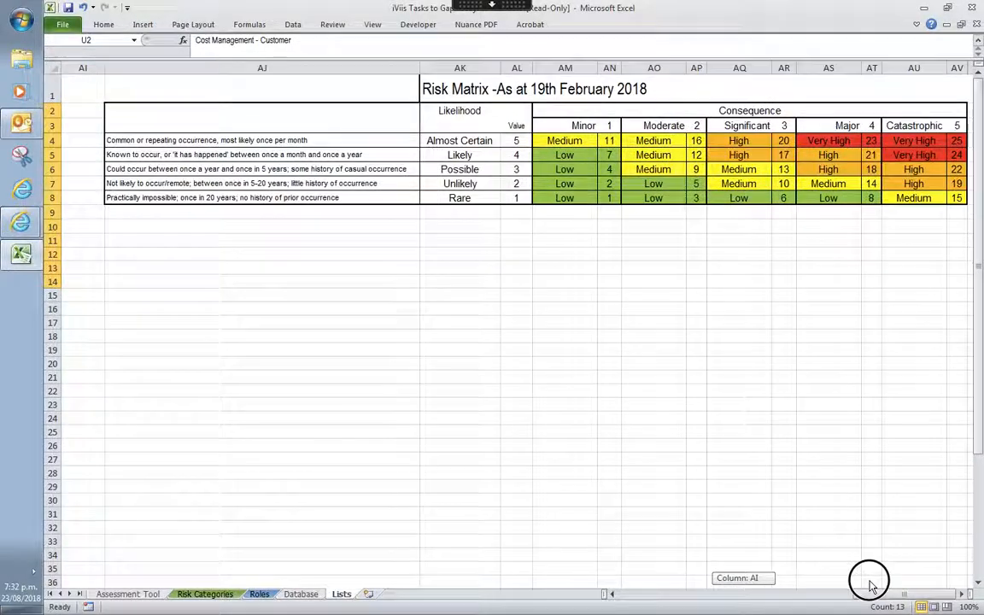
{"action": "mouse_move", "coordinate": [383, 595]}
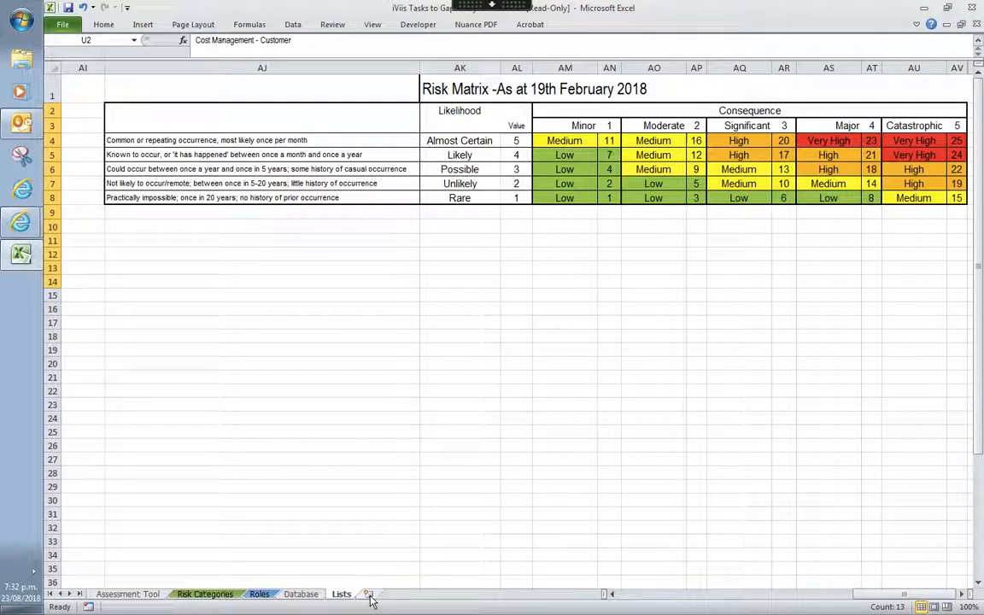
{"action": "mouse_move", "coordinate": [368, 596]}
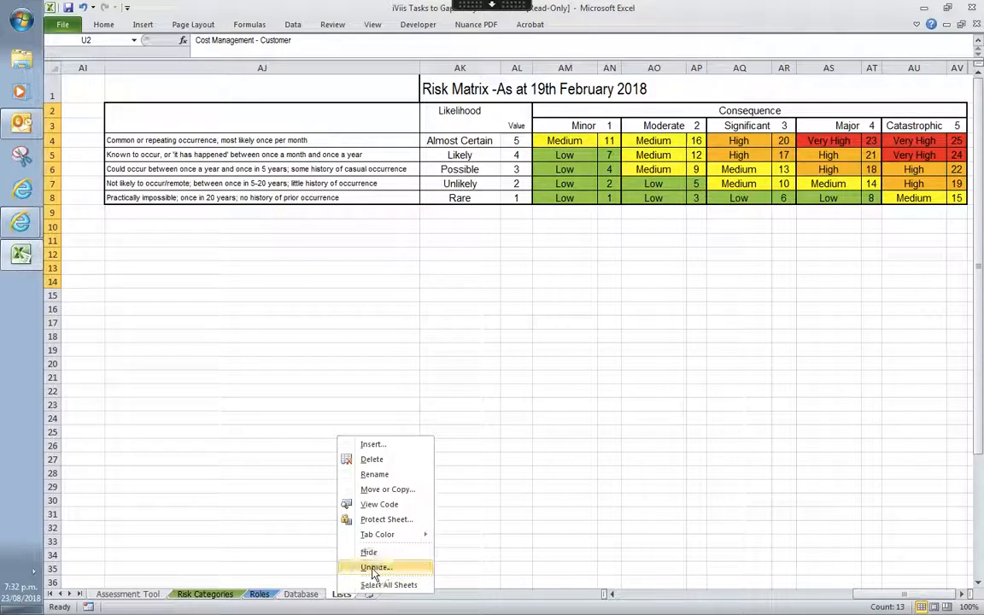
{"action": "left_click", "coordinate": [379, 566]}
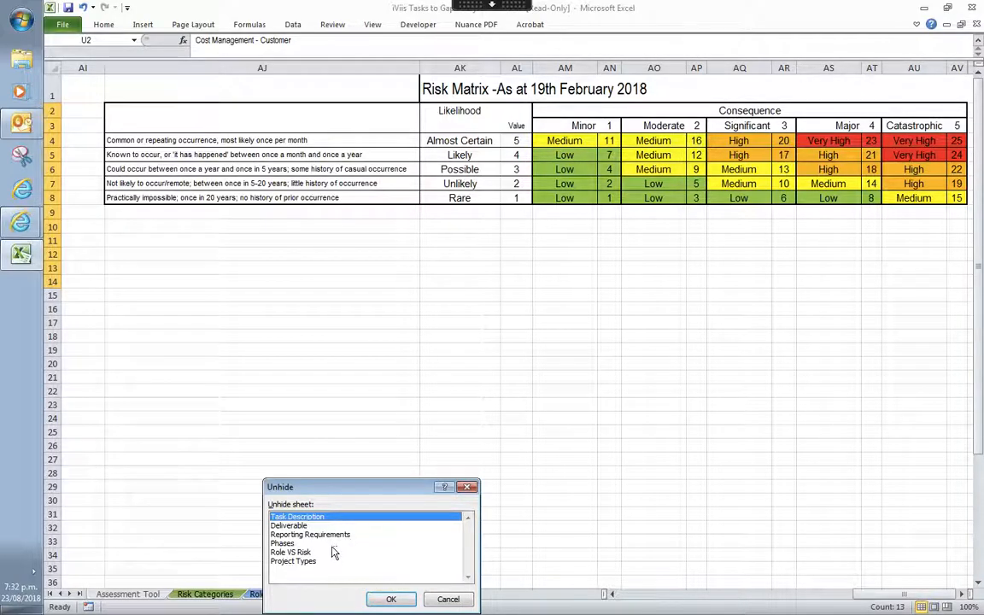
{"action": "mouse_move", "coordinate": [356, 550]}
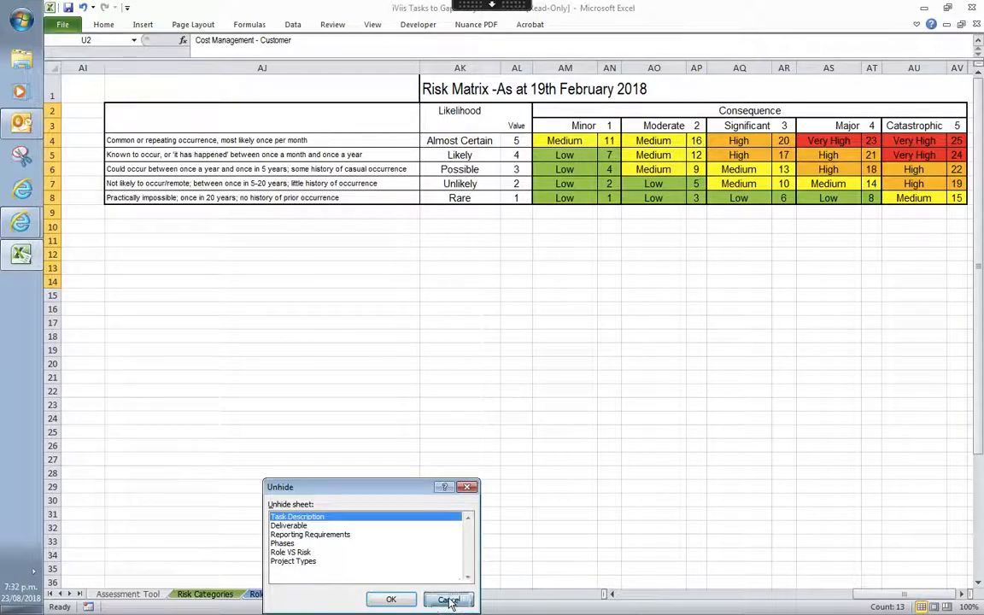
{"action": "left_click", "coordinate": [451, 598]}
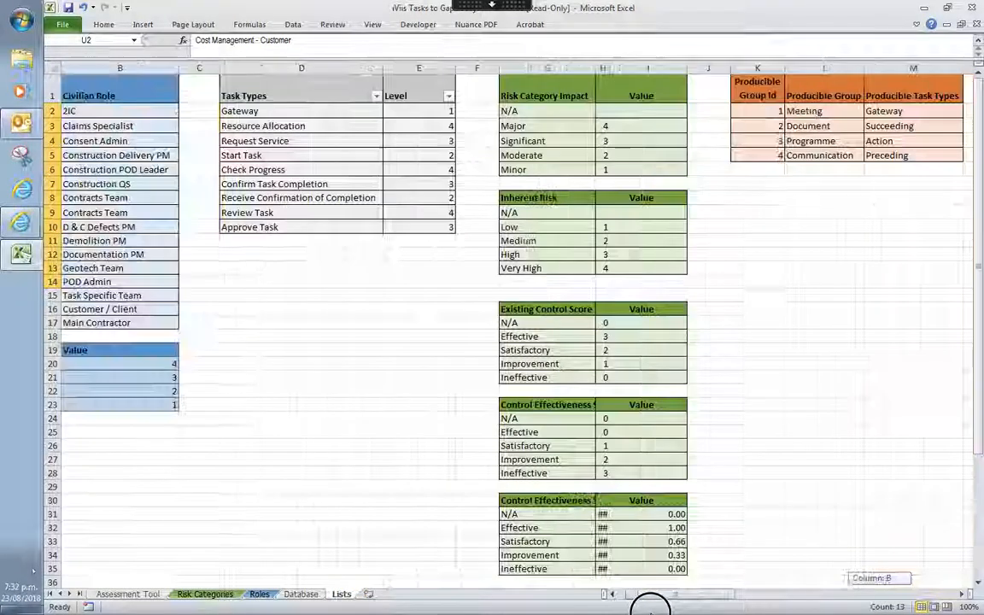
Review the Database sheet, then switch back to the Assessment Tool sheet
{"action": "left_click", "coordinate": [298, 595]}
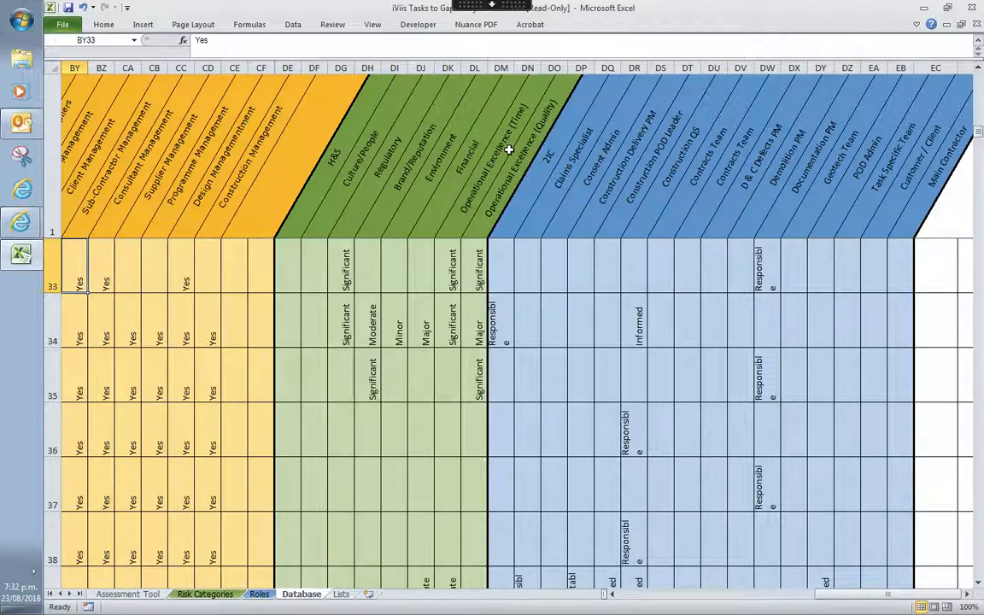
{"action": "mouse_move", "coordinate": [513, 145]}
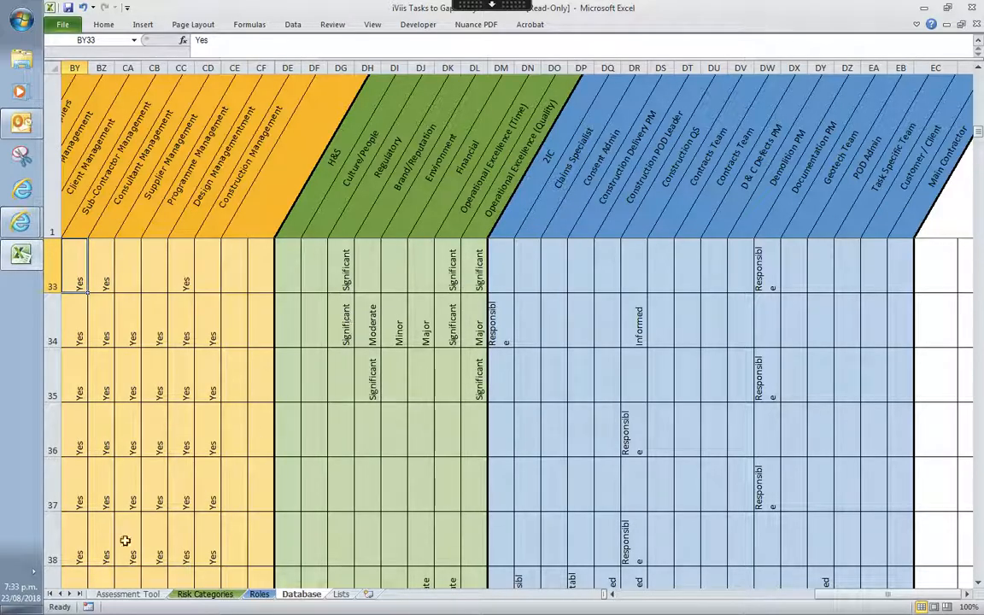
{"action": "left_click", "coordinate": [127, 594]}
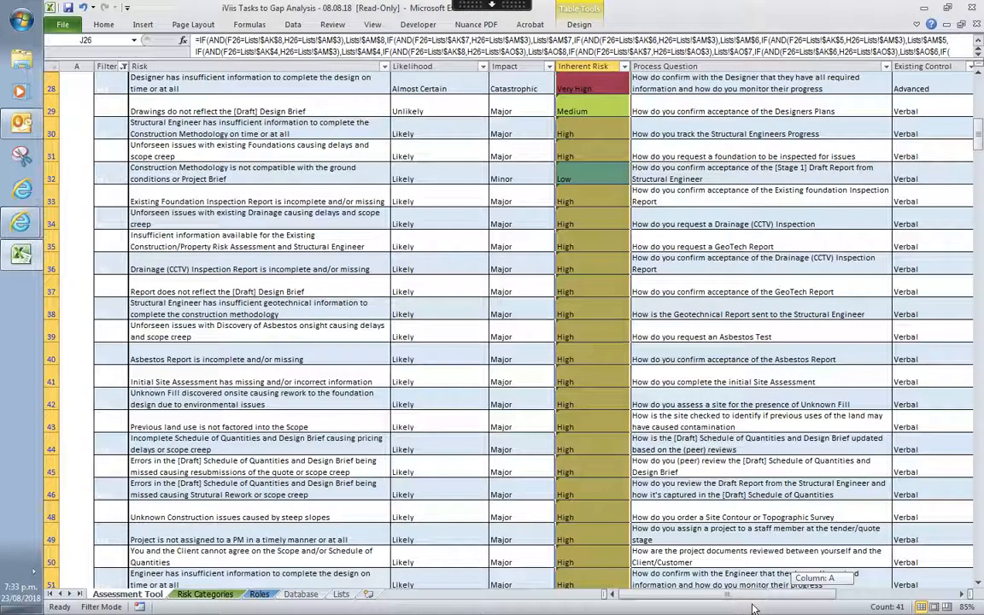
{"action": "mouse_move", "coordinate": [873, 454]}
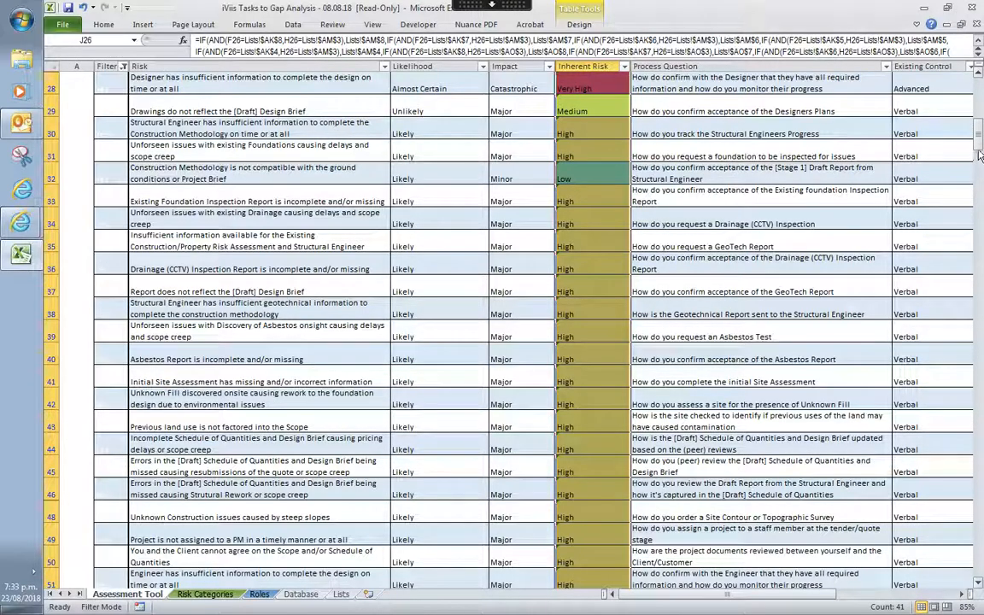
{"action": "scroll", "scroll_direction": "up", "scroll_amount": 3}
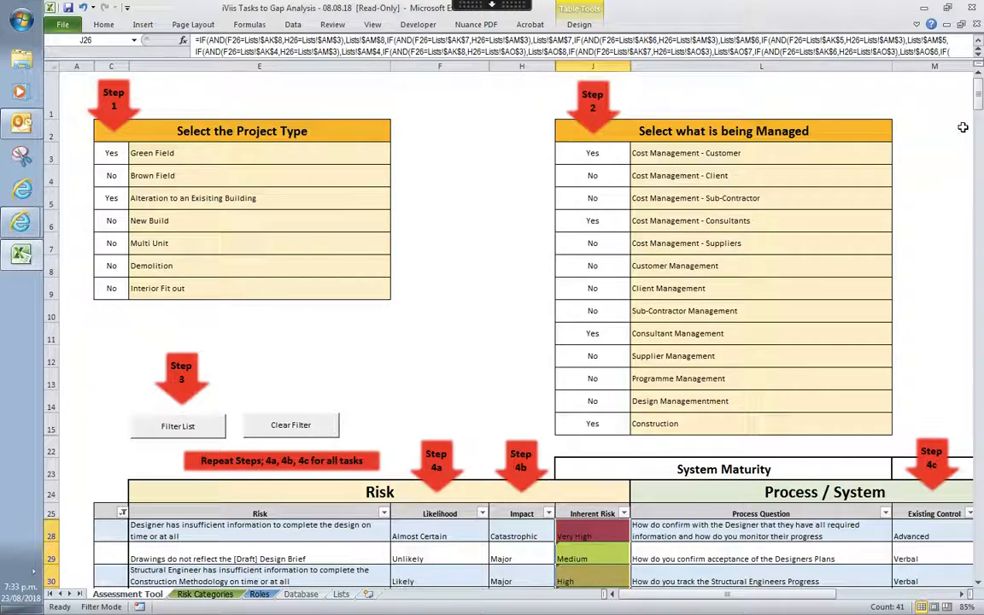
{"action": "mouse_move", "coordinate": [929, 154]}
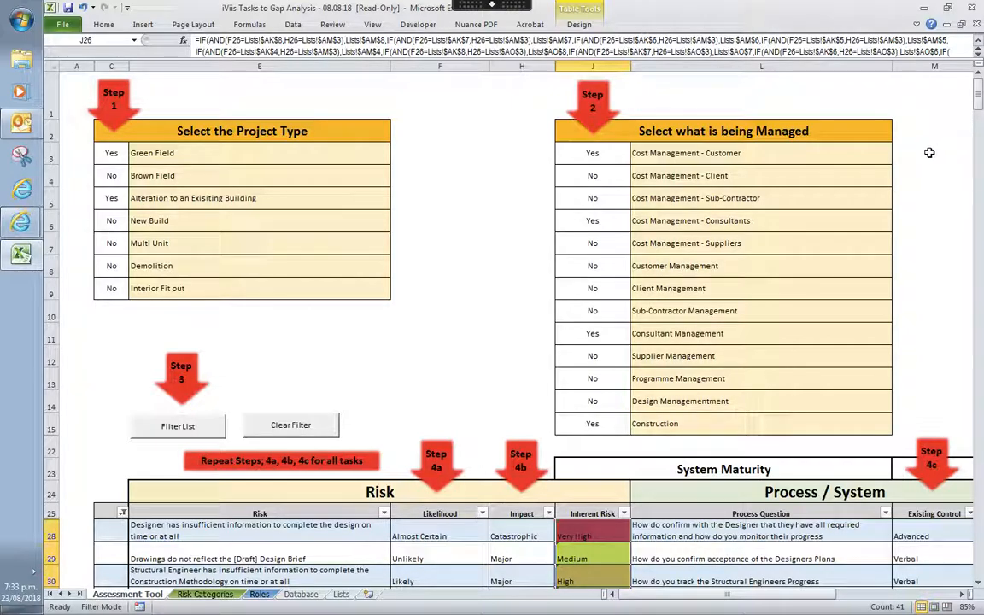
{"action": "mouse_move", "coordinate": [916, 154]}
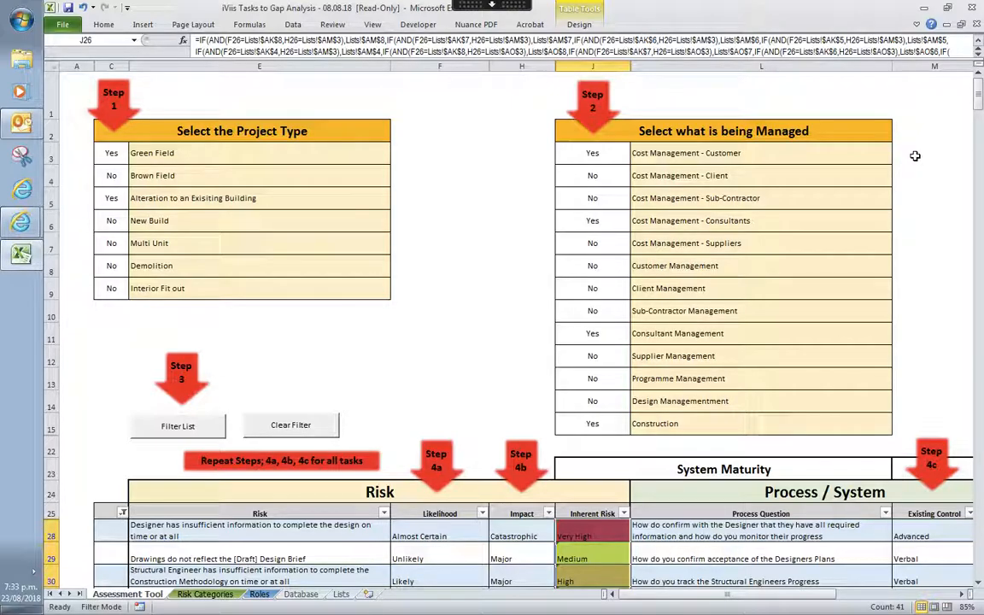
{"action": "mouse_move", "coordinate": [916, 160]}
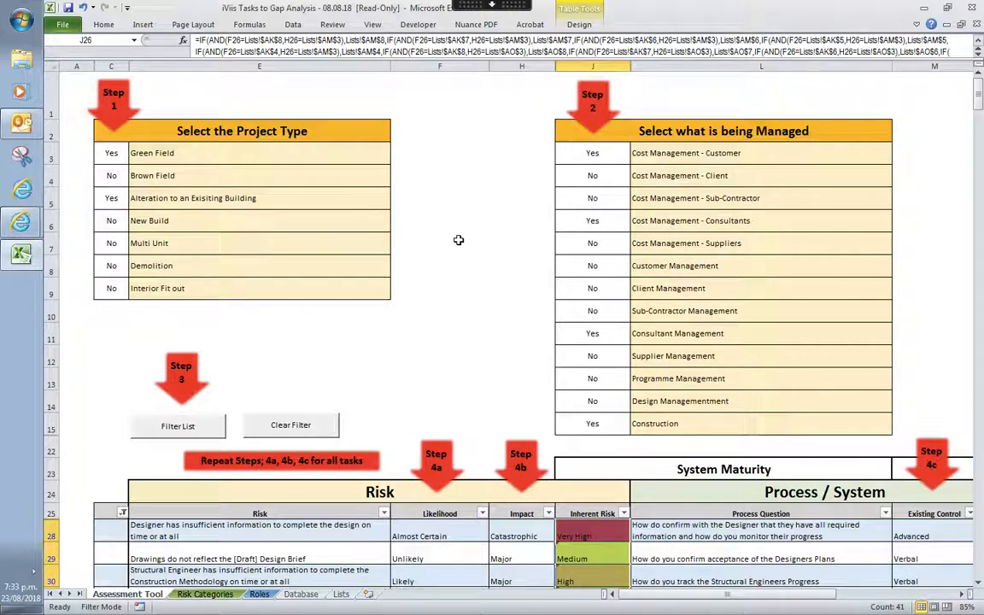
{"action": "mouse_move", "coordinate": [457, 239]}
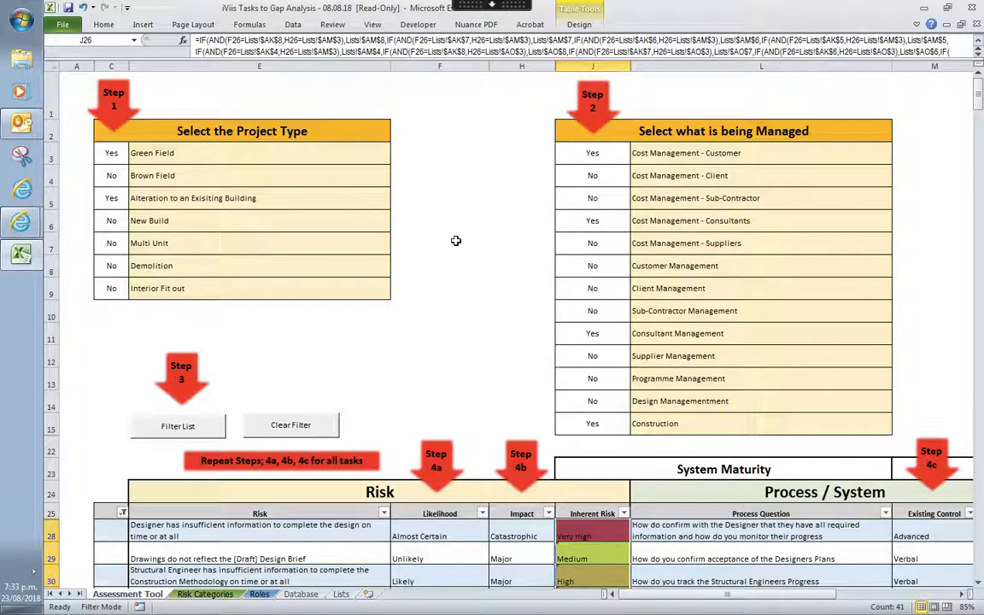
{"action": "mouse_move", "coordinate": [470, 236]}
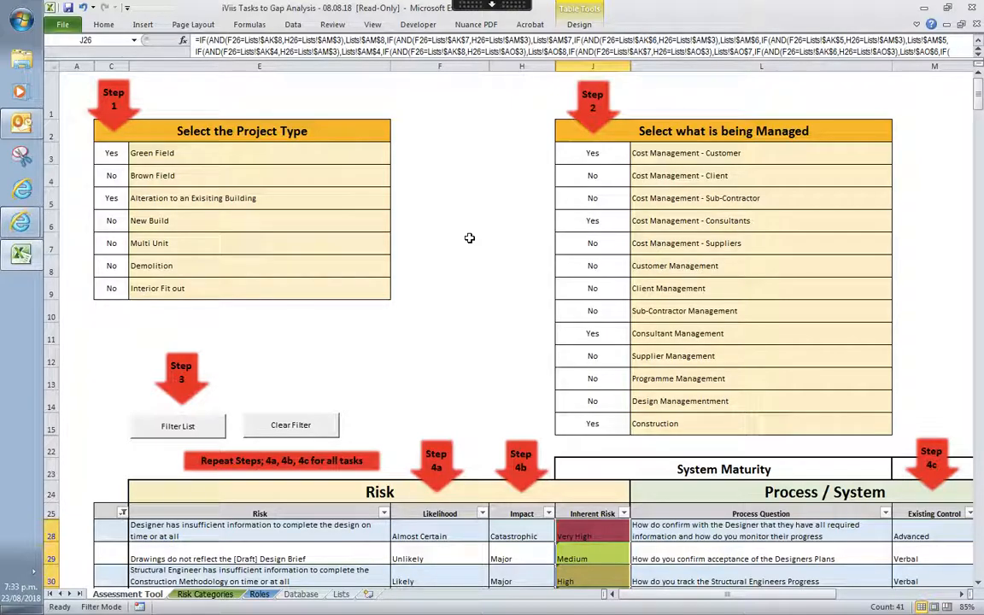
{"action": "mouse_move", "coordinate": [509, 246]}
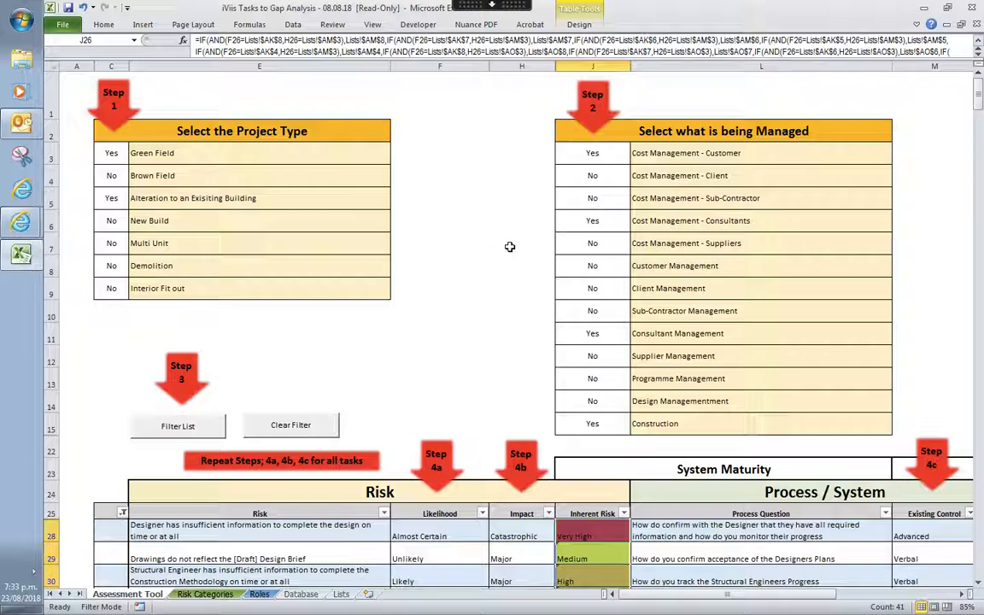